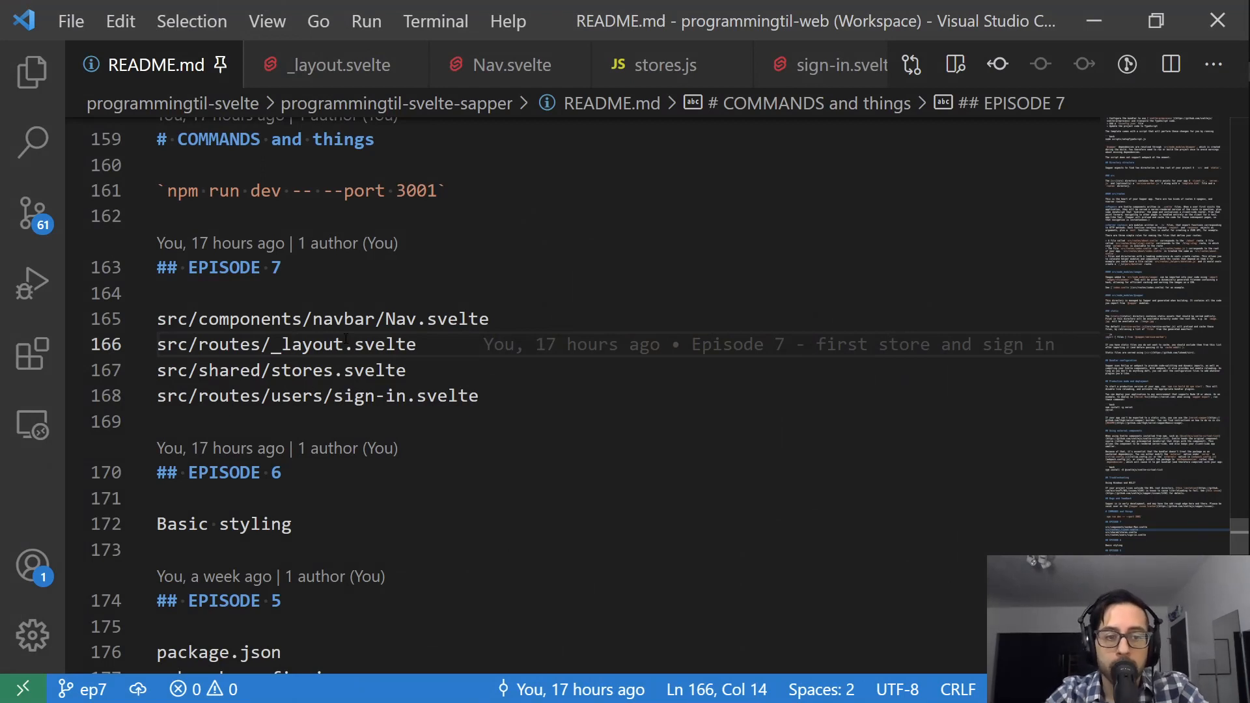
Review the Episode 7 file paths and correct the stores entry to stores.js.
click(356, 319)
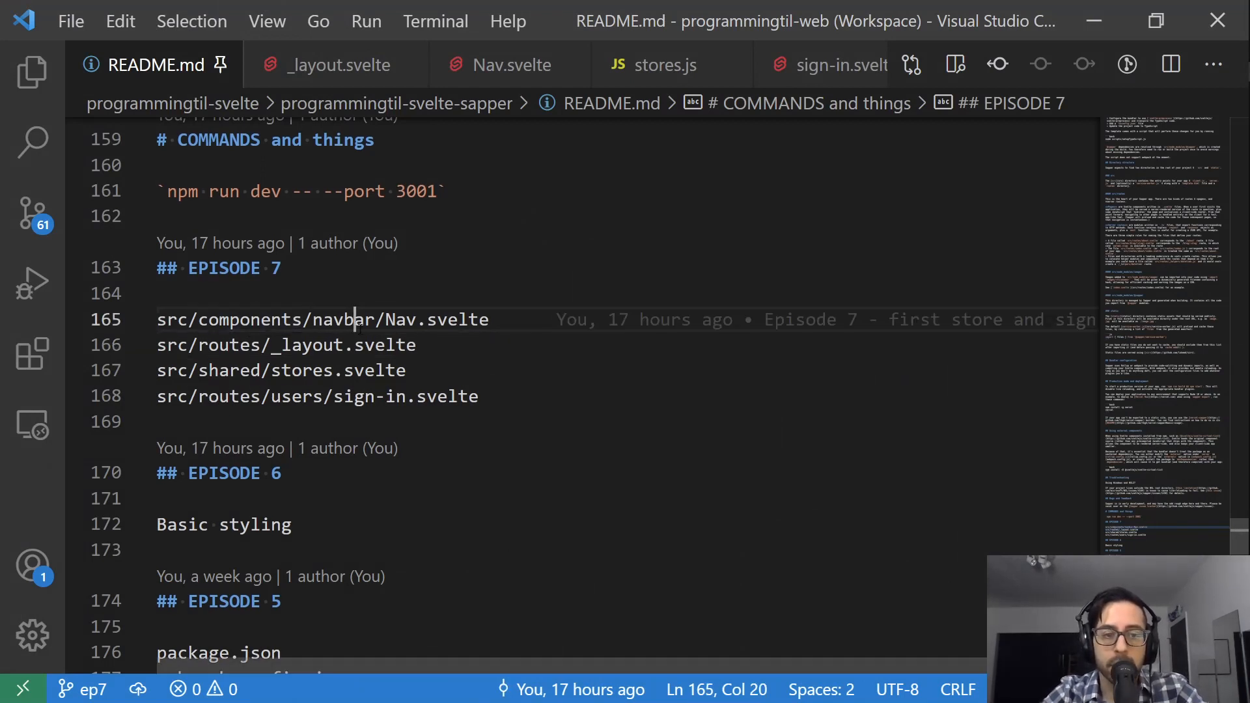
double_click(347, 319)
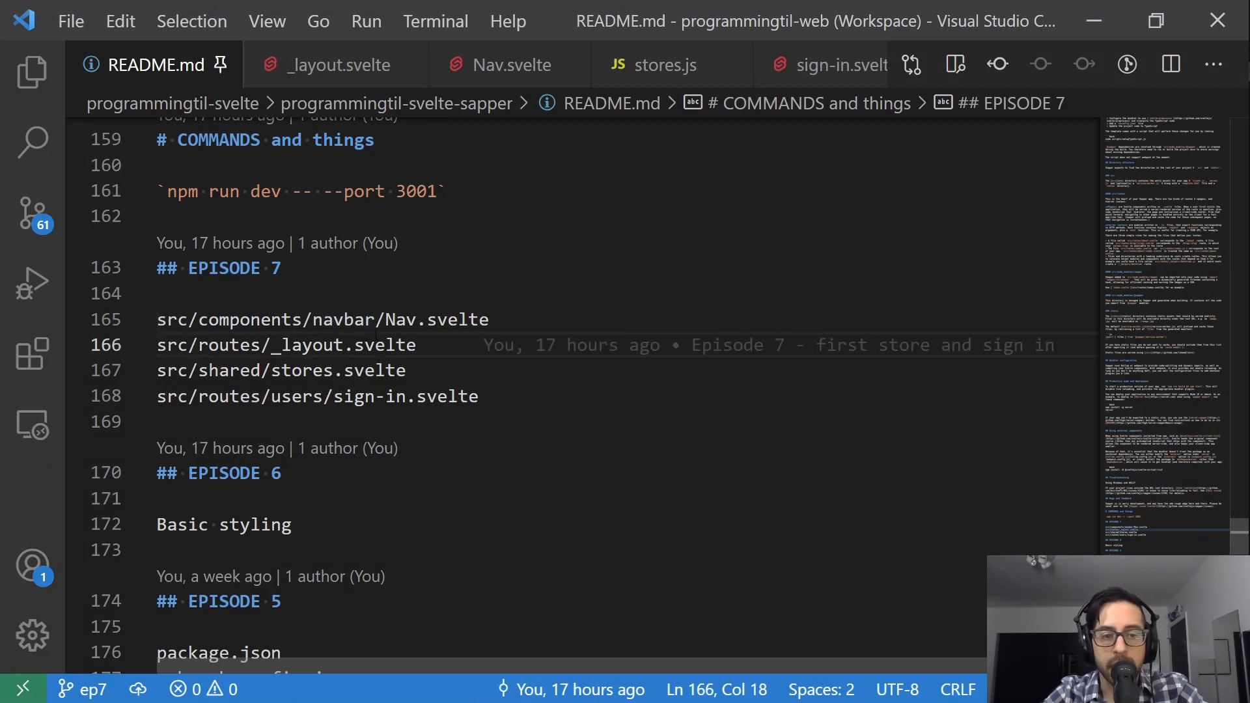
double_click(300, 370)
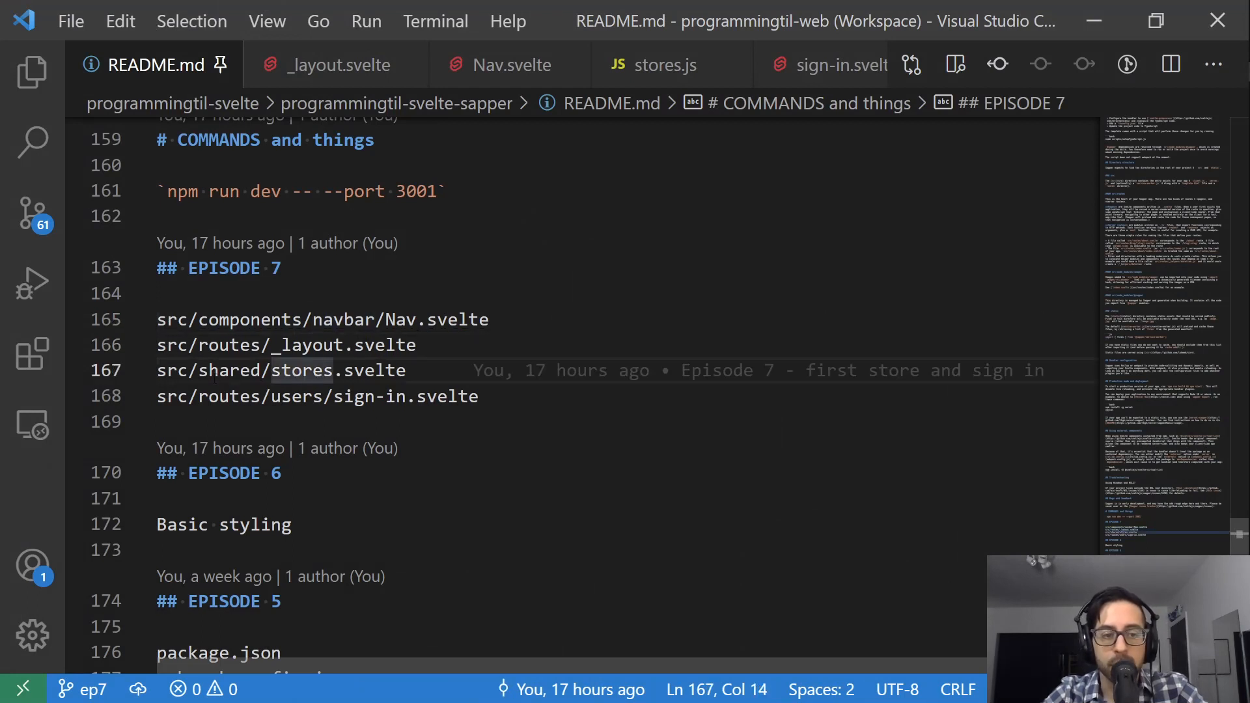
double_click(373, 370)
text(j)
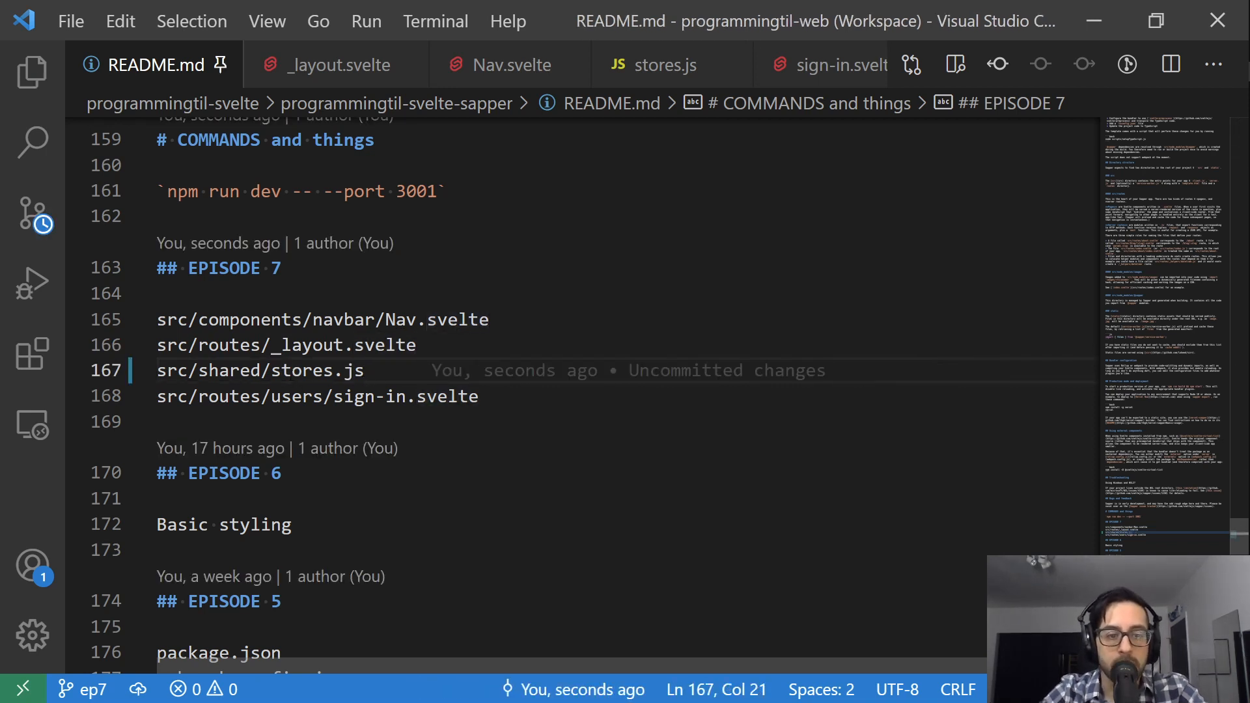
double_click(229, 369)
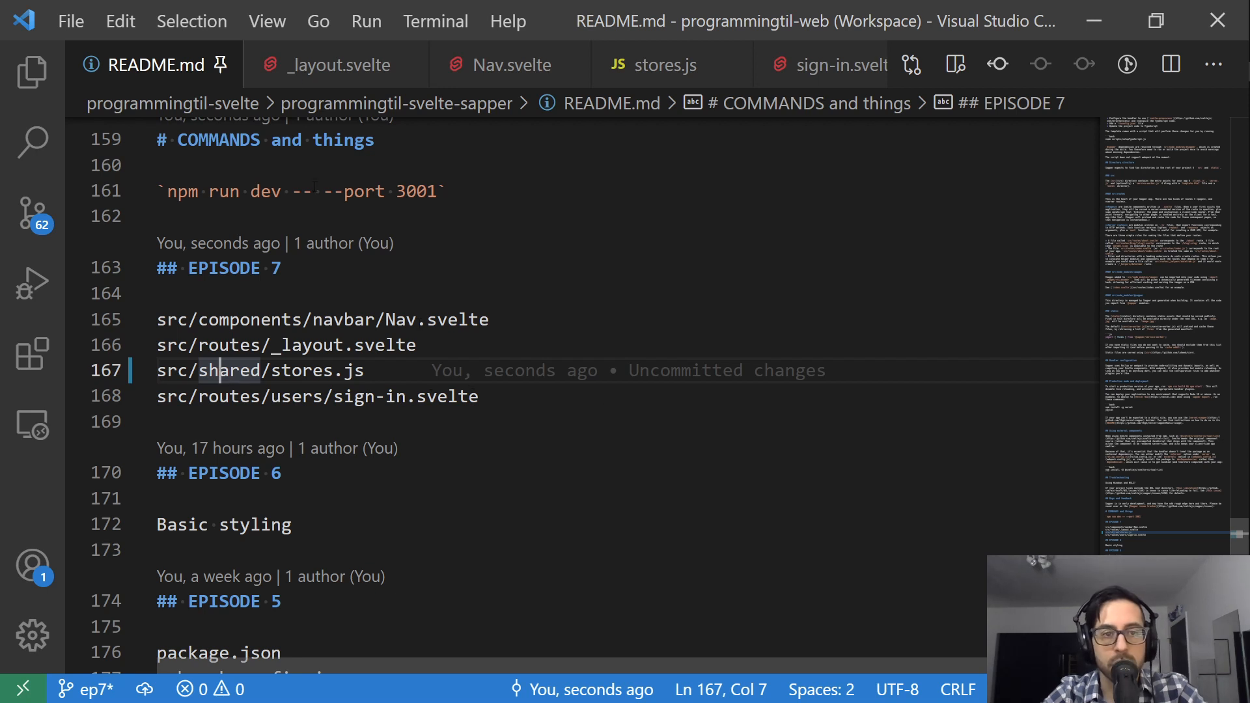
click(337, 64)
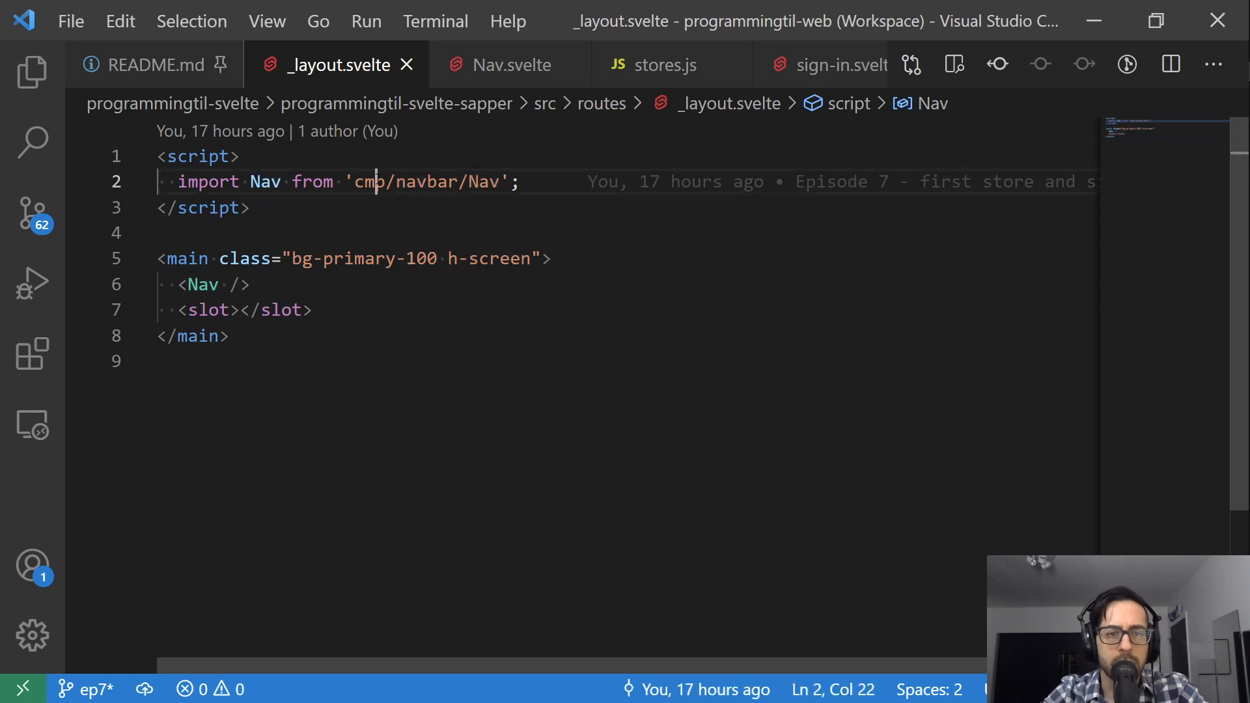
Highlight the cmp alias in _layout.svelte's Nav import, then view Nav.svelte.
double_click(367, 182)
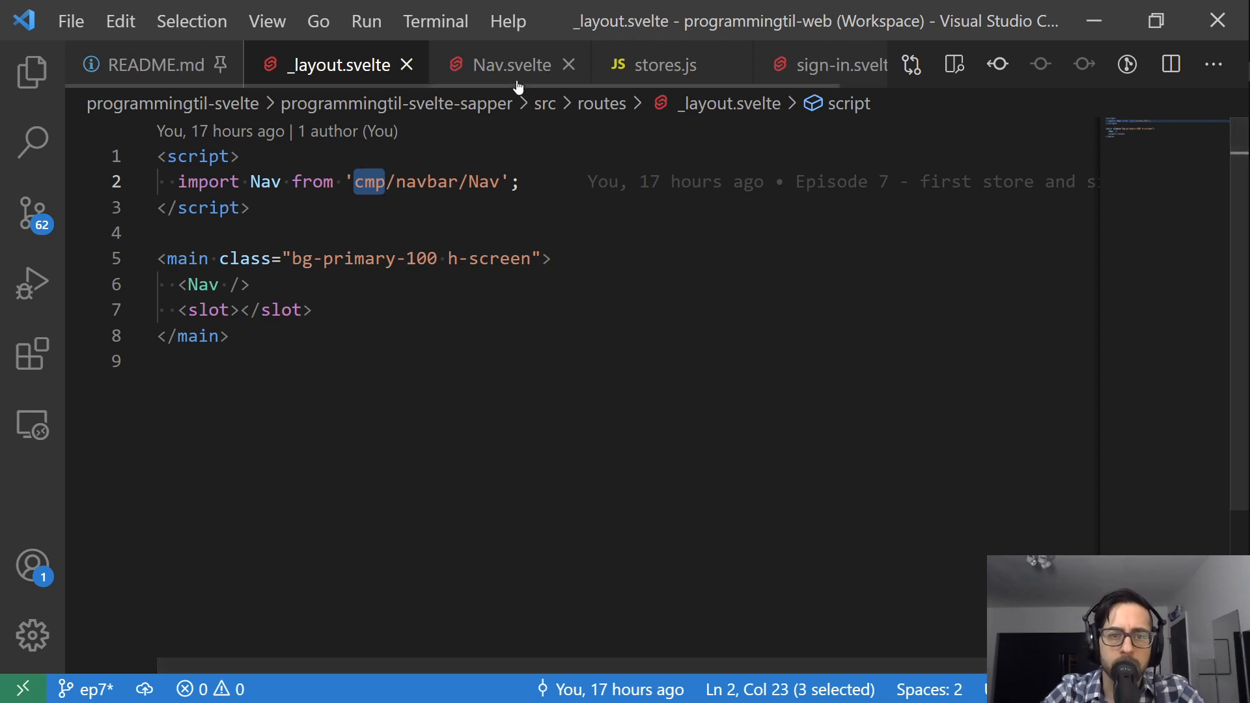
click(511, 65)
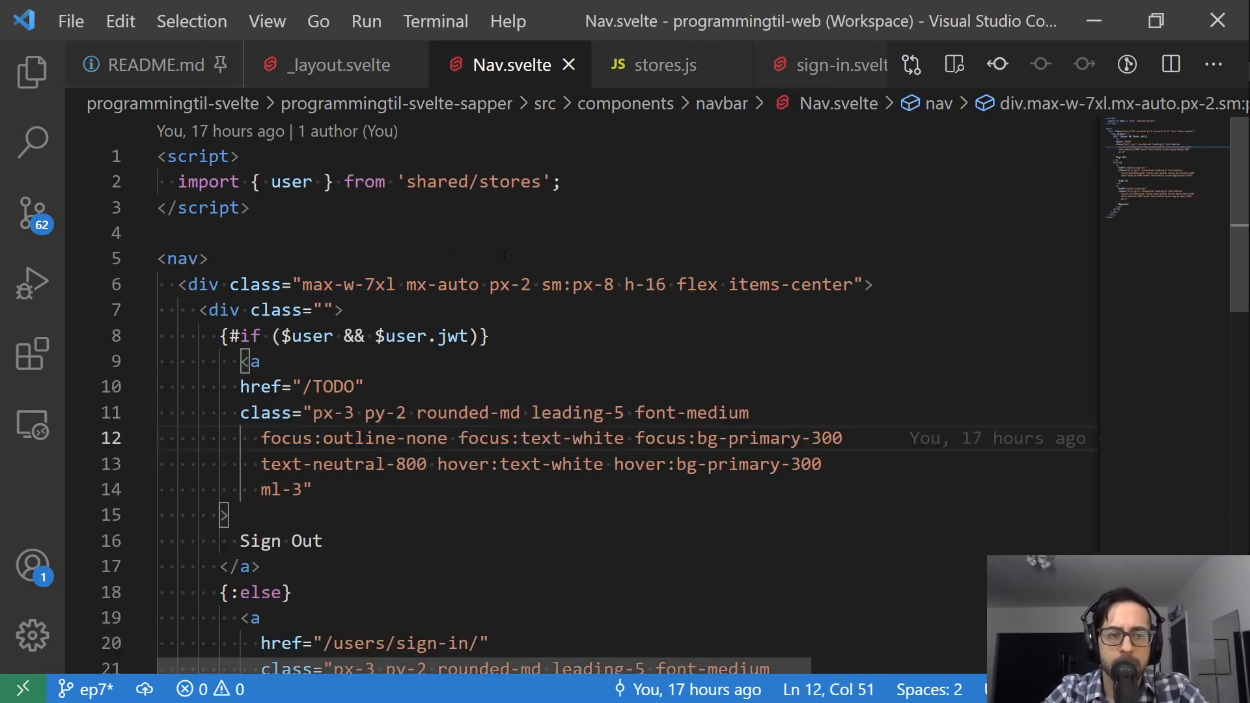
Delete the ml-3 class from the Sign Out link in Nav.svelte.
scroll(down, 3)
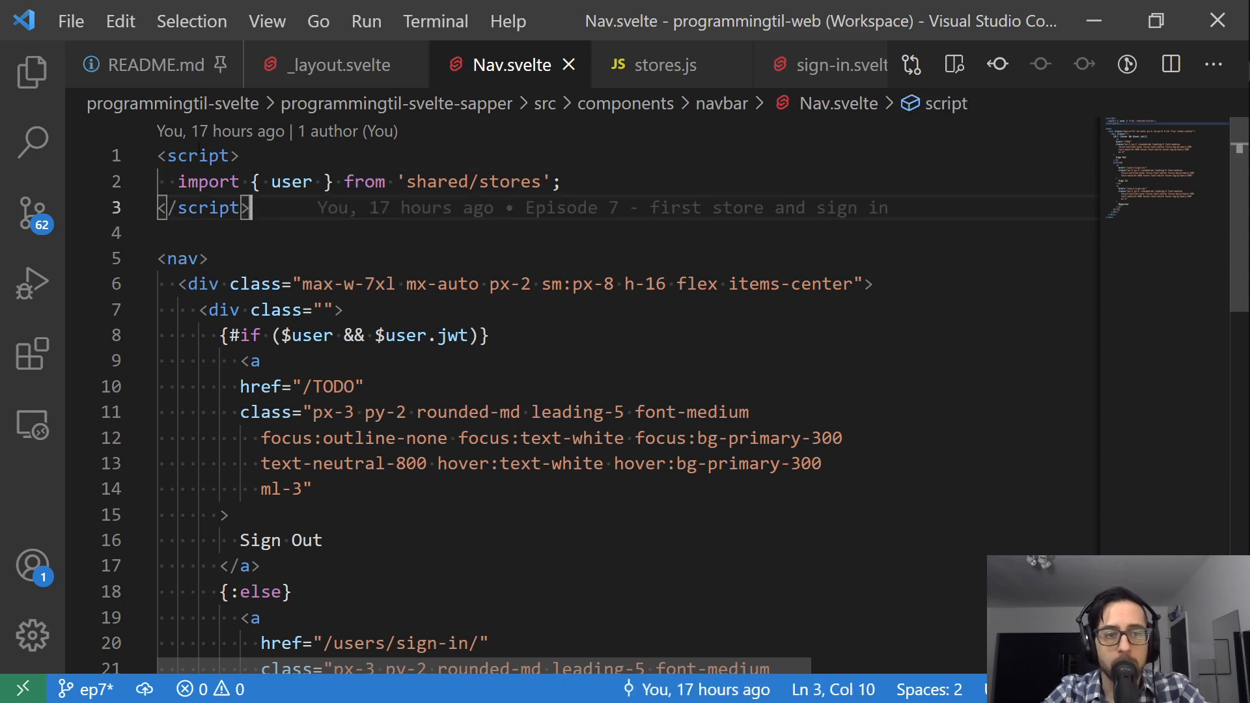
double_click(291, 181)
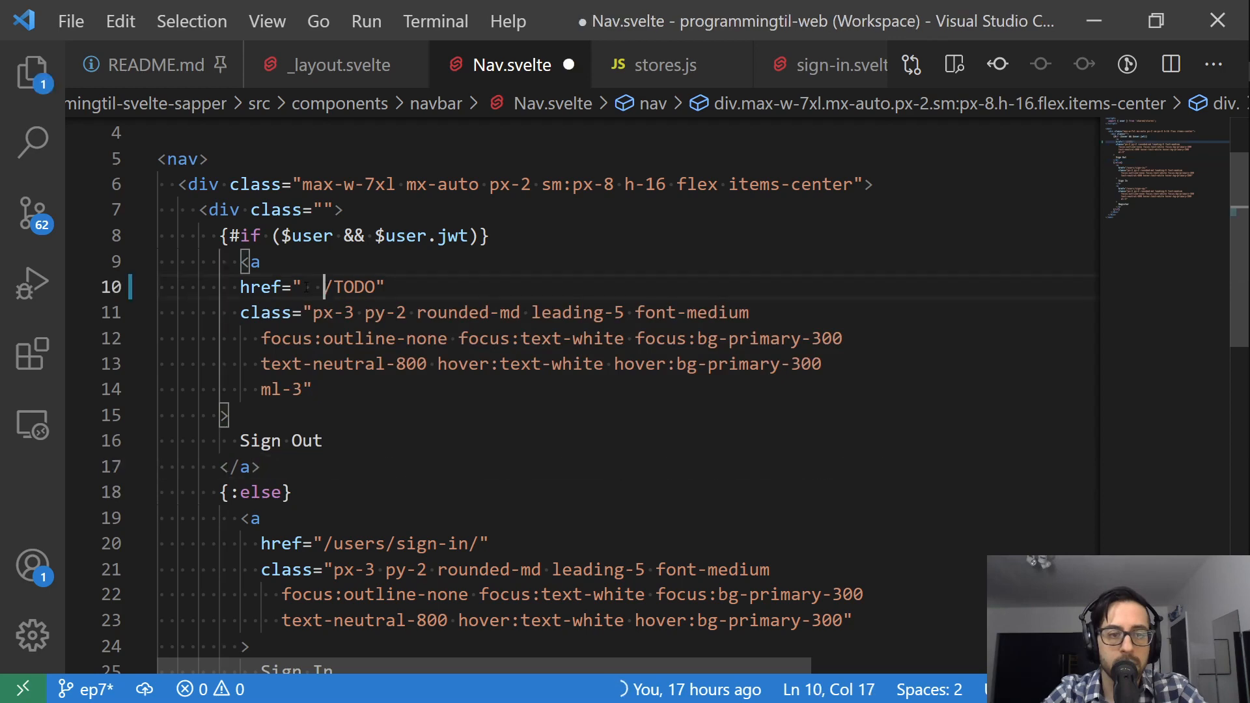
drag(324, 287, 259, 466)
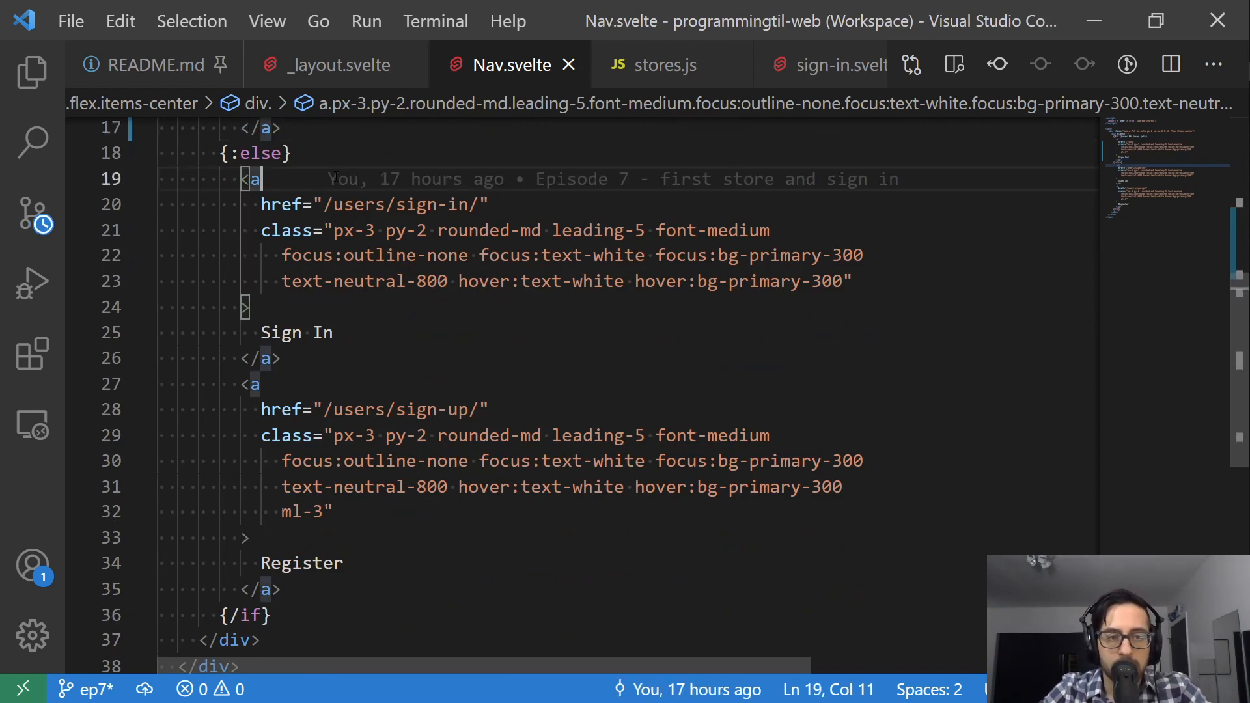
drag(254, 179, 280, 587)
text(ml-3")
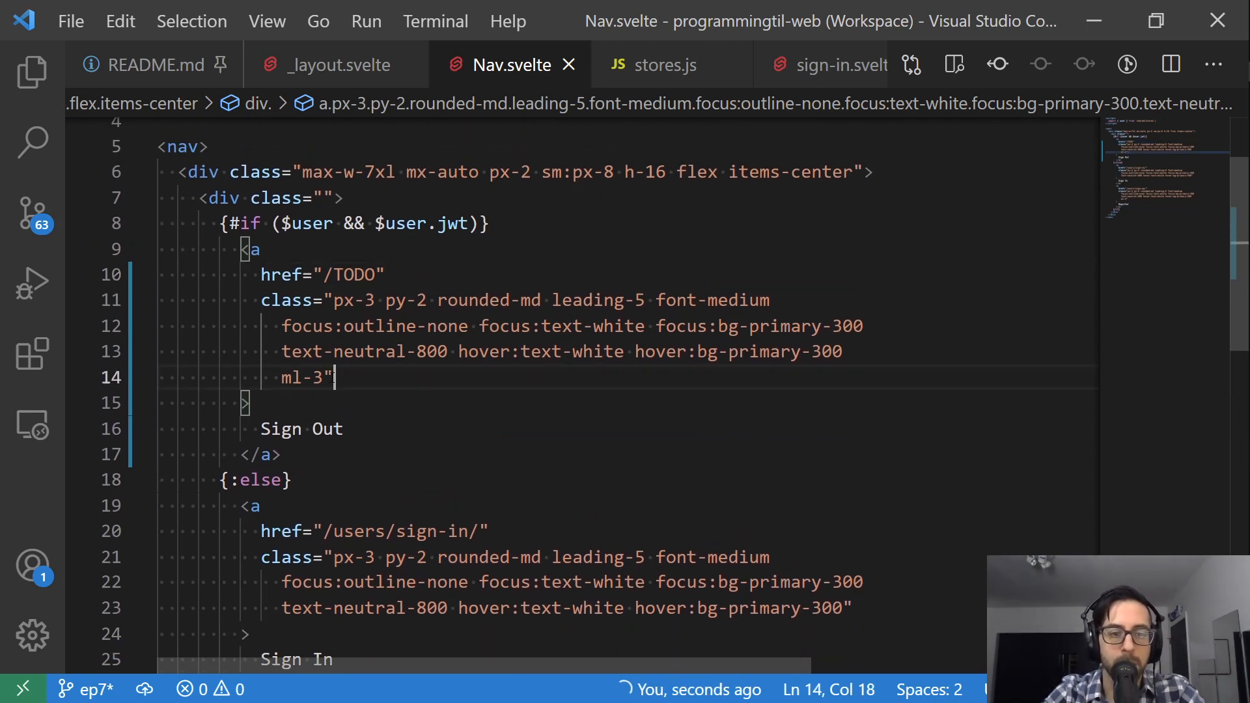
key(Backspace)
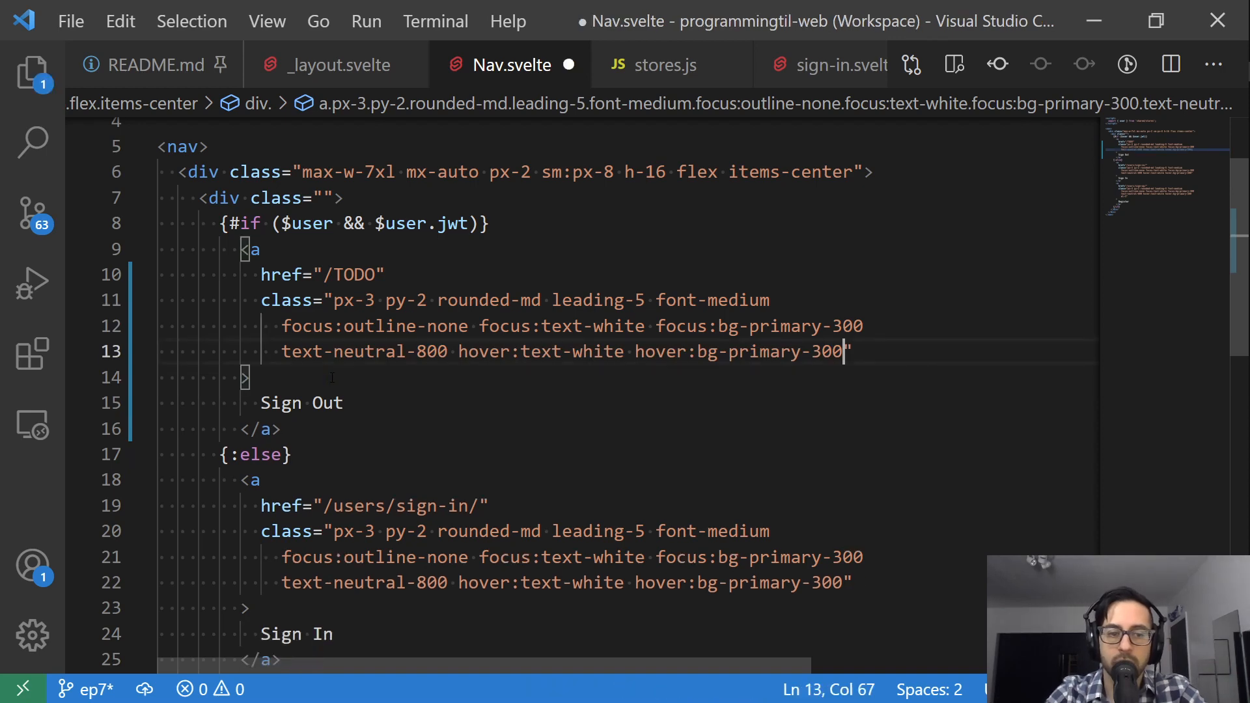
Review the $user.jwt sign-in condition and the imported user store, then view stores.js.
double_click(355, 274)
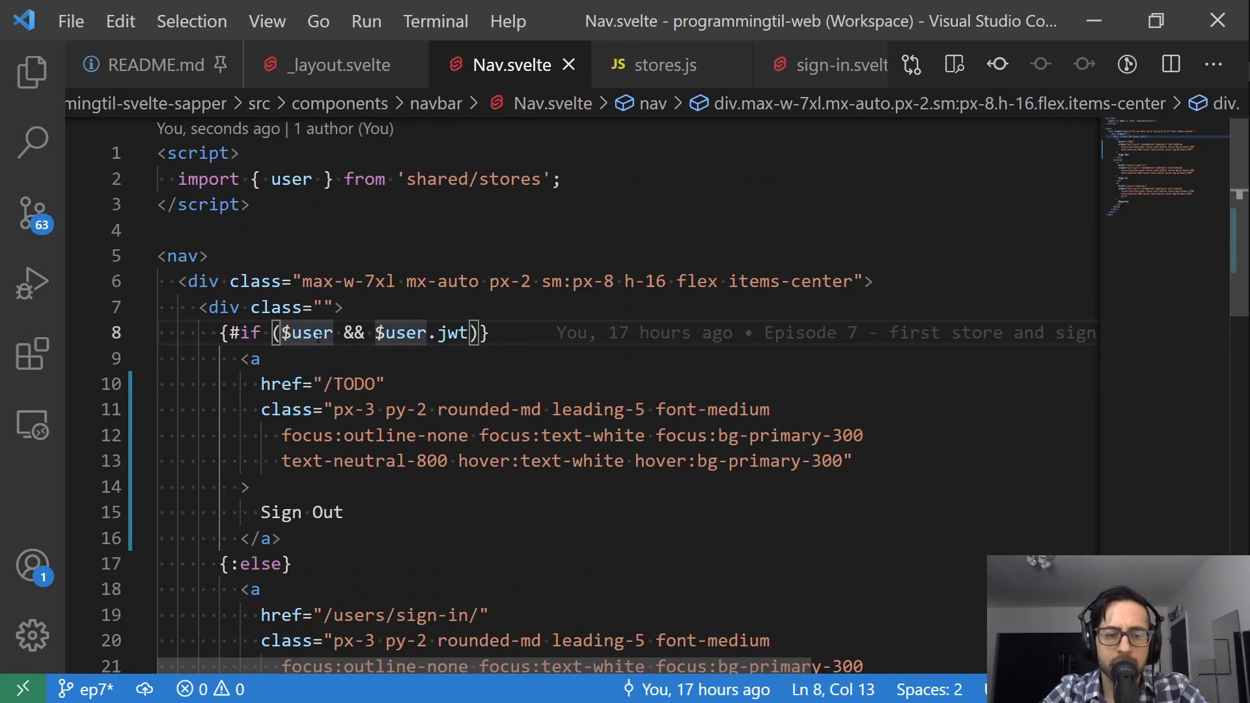
double_click(291, 178)
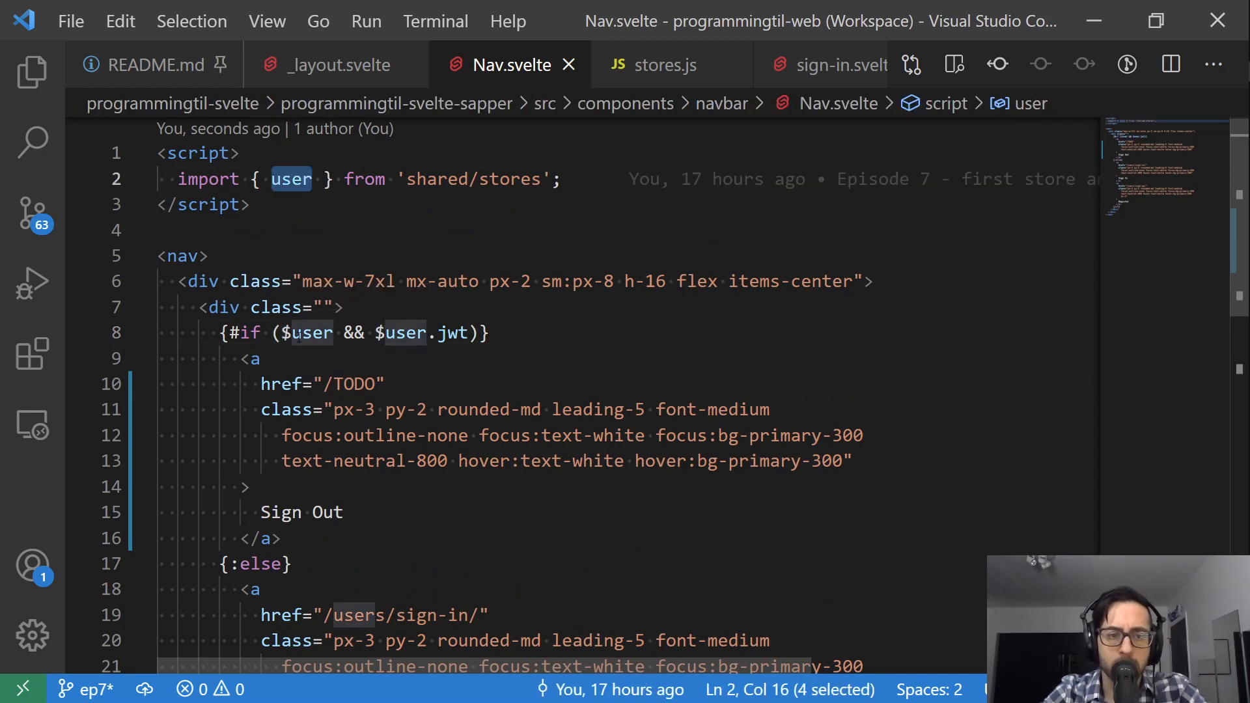
click(407, 333)
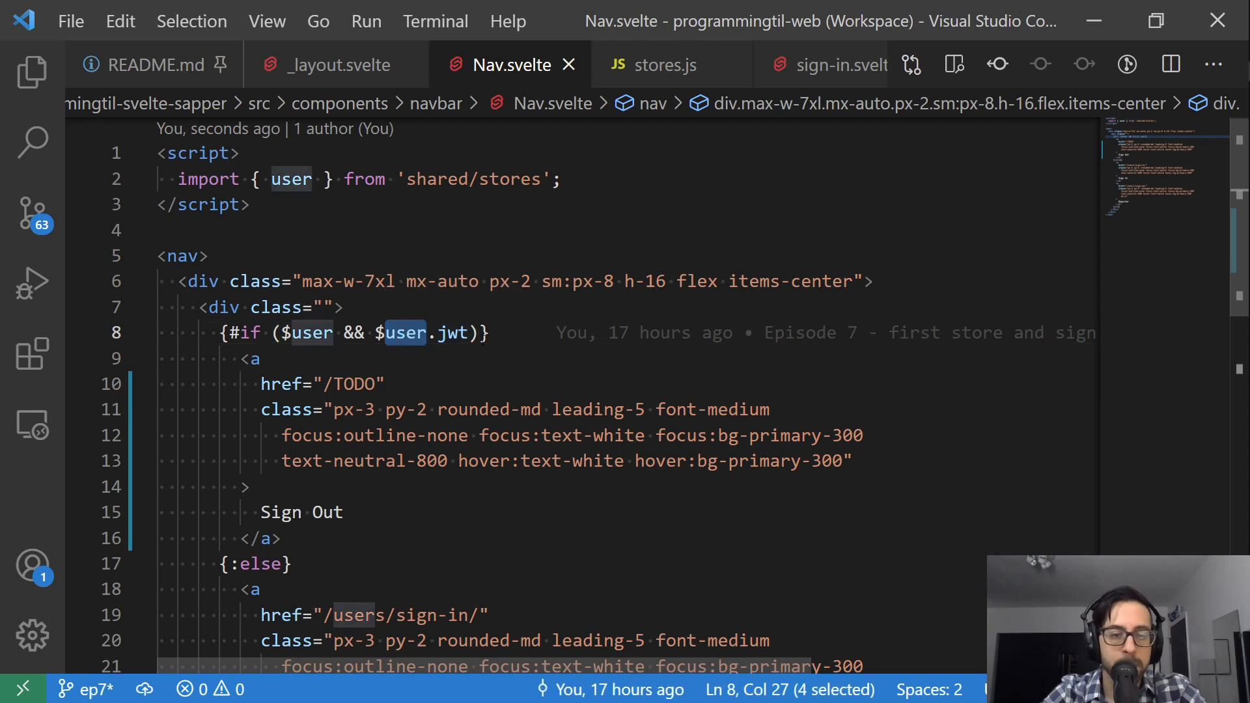
click(253, 358)
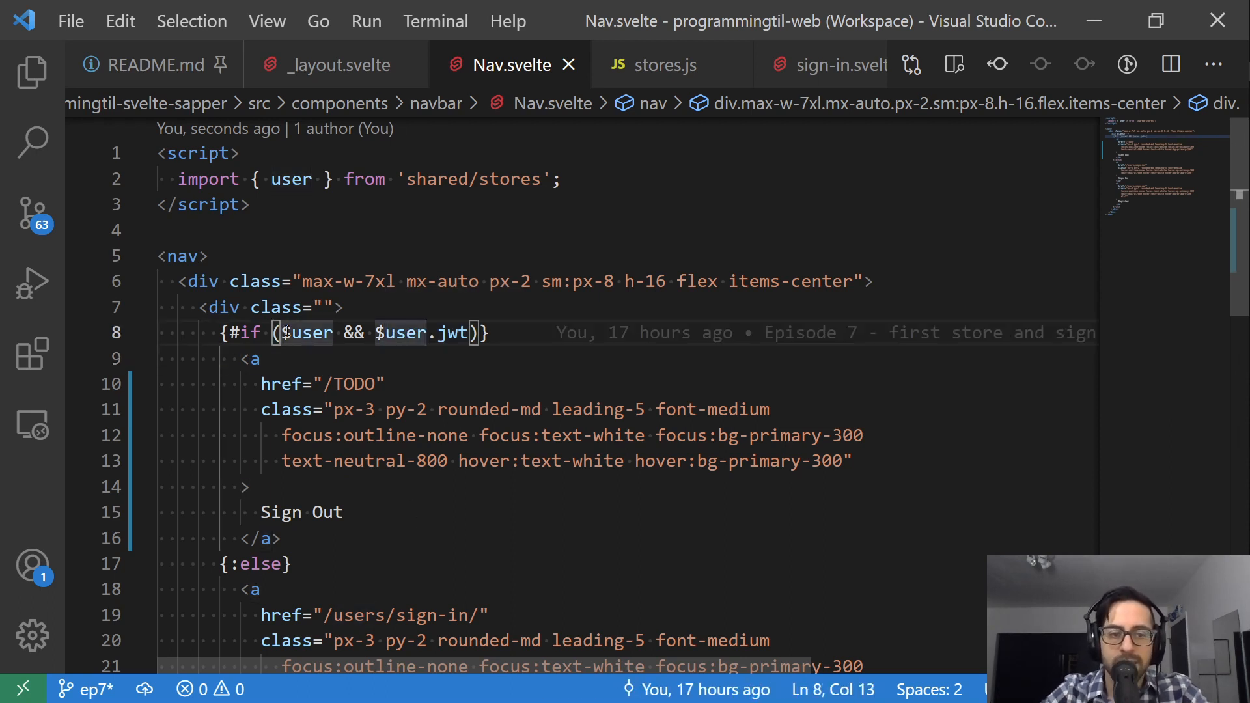
key(Right)
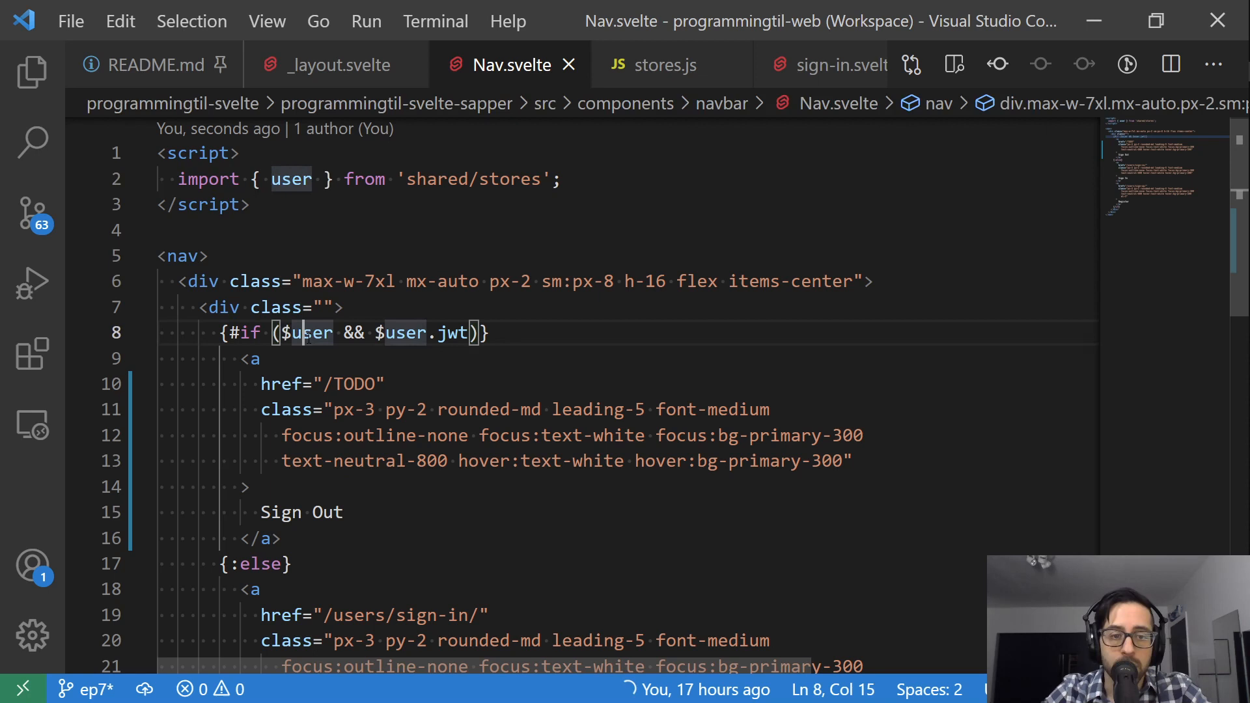
double_click(309, 333)
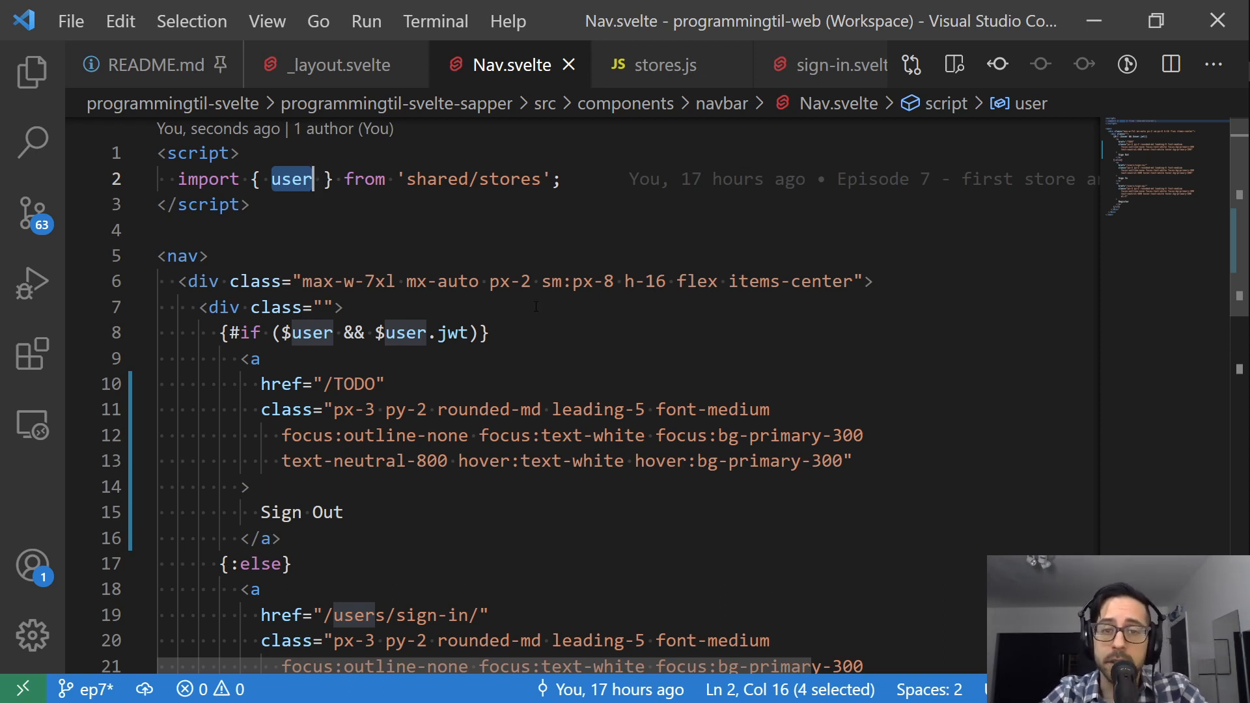
mouse_move(664, 64)
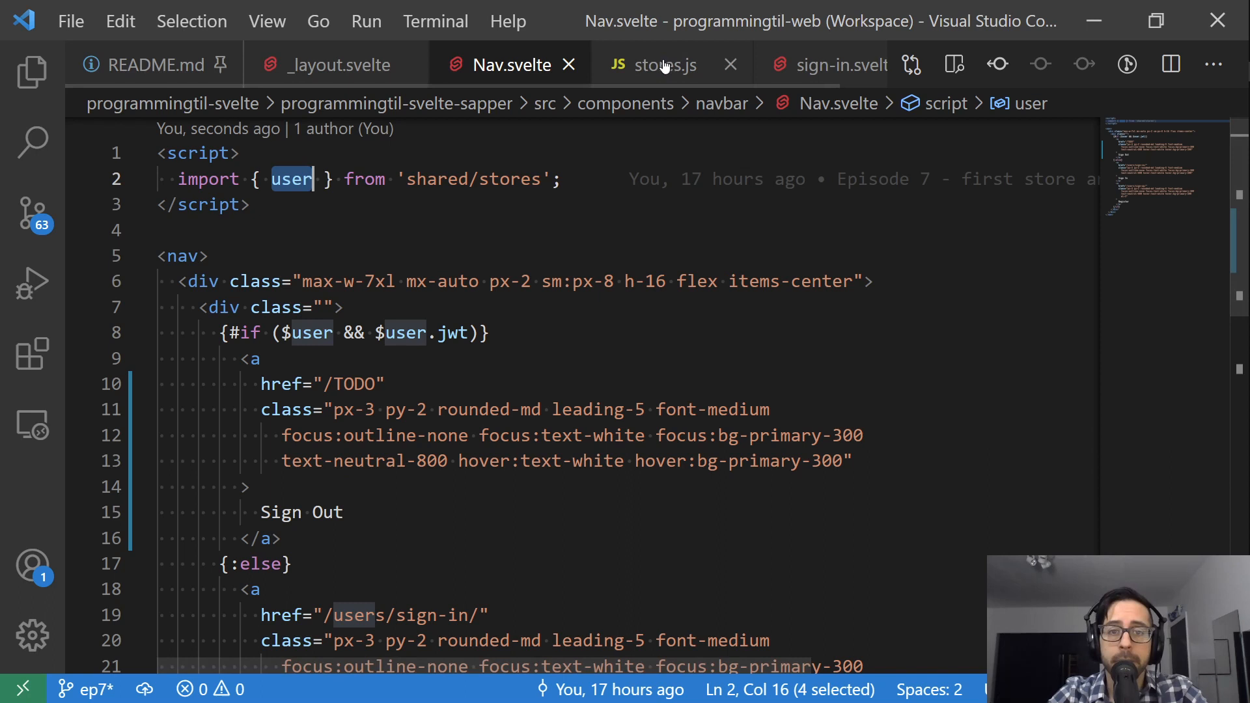
click(659, 65)
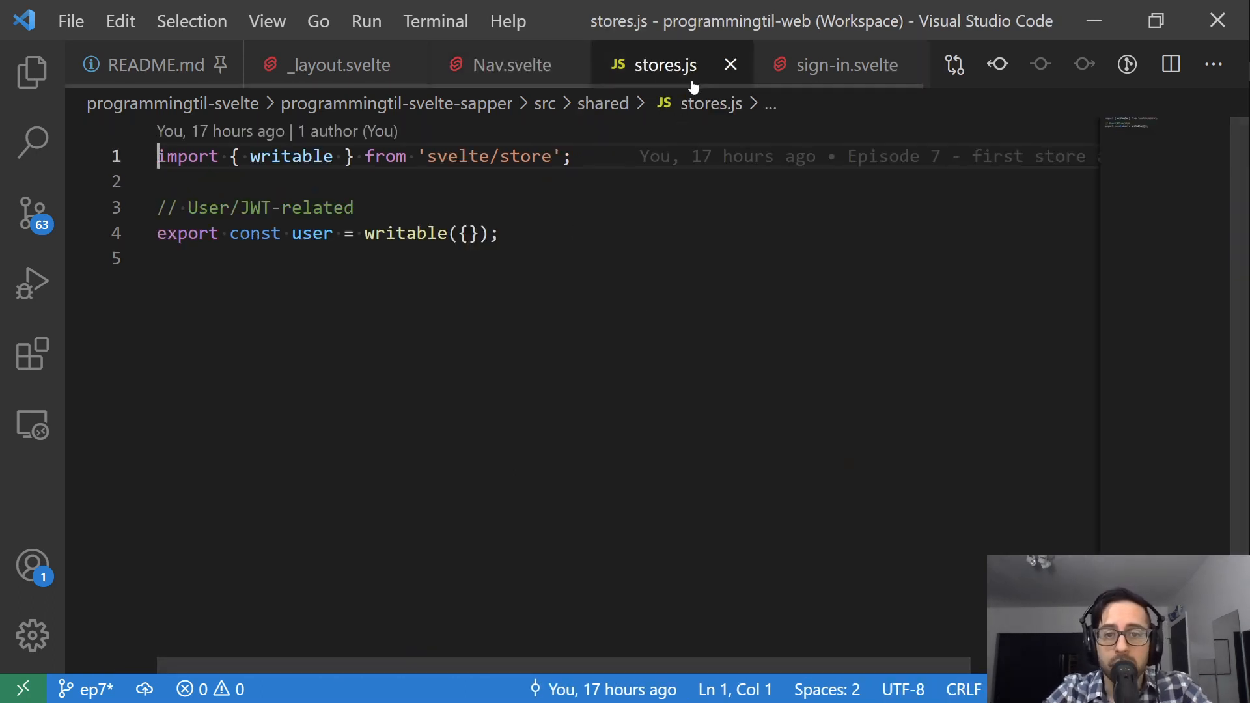
Review stores.js's svelte/store import and exported user writable, then view sign-in.svelte.
double_click(291, 156)
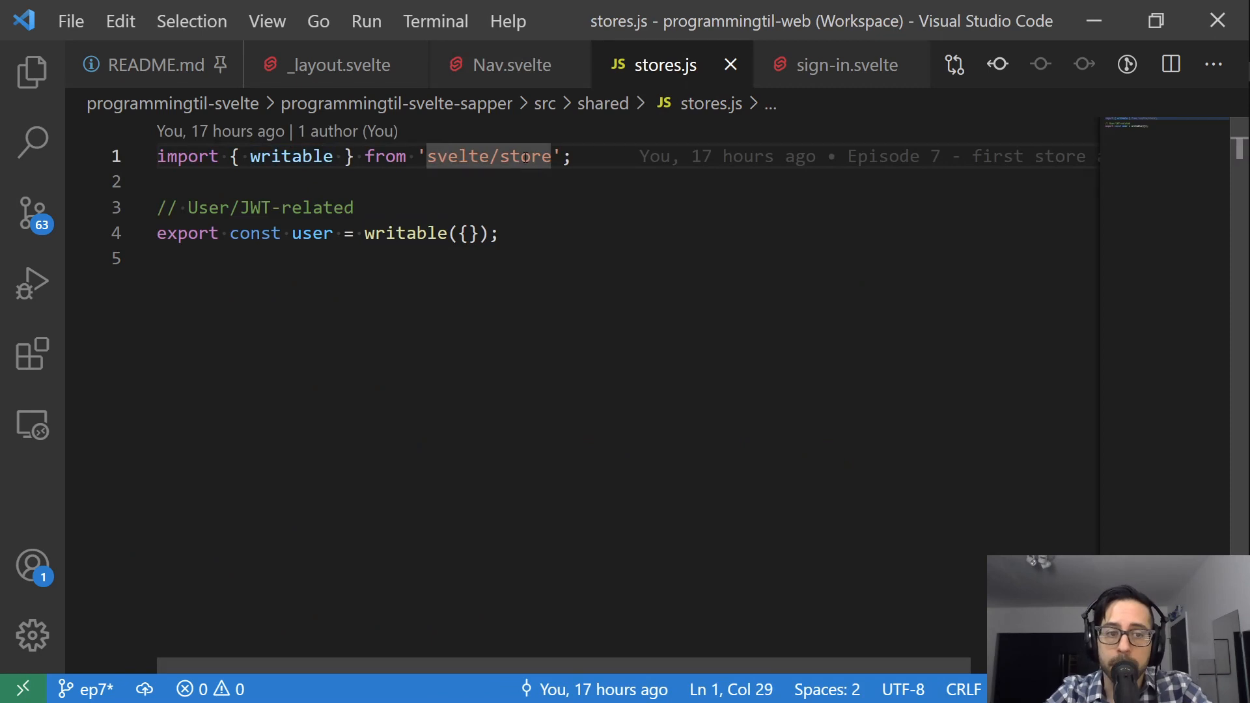
click(351, 207)
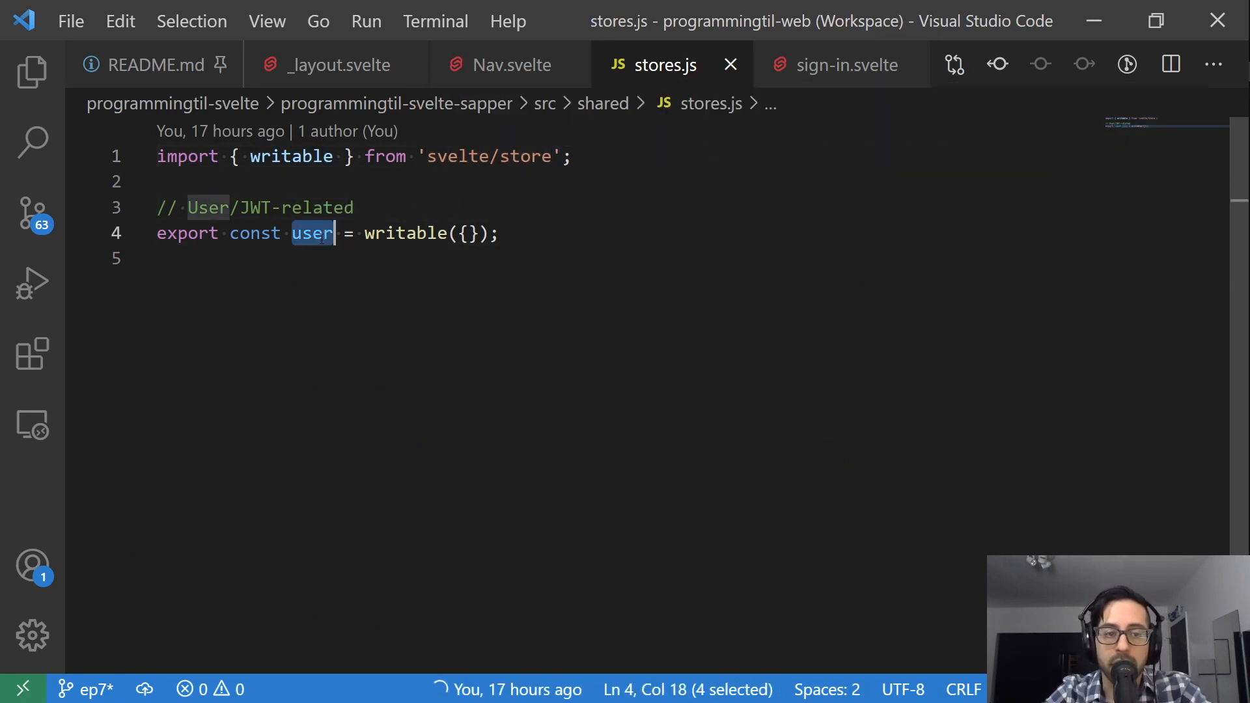
double_click(406, 233)
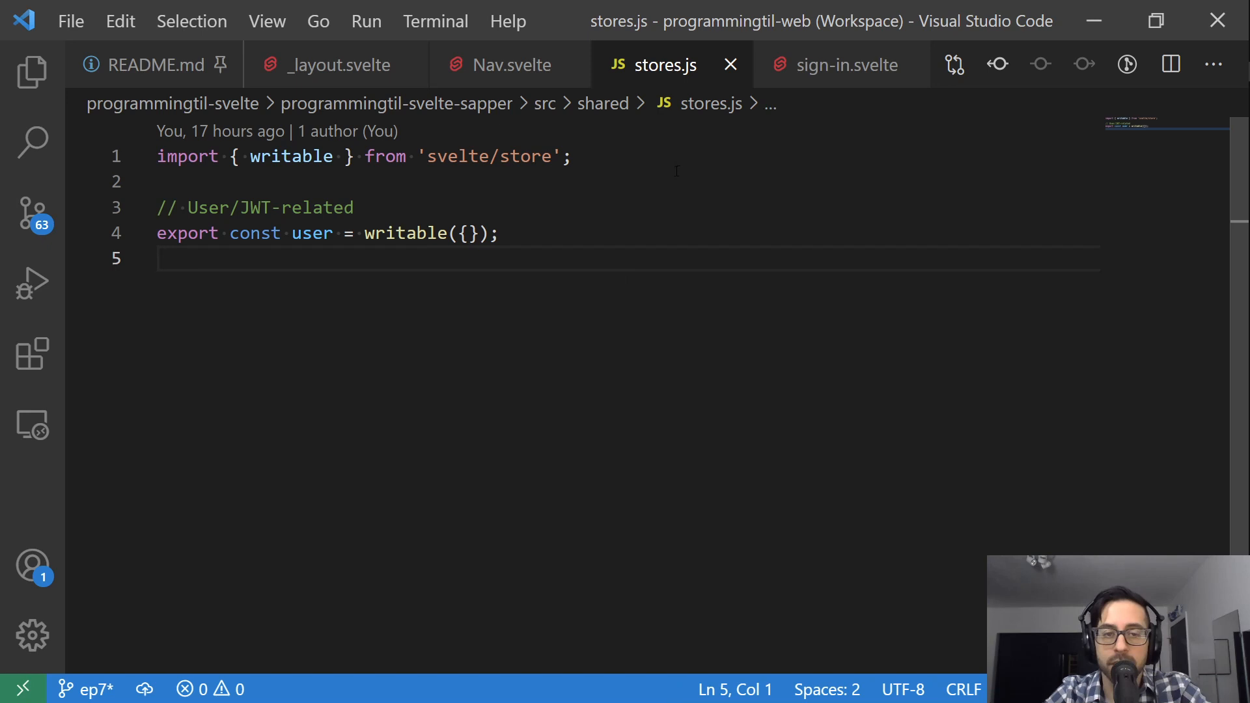
mouse_move(675, 281)
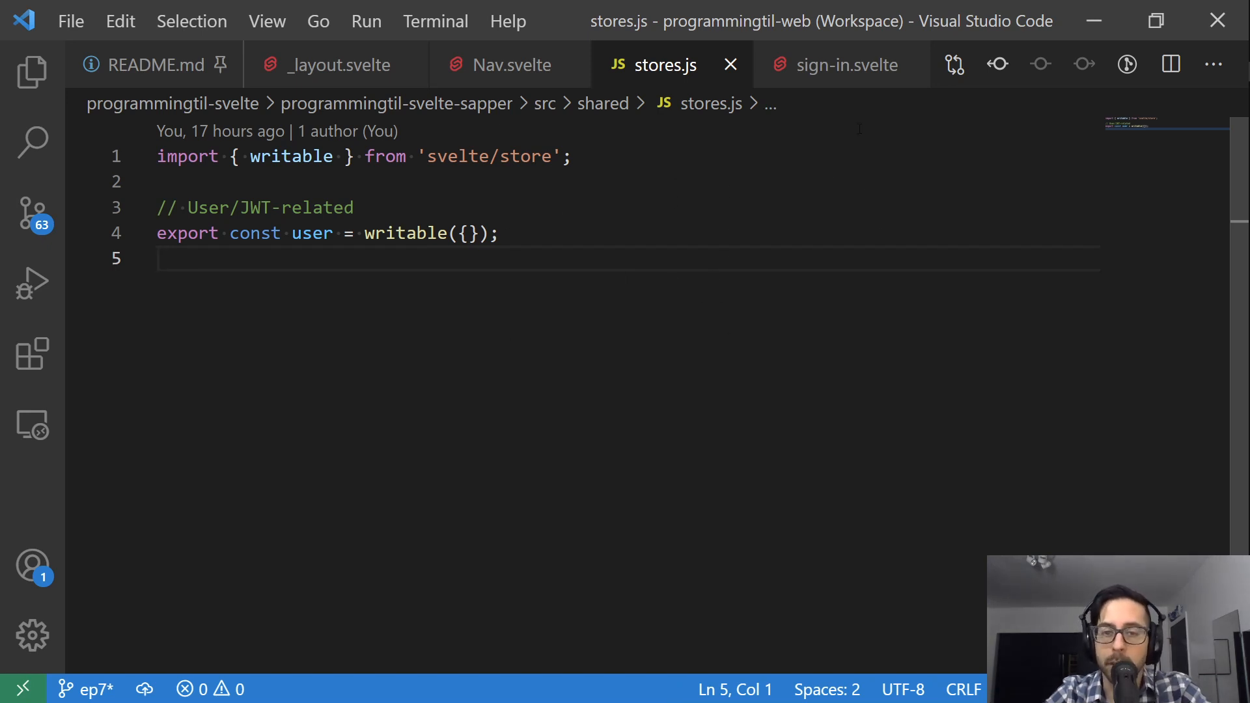
click(848, 64)
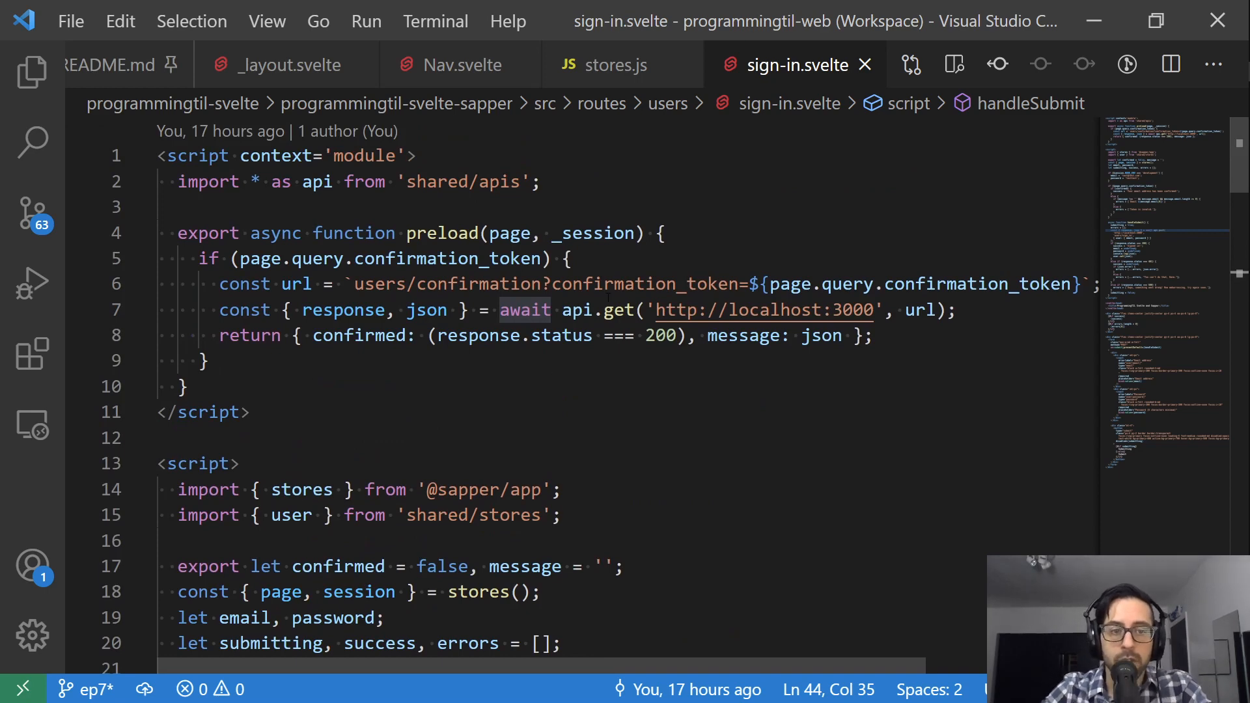
Scroll through sign-in.svelte's development defaults and search Quick Open for server files.
scroll(down, 3)
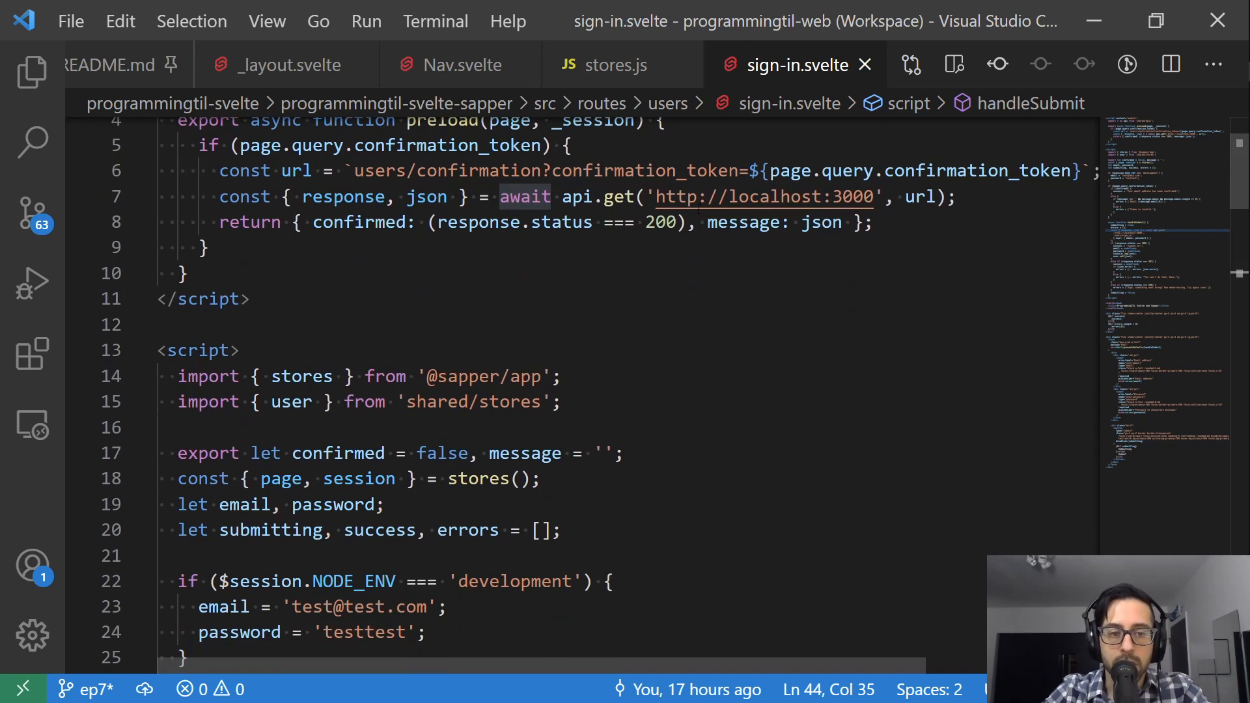
scroll(down, 3)
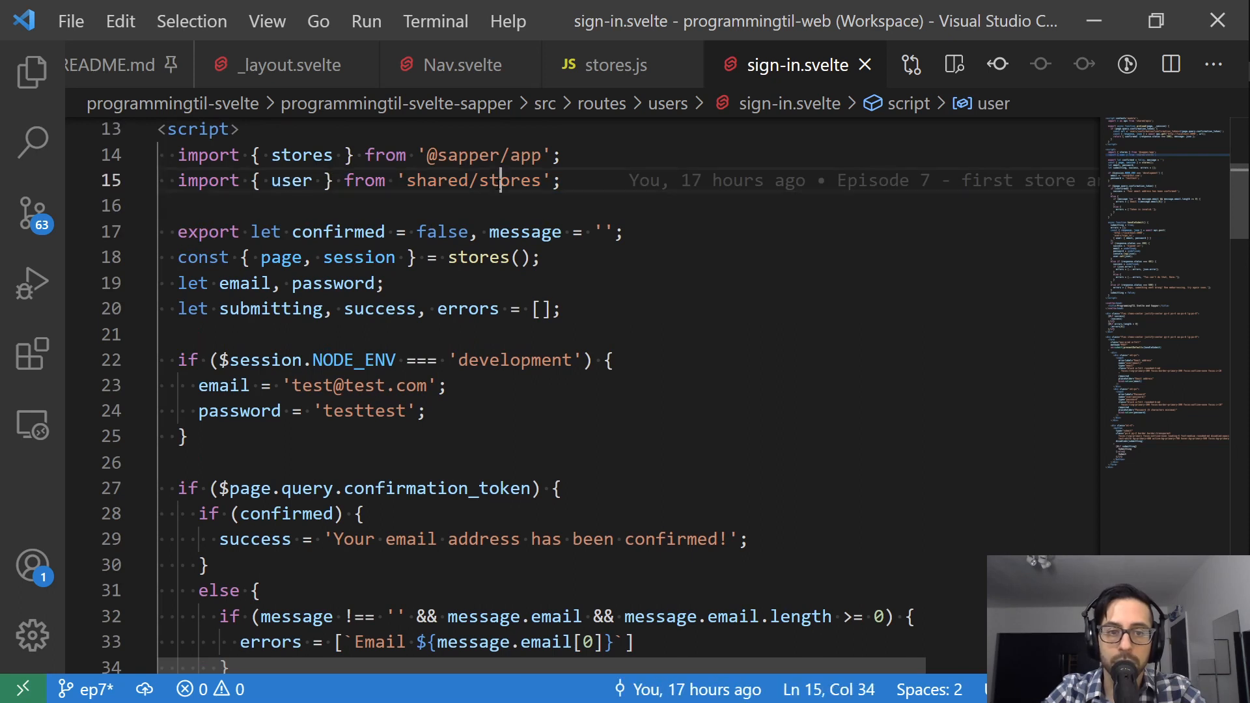
scroll(down, 3)
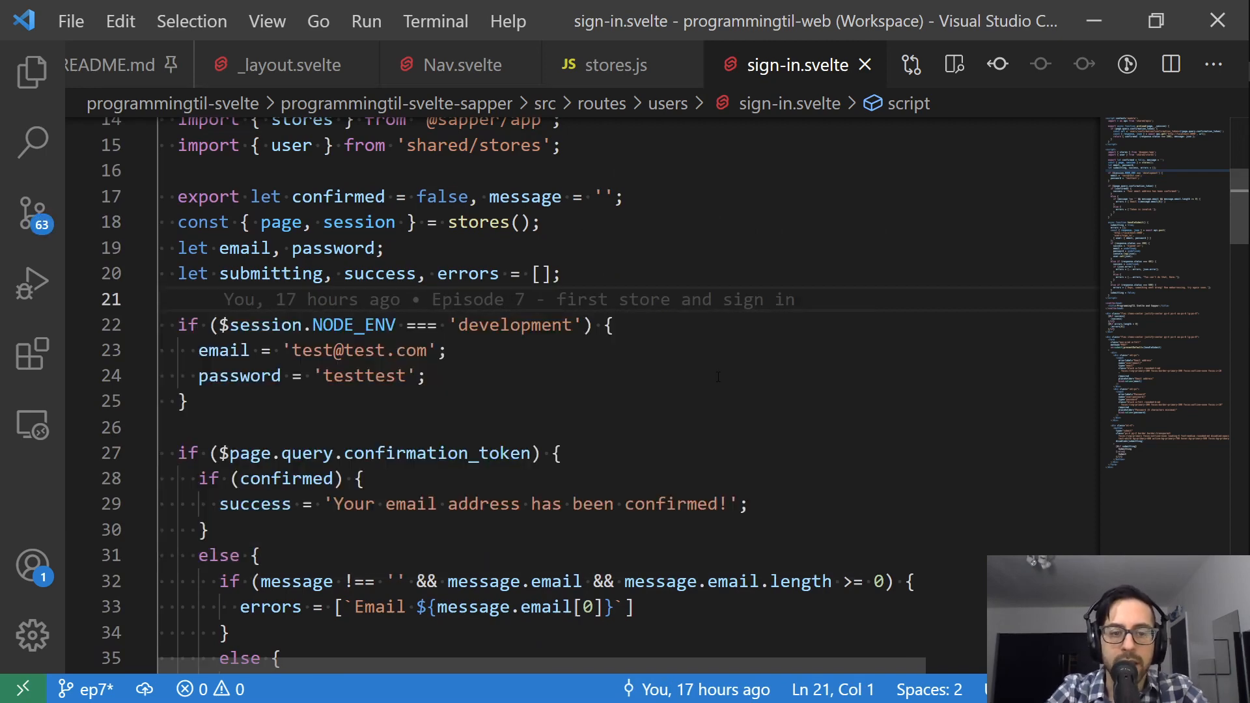
text(server)
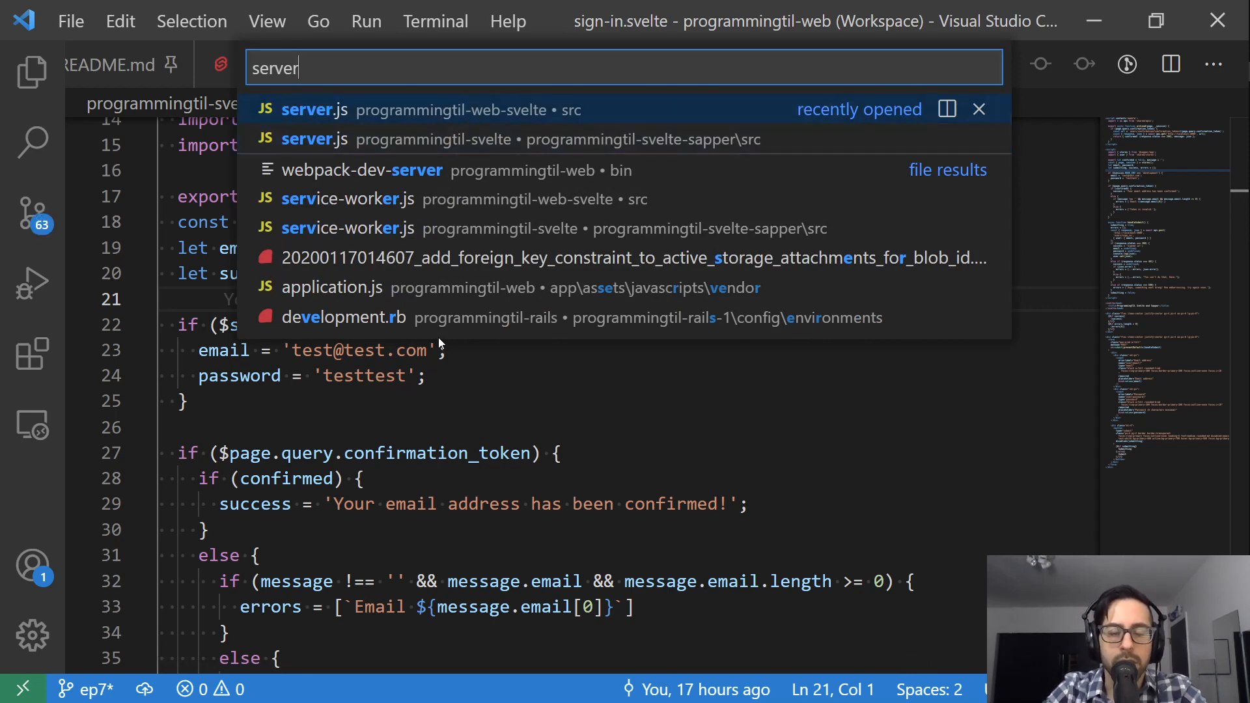
Close the other project's server.js and search Quick Open for 'serve' again.
click(314, 109)
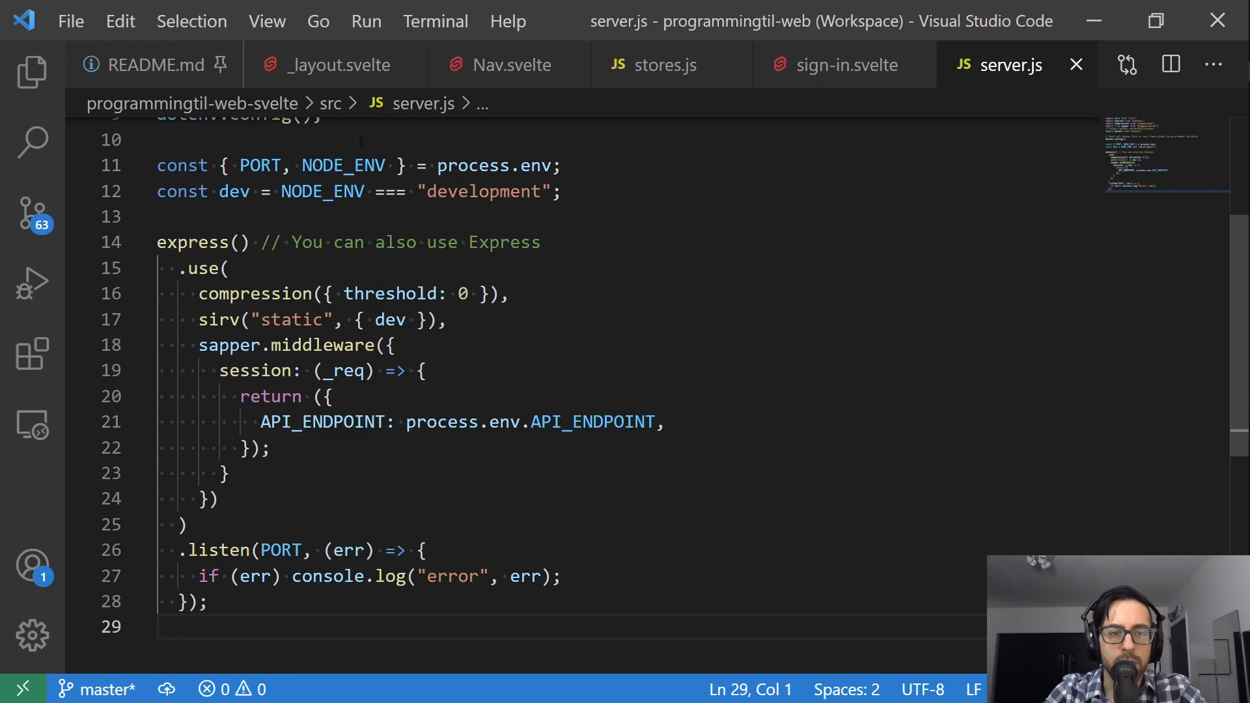
click(807, 64)
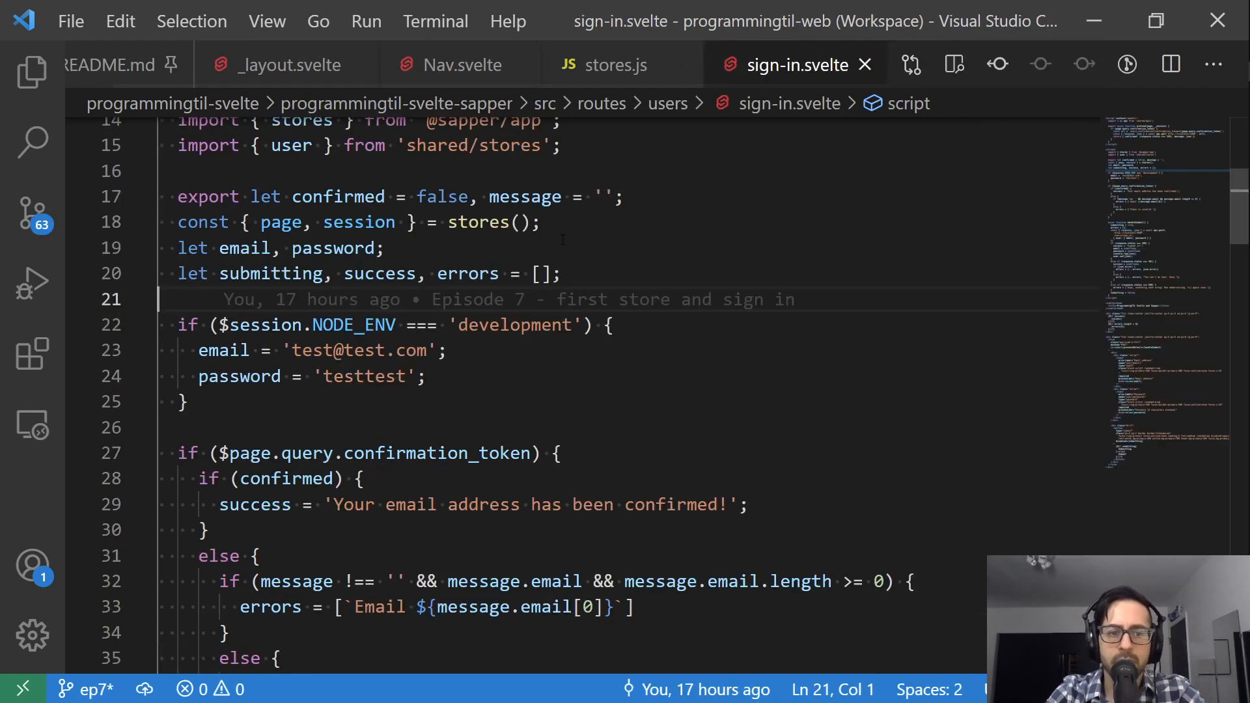
text(serve)
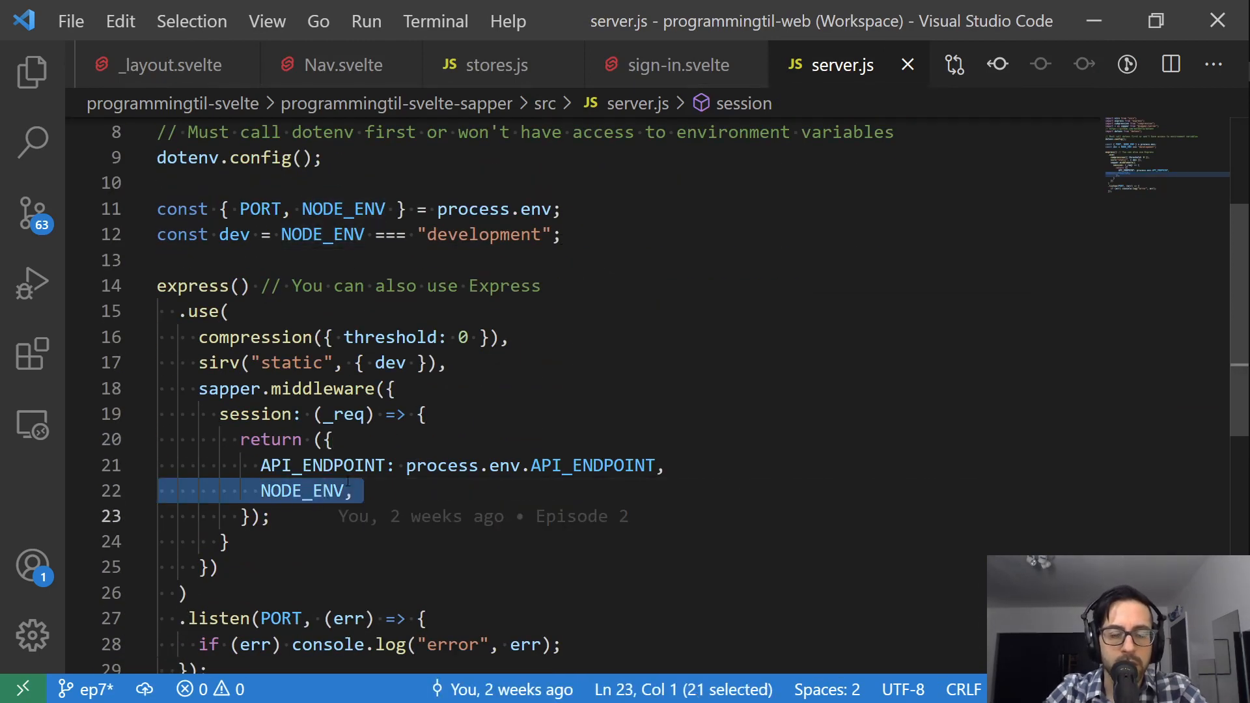
Highlight session in sign-in.svelte, scroll to handleSubmit, and show the Explorer.
click(681, 65)
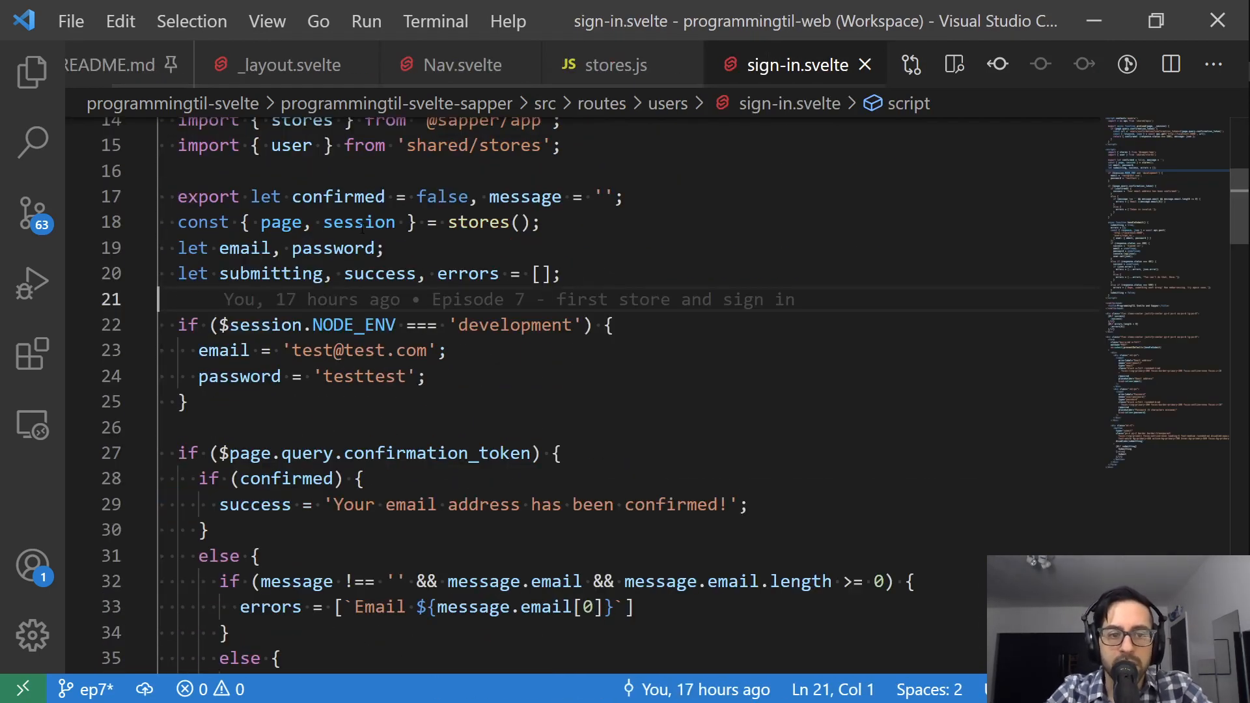
double_click(358, 221)
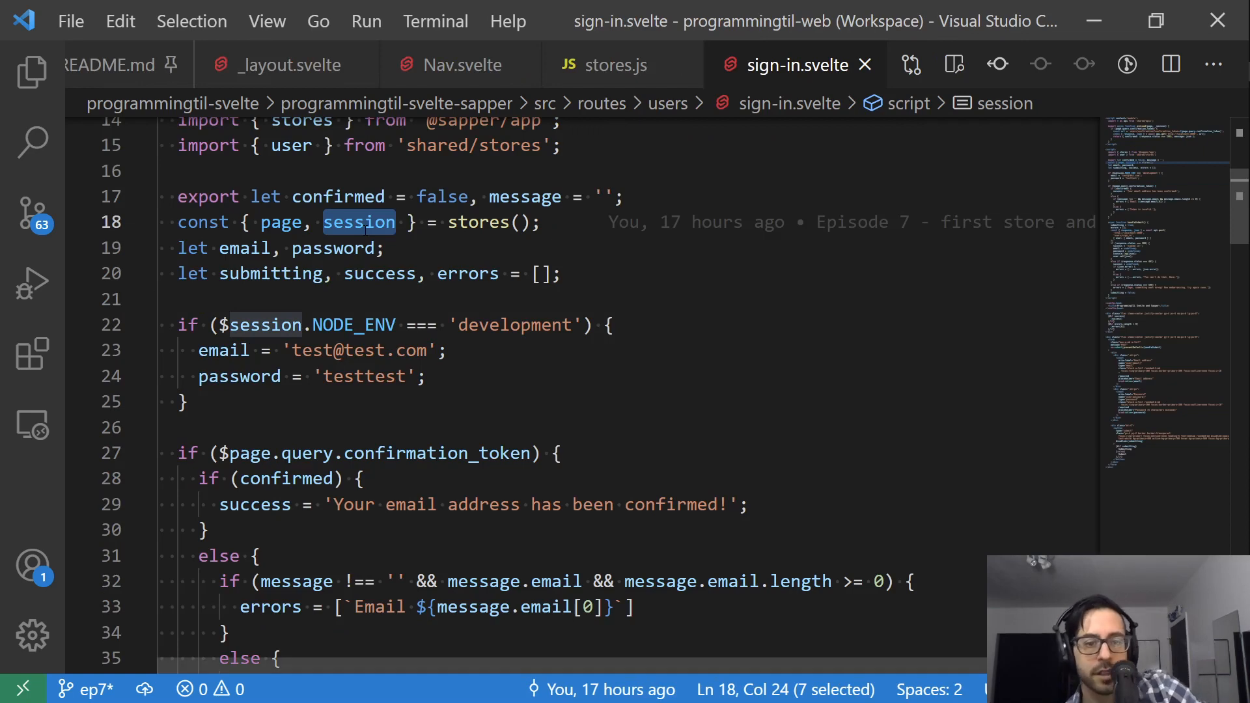
scroll(down, 3)
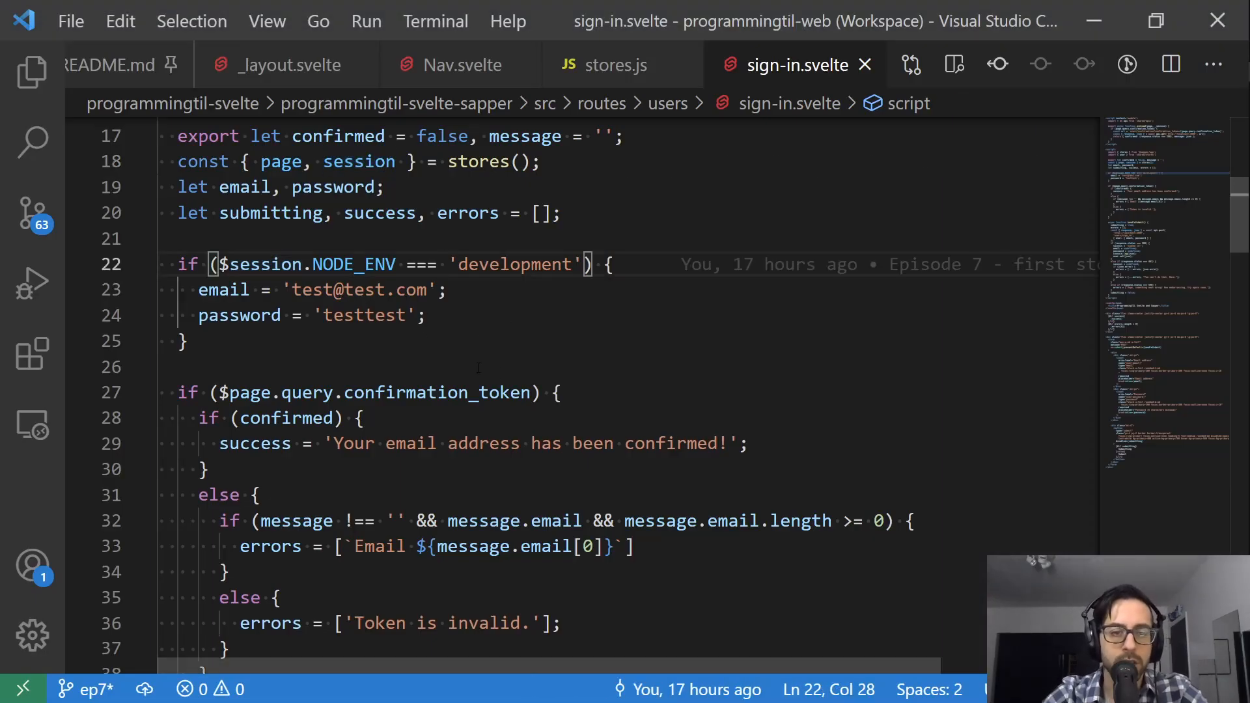
scroll(down, 3)
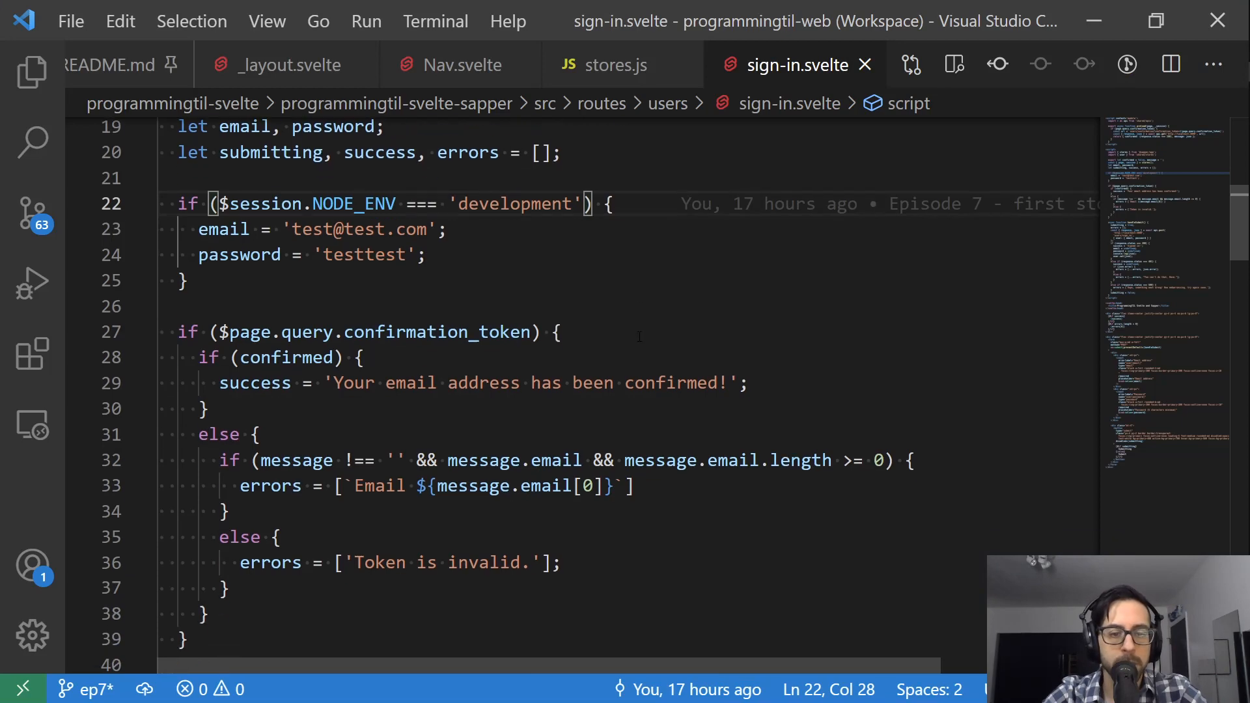
scroll(down, 3)
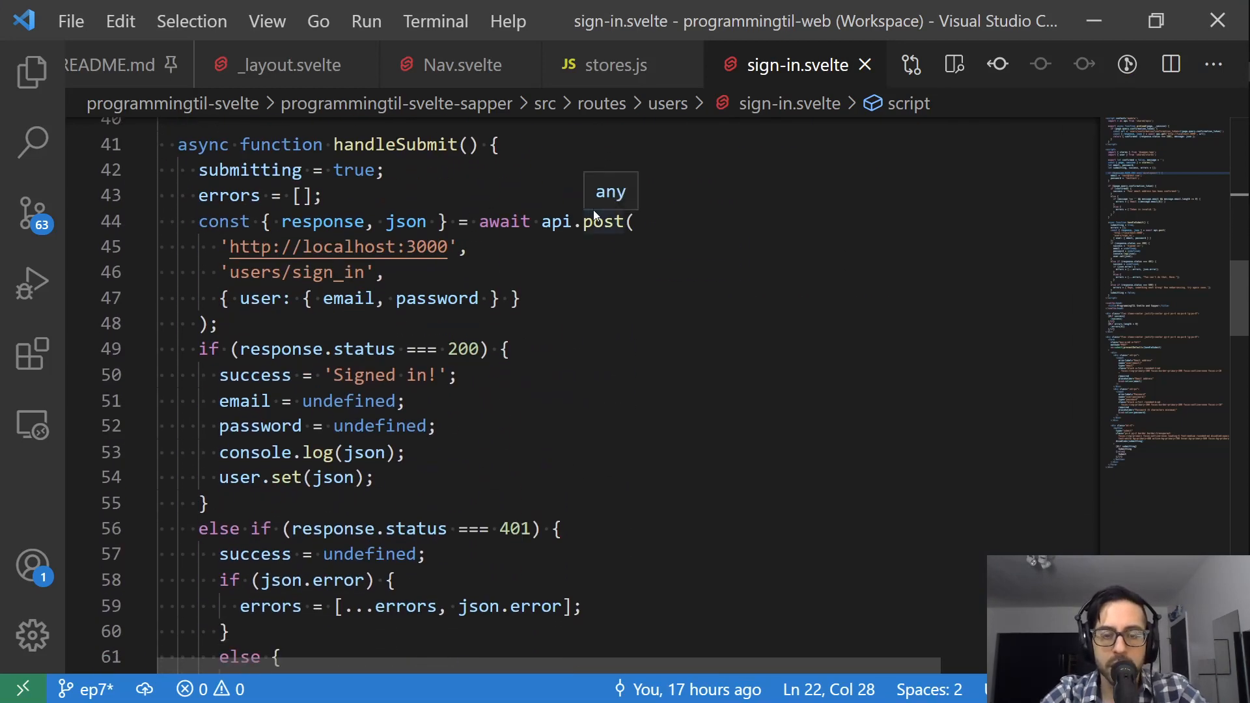
mouse_move(700, 243)
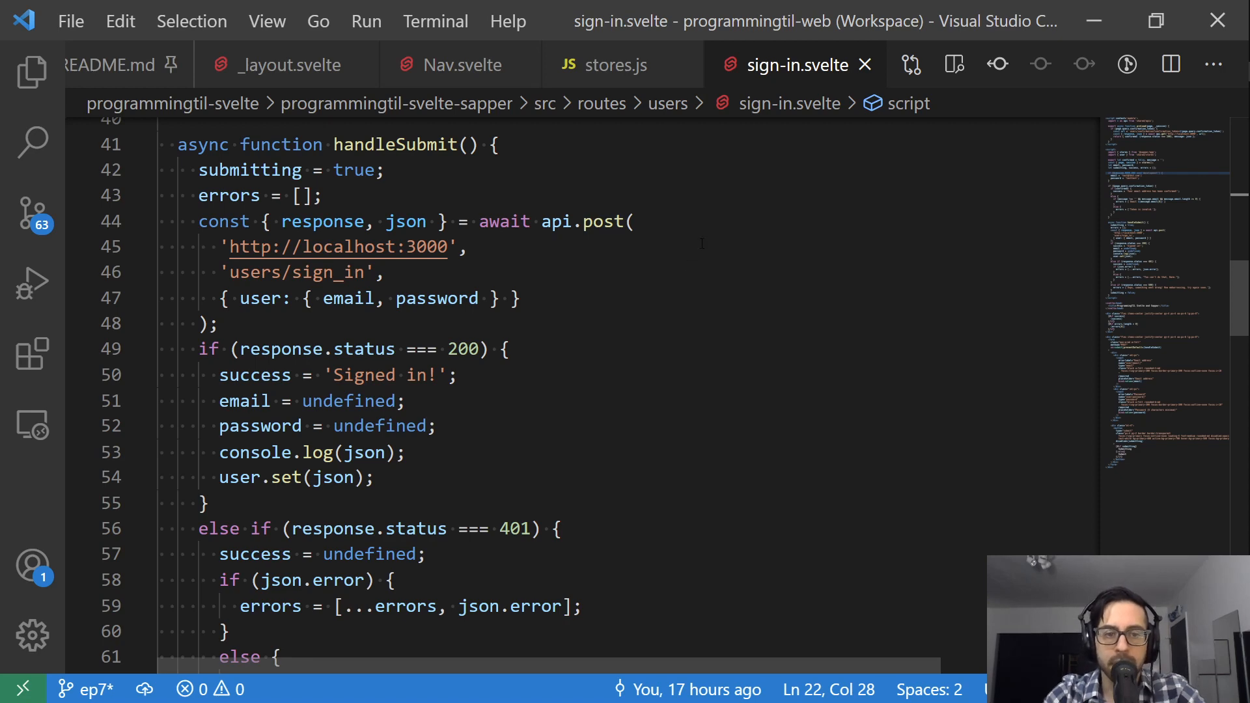
click(32, 72)
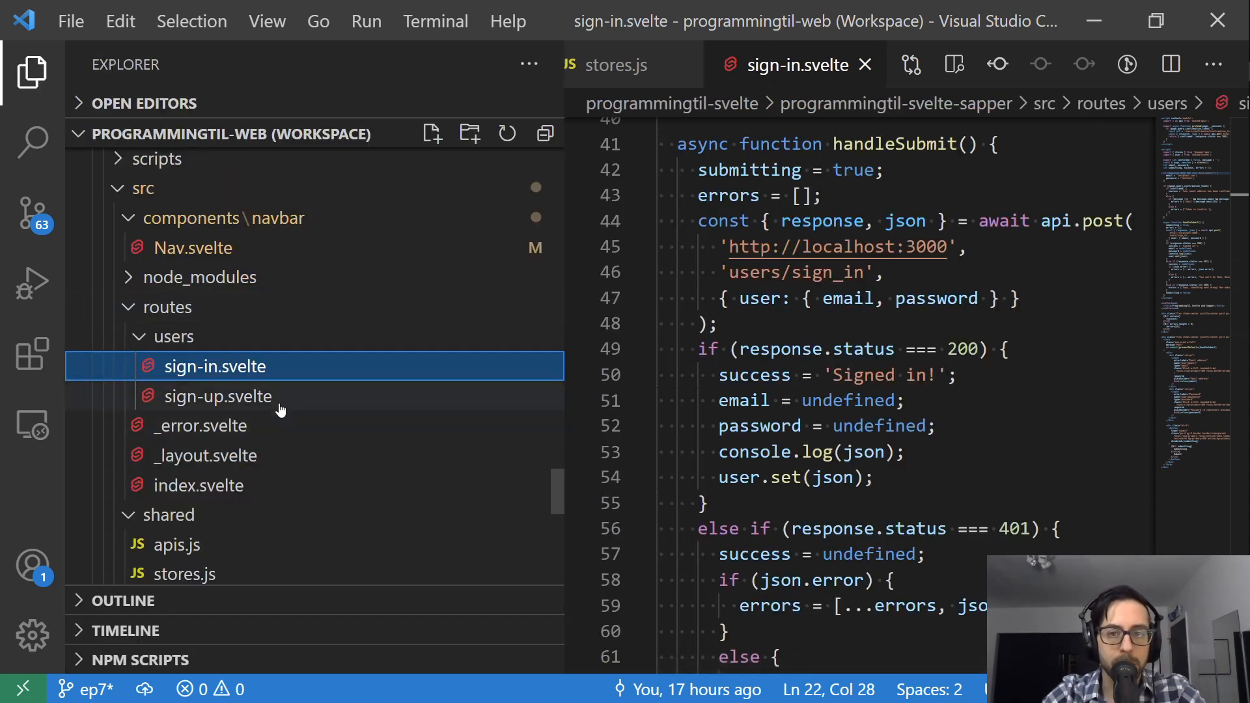
Open sign-up.svelte and highlight its users endpoint.
double_click(217, 396)
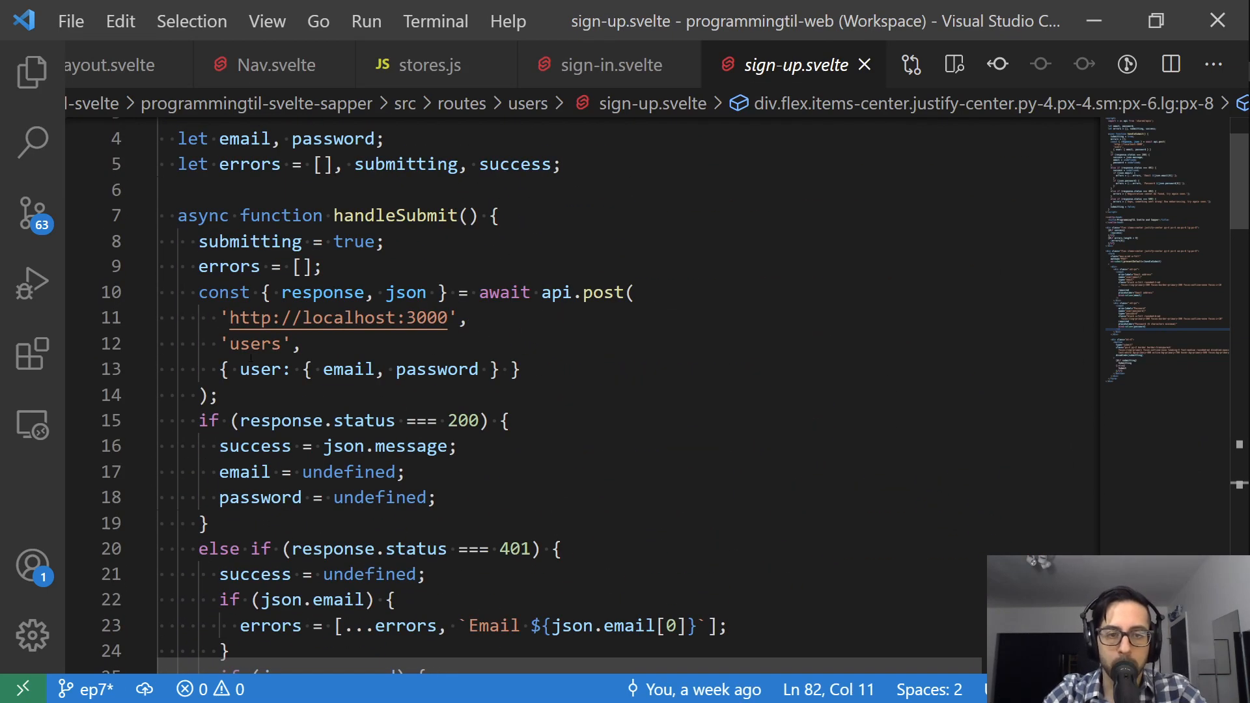
double_click(255, 343)
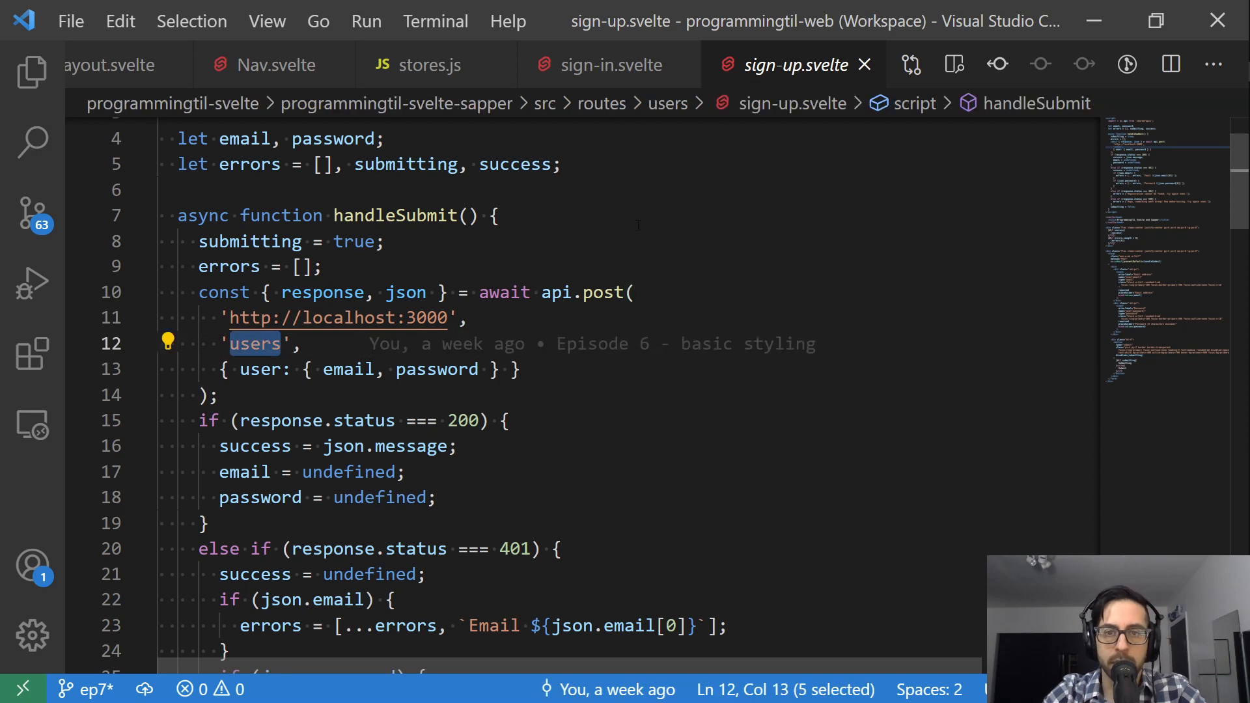
click(607, 65)
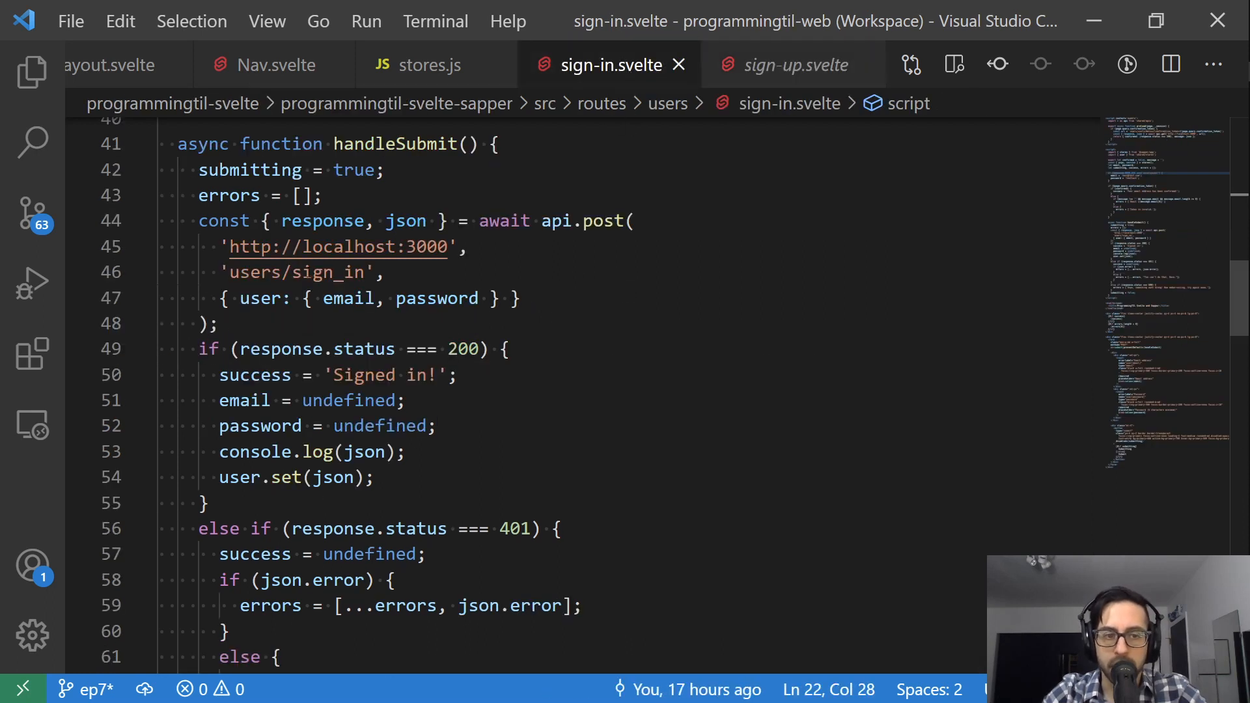
Inspect sign-in's users/sign_in request, success message and user-storing line, then return to stores.js.
double_click(326, 272)
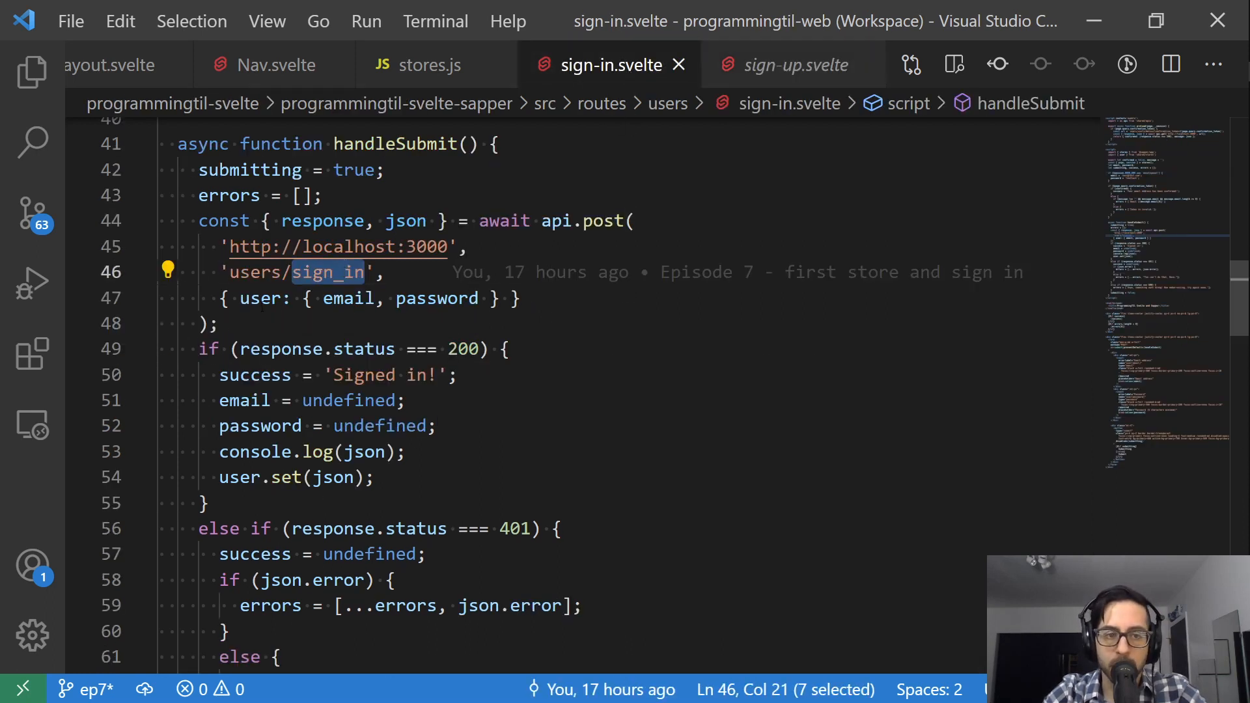
click(446, 298)
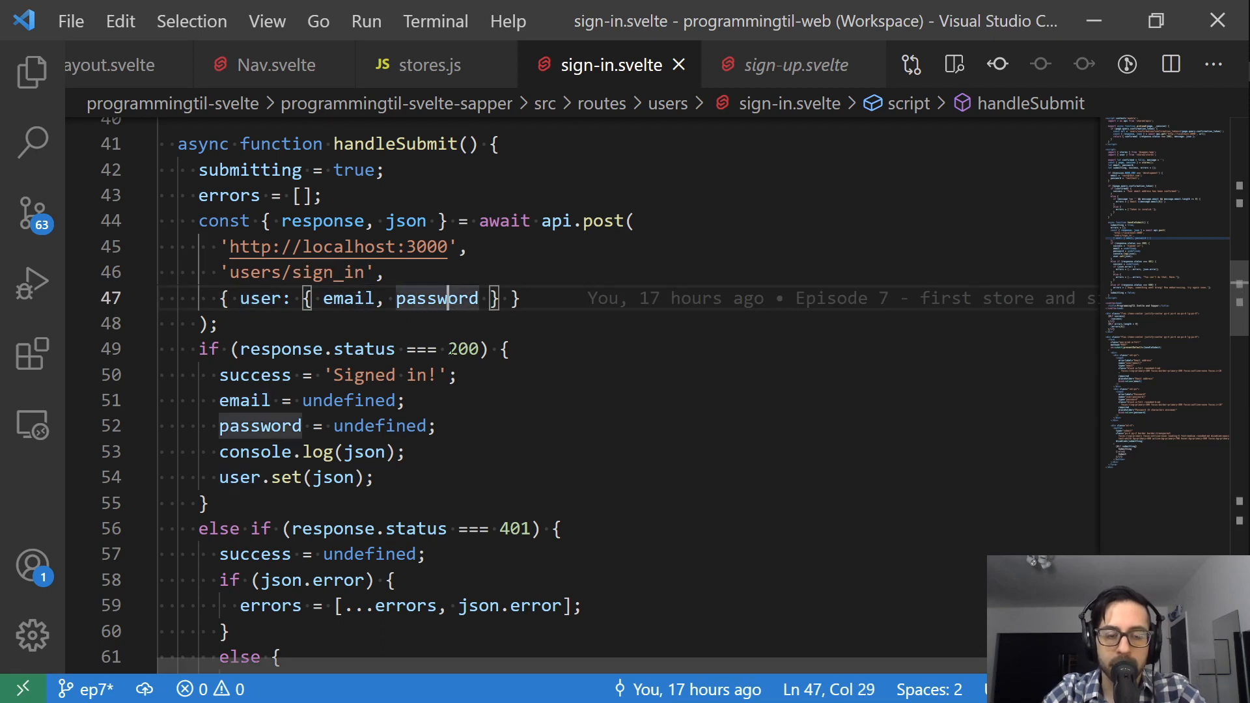
double_click(254, 374)
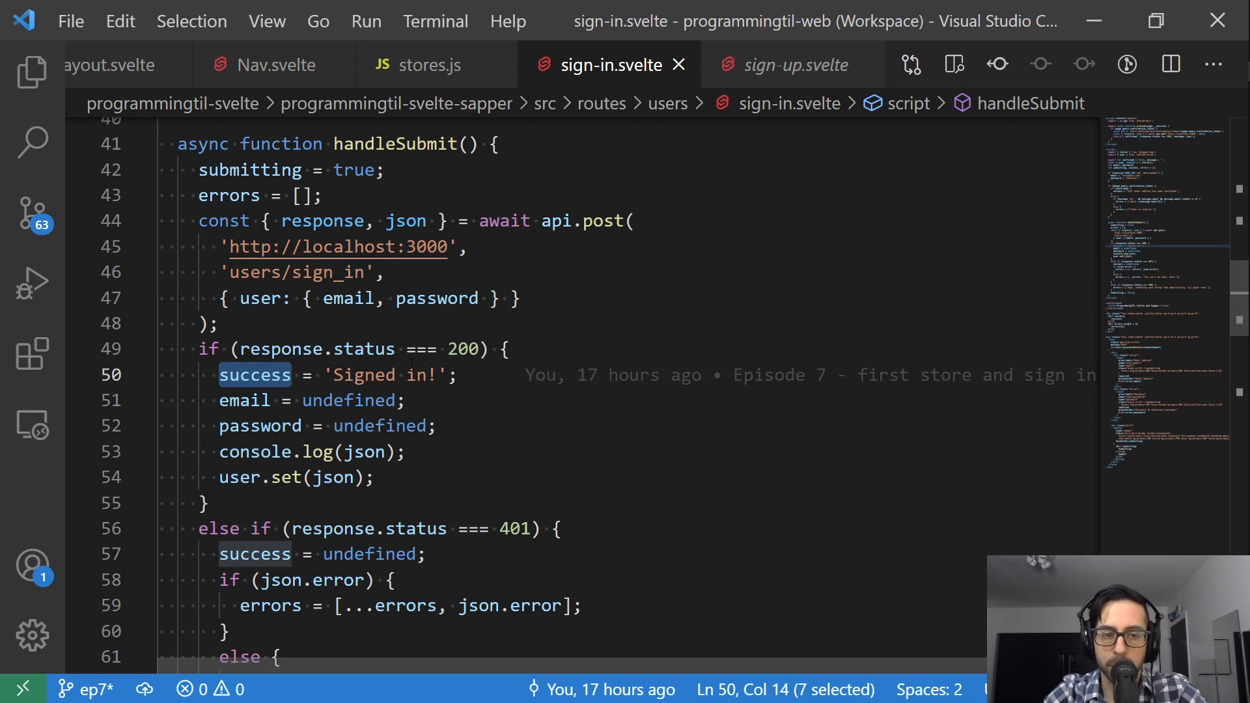
click(245, 401)
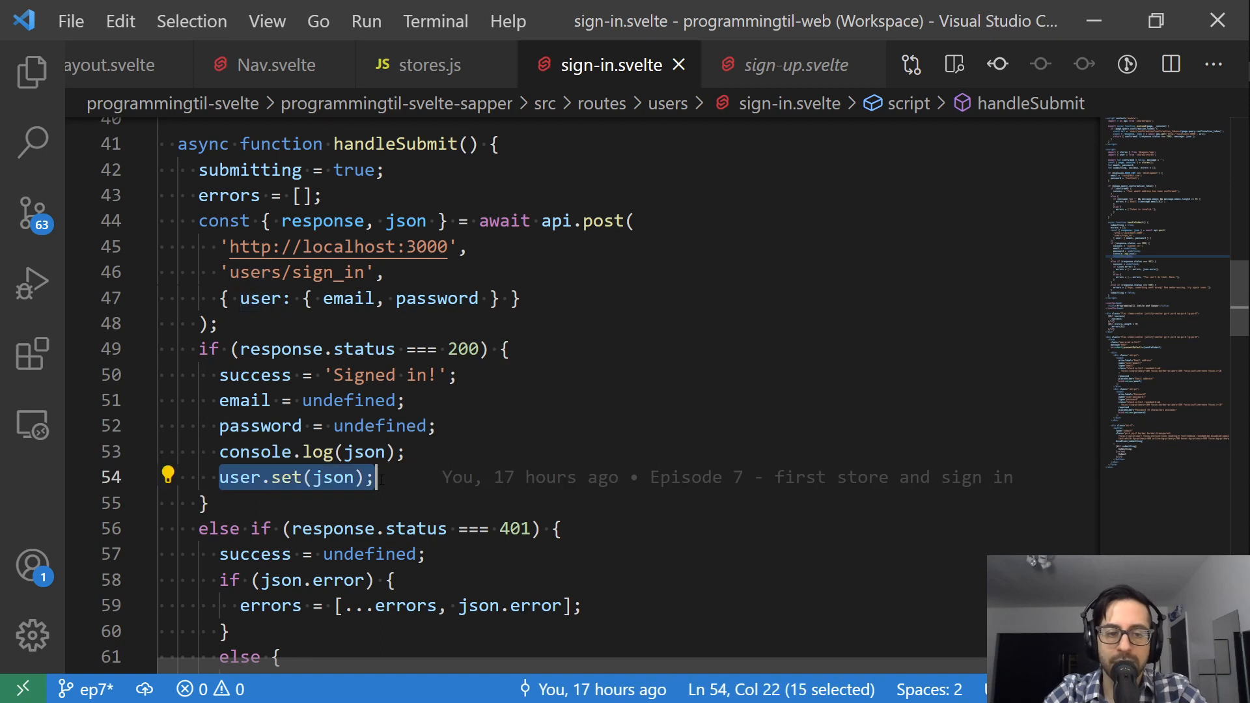
click(239, 476)
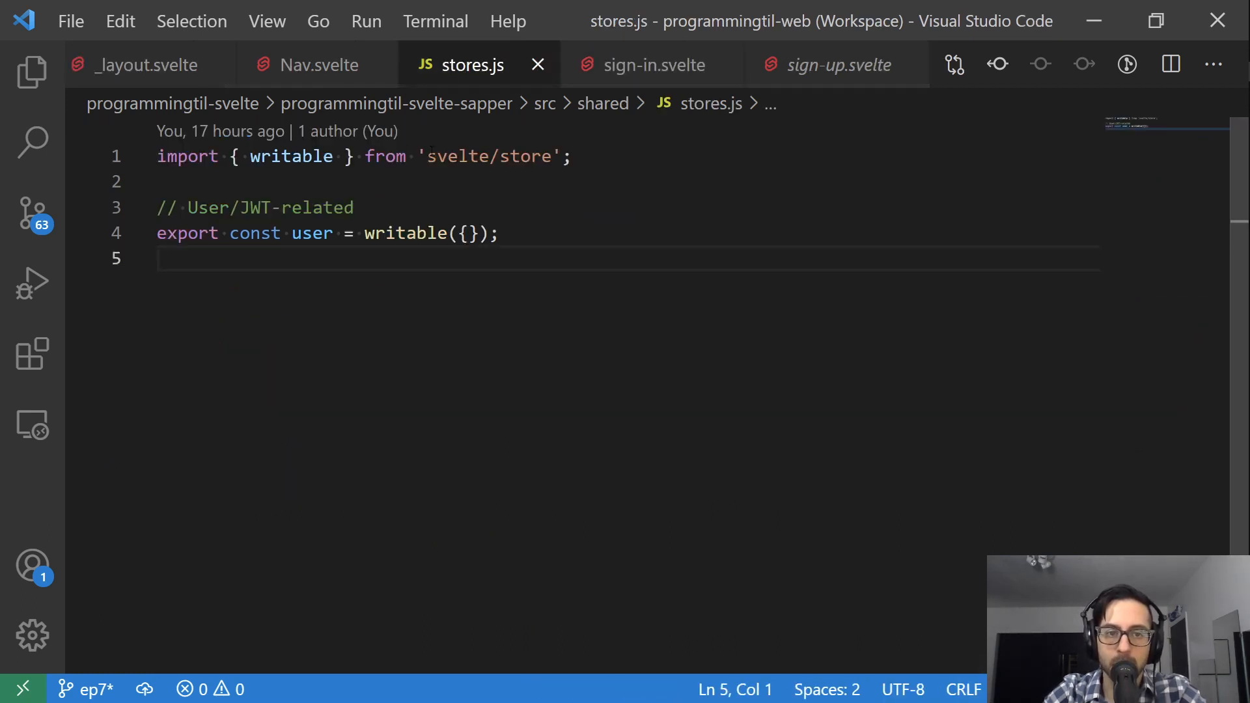
click(651, 65)
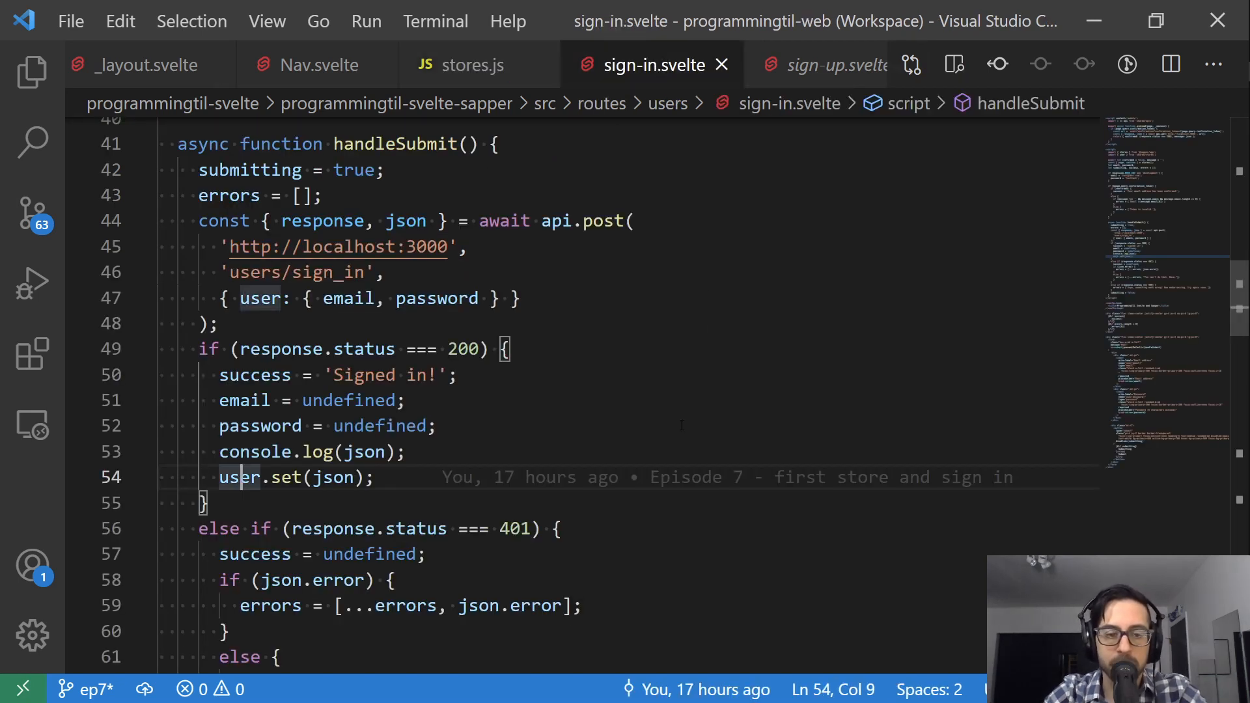
double_click(332, 476)
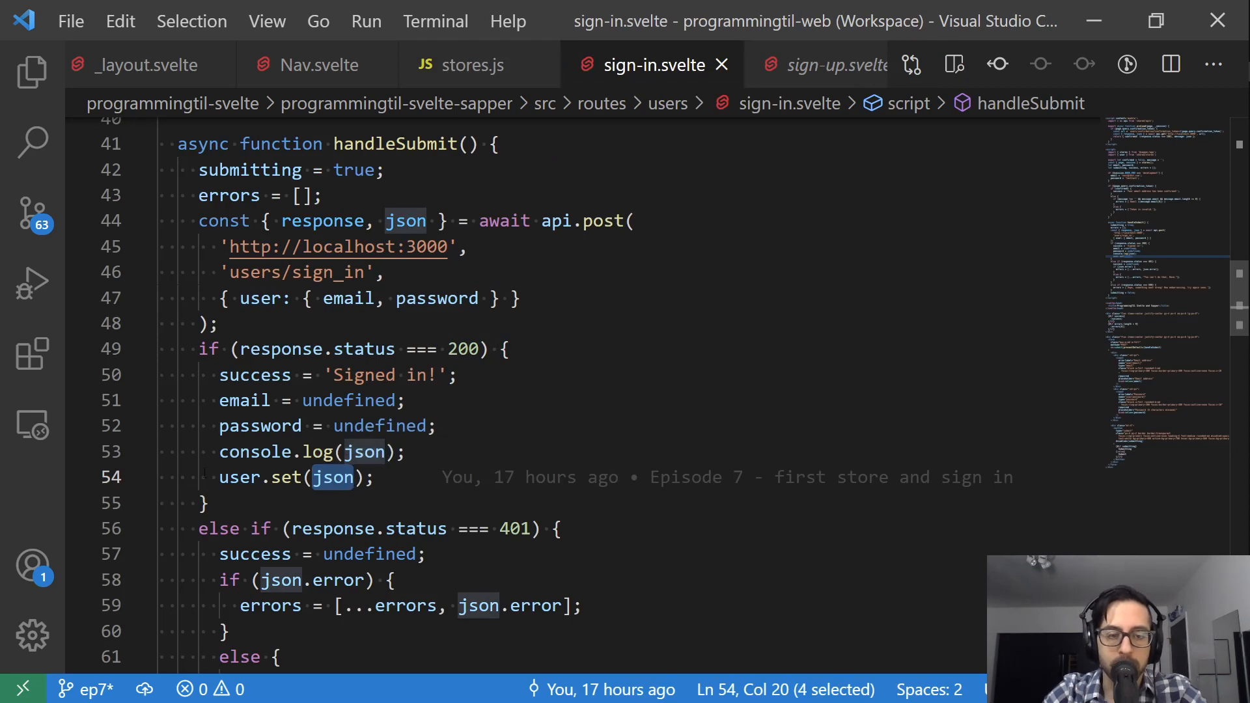
scroll(down, 3)
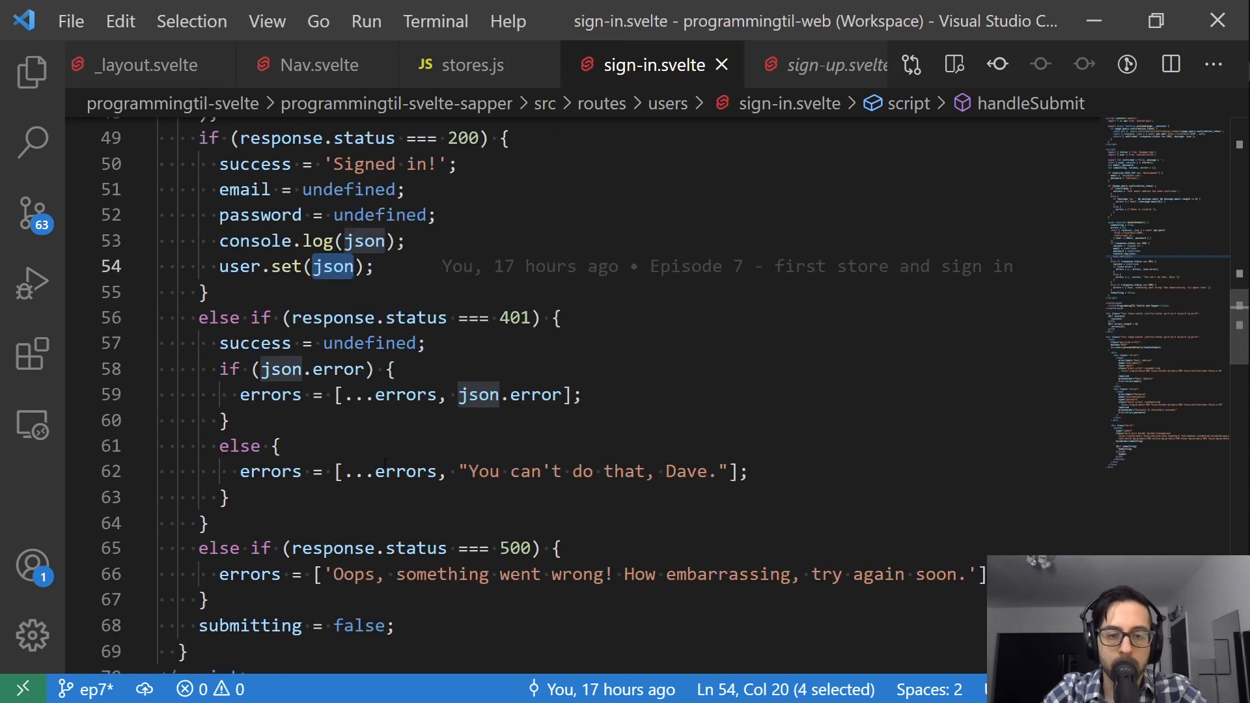
scroll(down, 3)
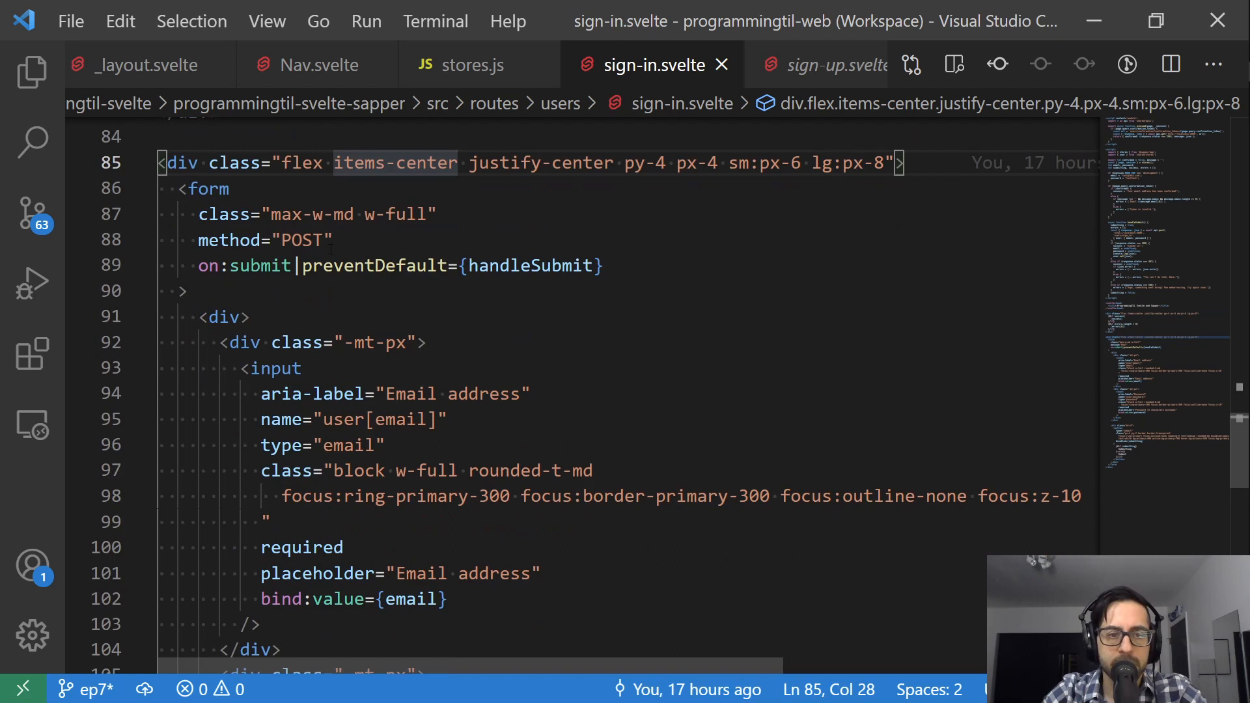
Scroll through the email, password and submit form, then back up to handleSubmit.
scroll(down, 3)
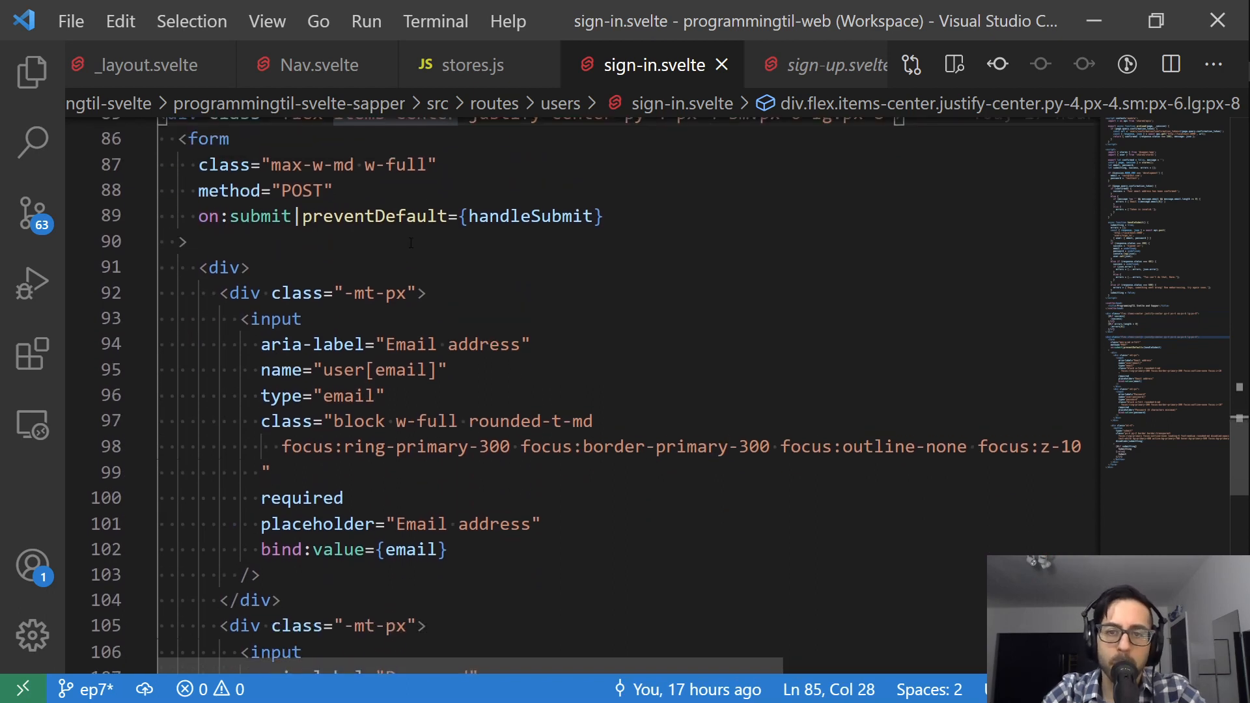
mouse_move(774, 274)
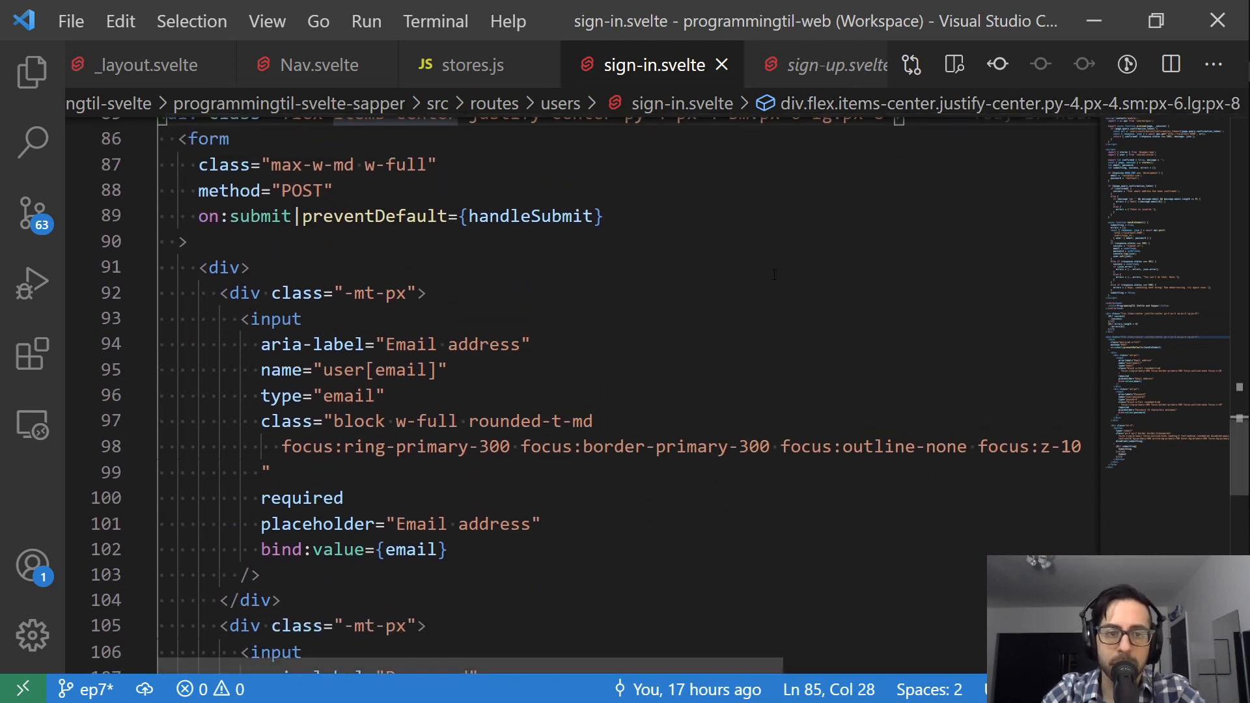
scroll(down, 3)
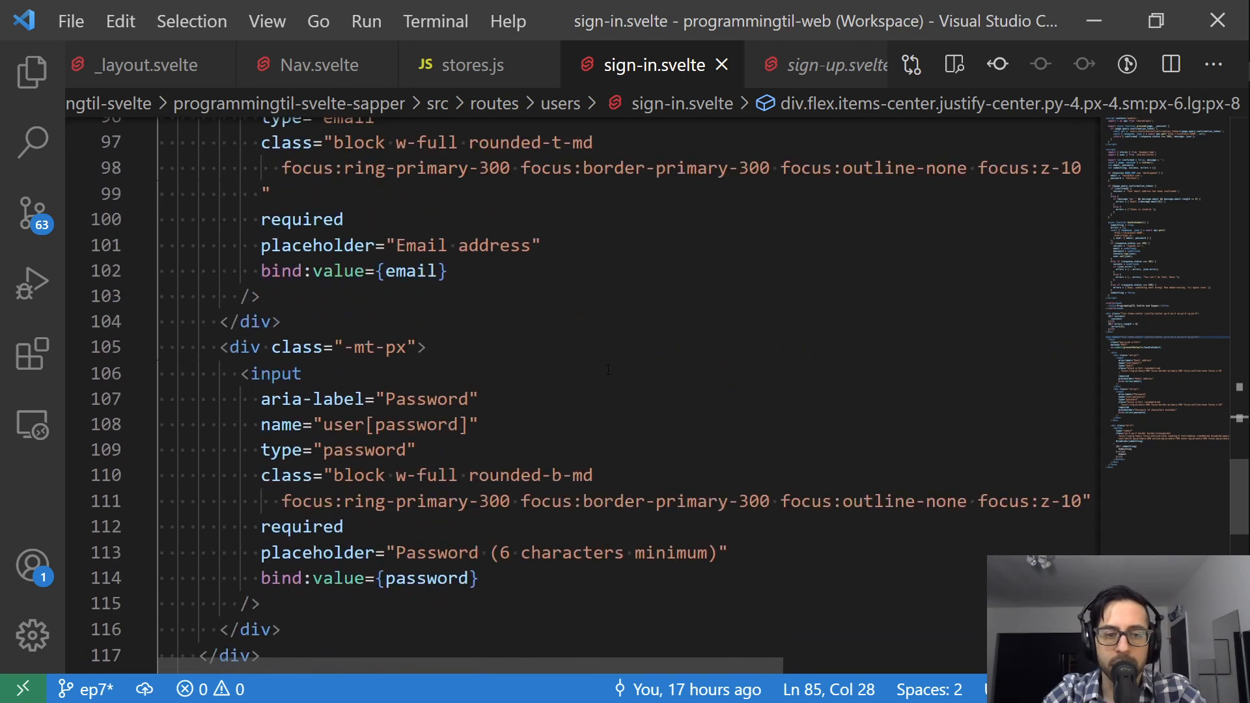
scroll(down, 3)
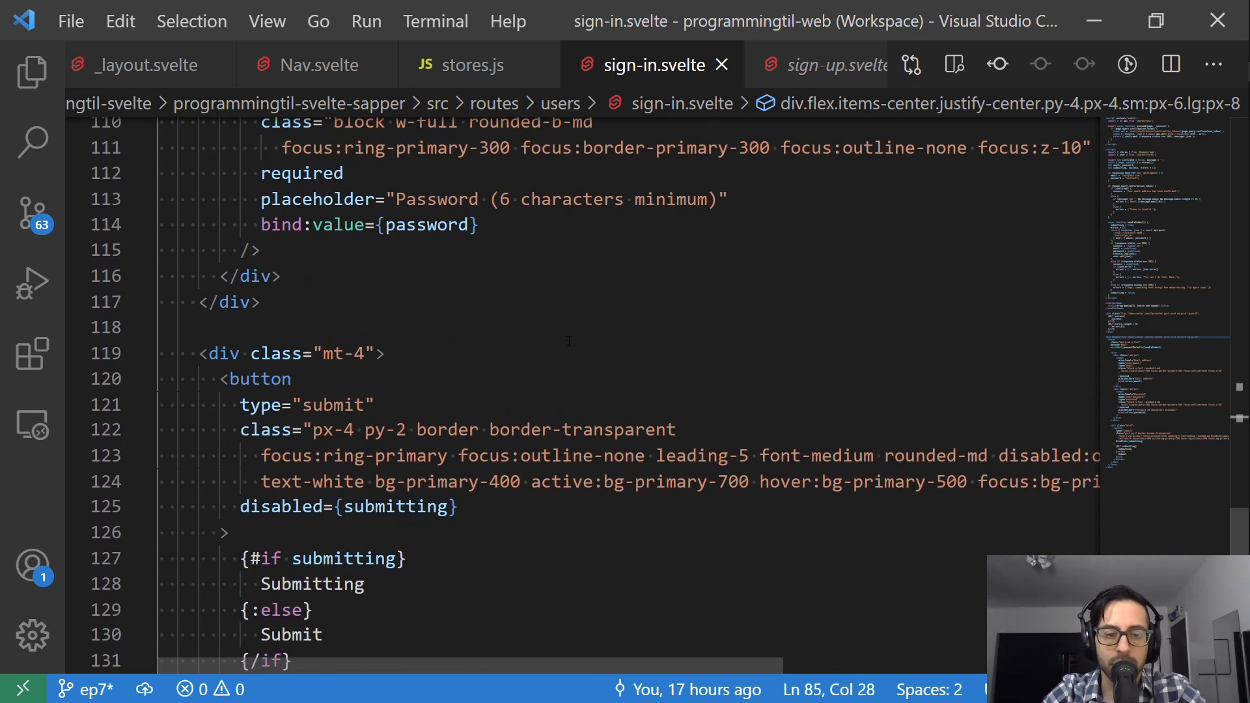
scroll(down, 3)
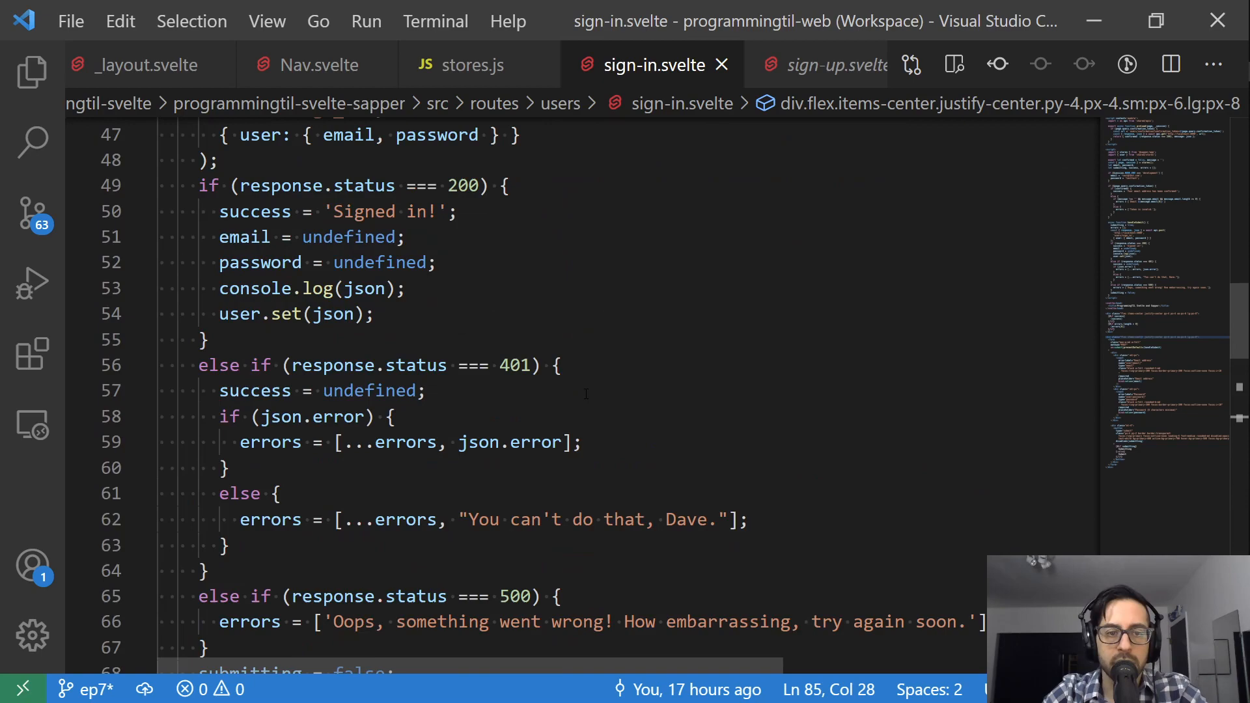
scroll(up, 3)
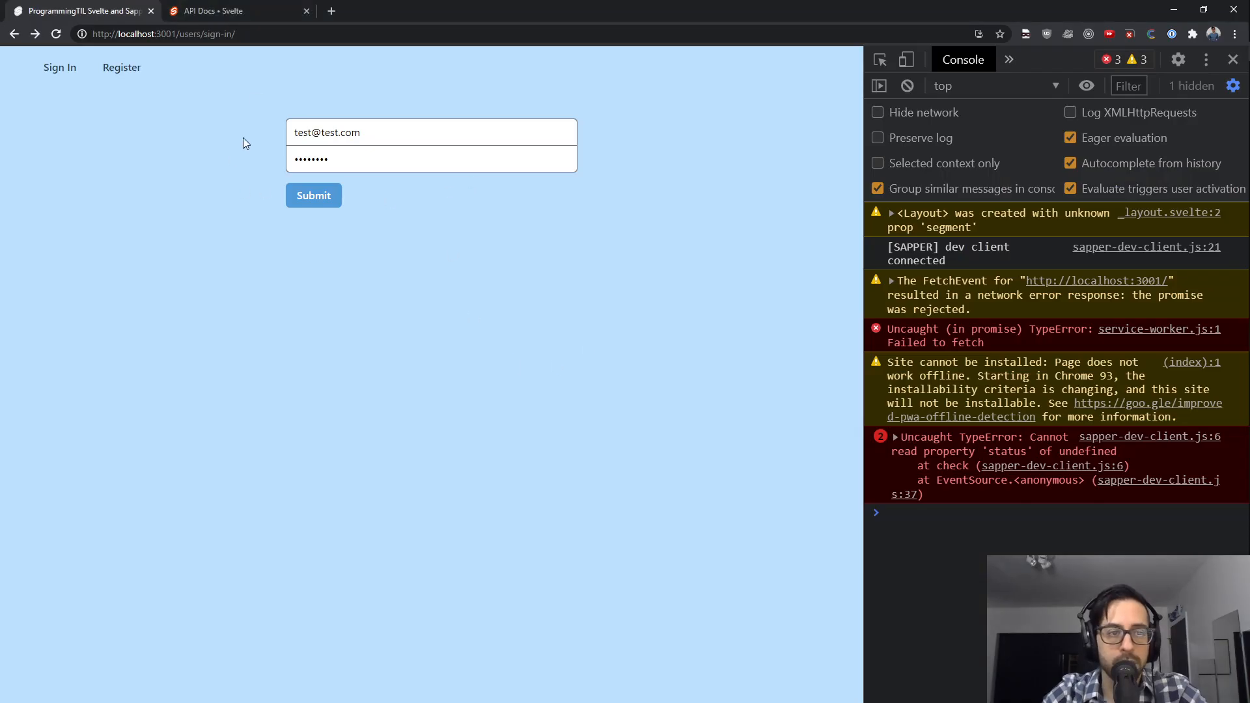
Submit the test credentials and expand the console's logged user and jwt object.
click(312, 195)
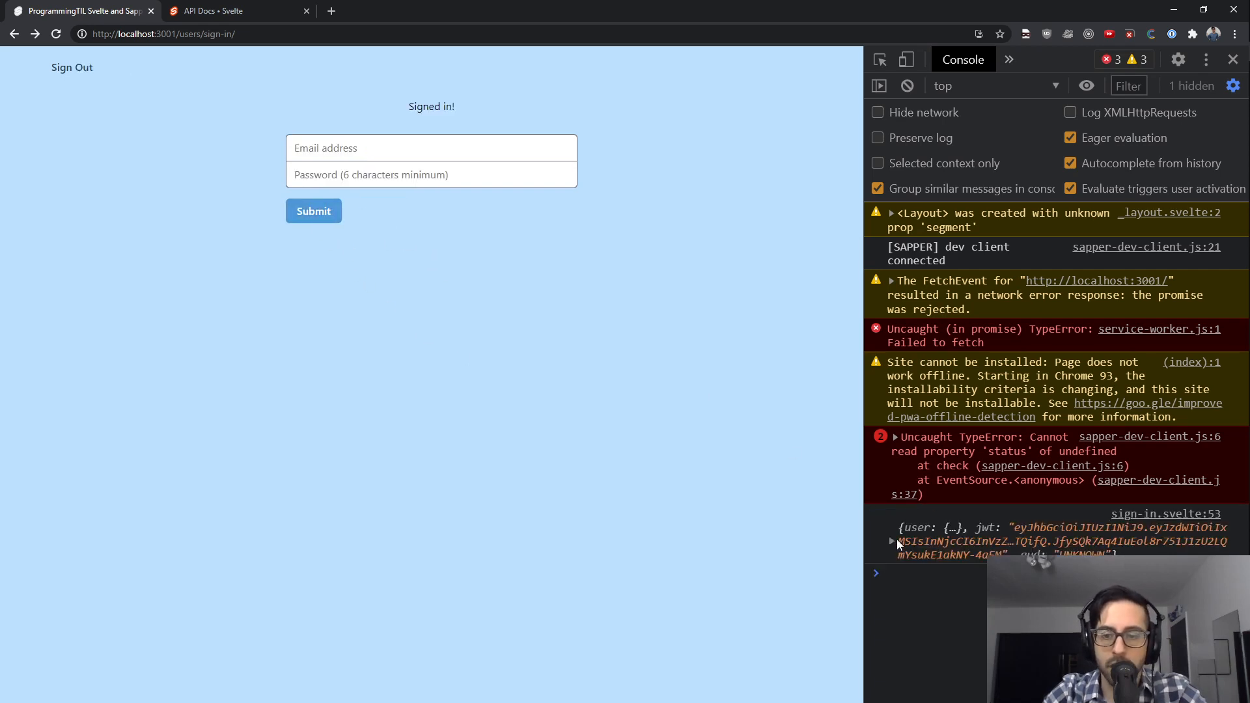
click(891, 541)
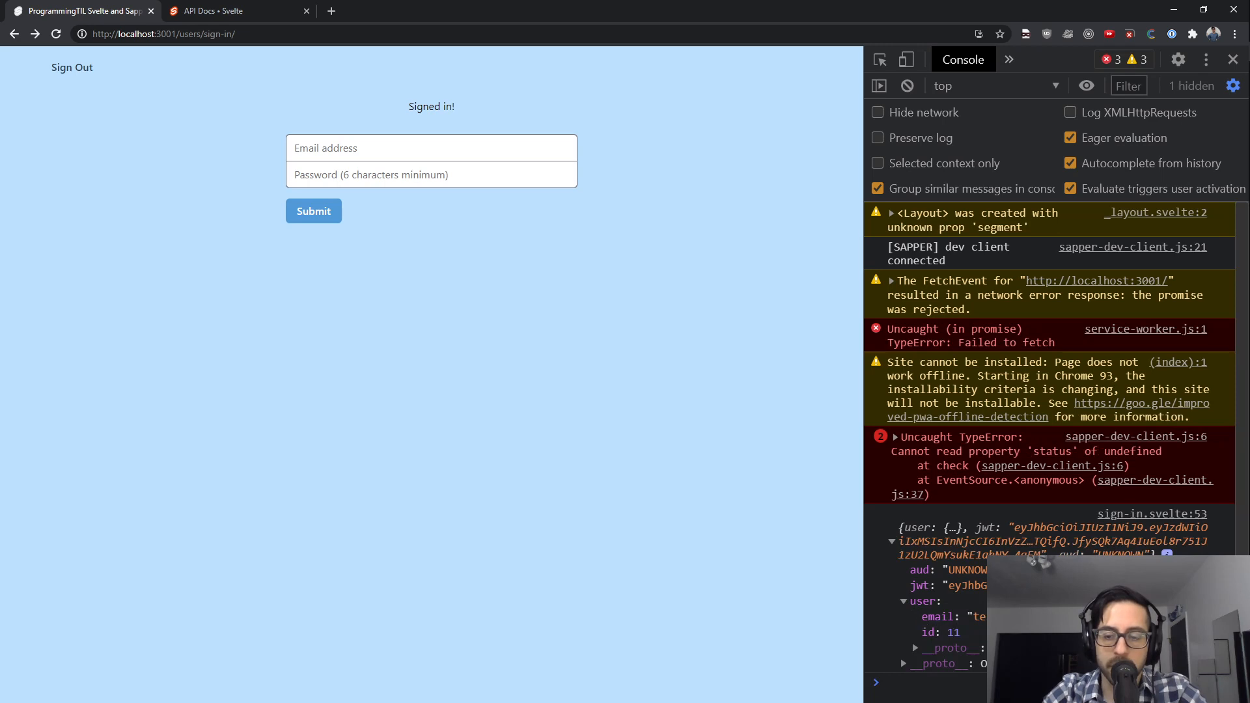
mouse_move(541, 413)
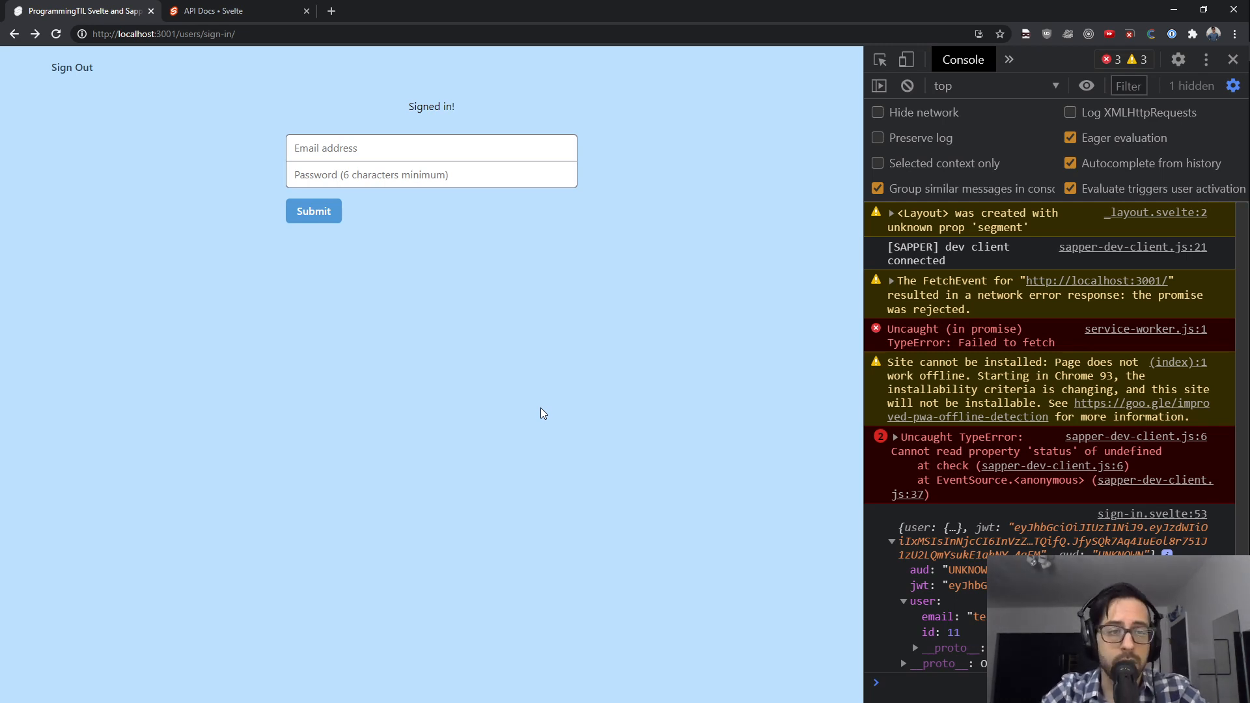
mouse_move(72, 67)
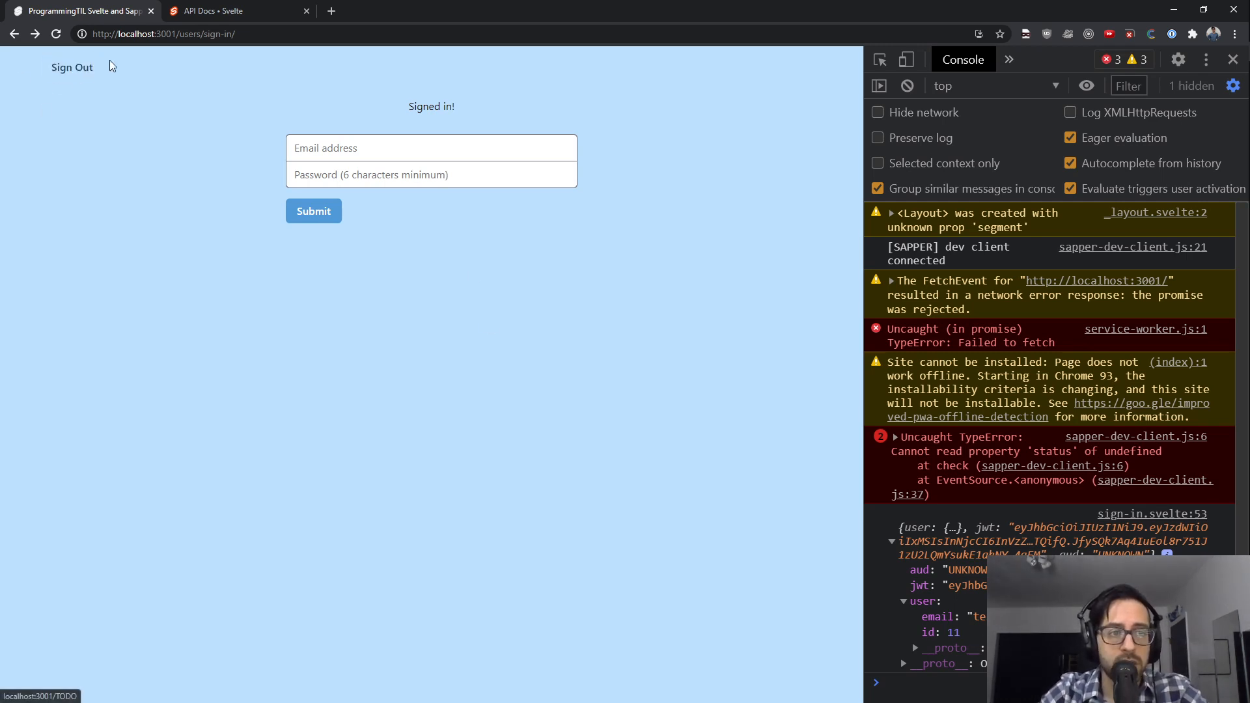
mouse_move(277, 144)
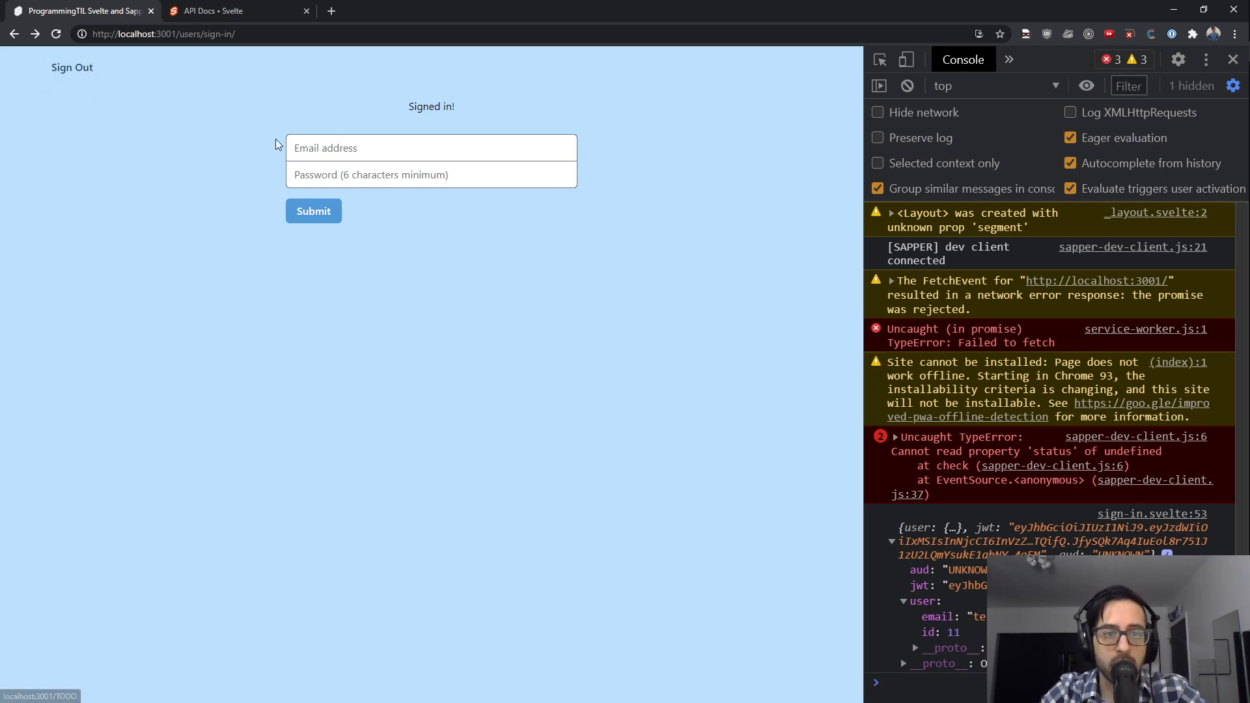
click(430, 148)
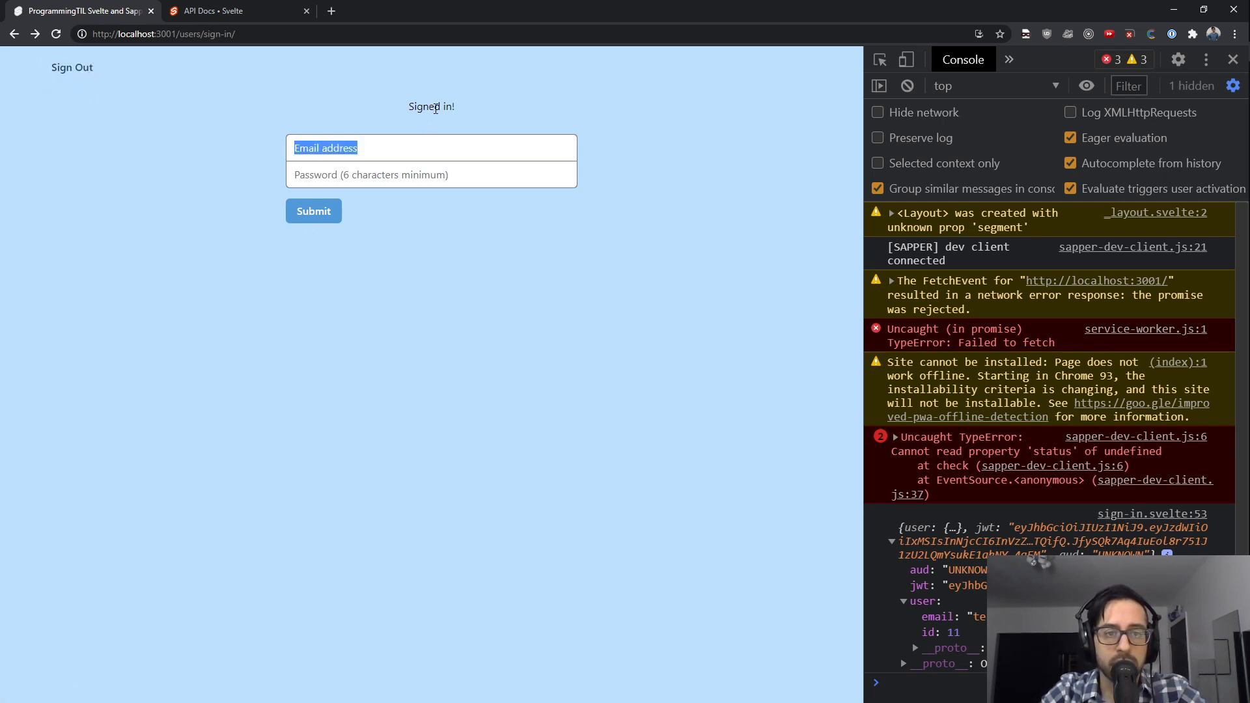
click(168, 118)
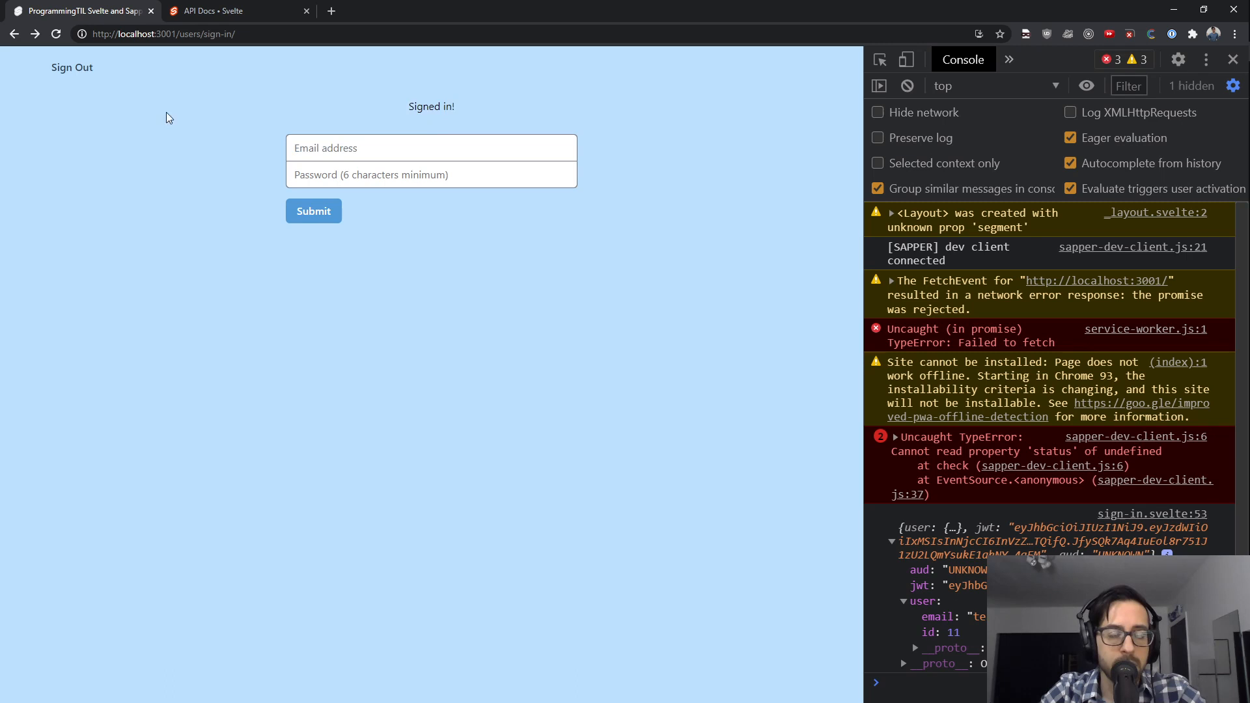
mouse_move(140, 394)
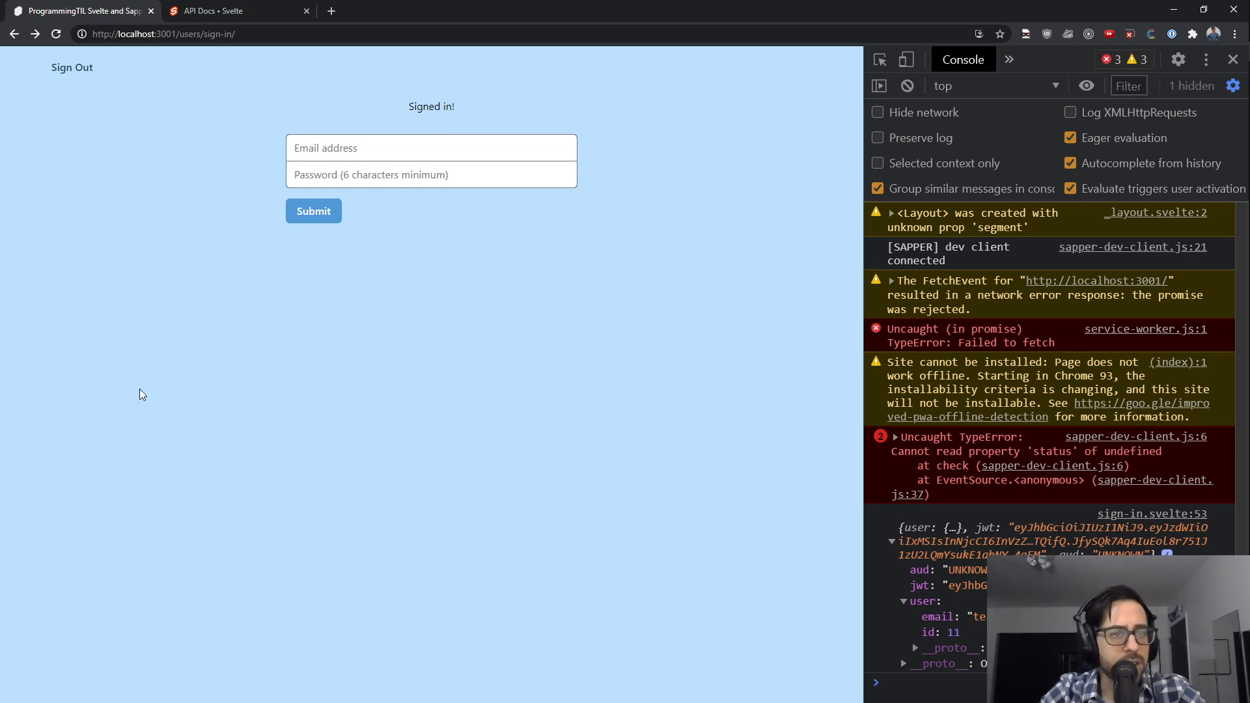
mouse_move(227, 183)
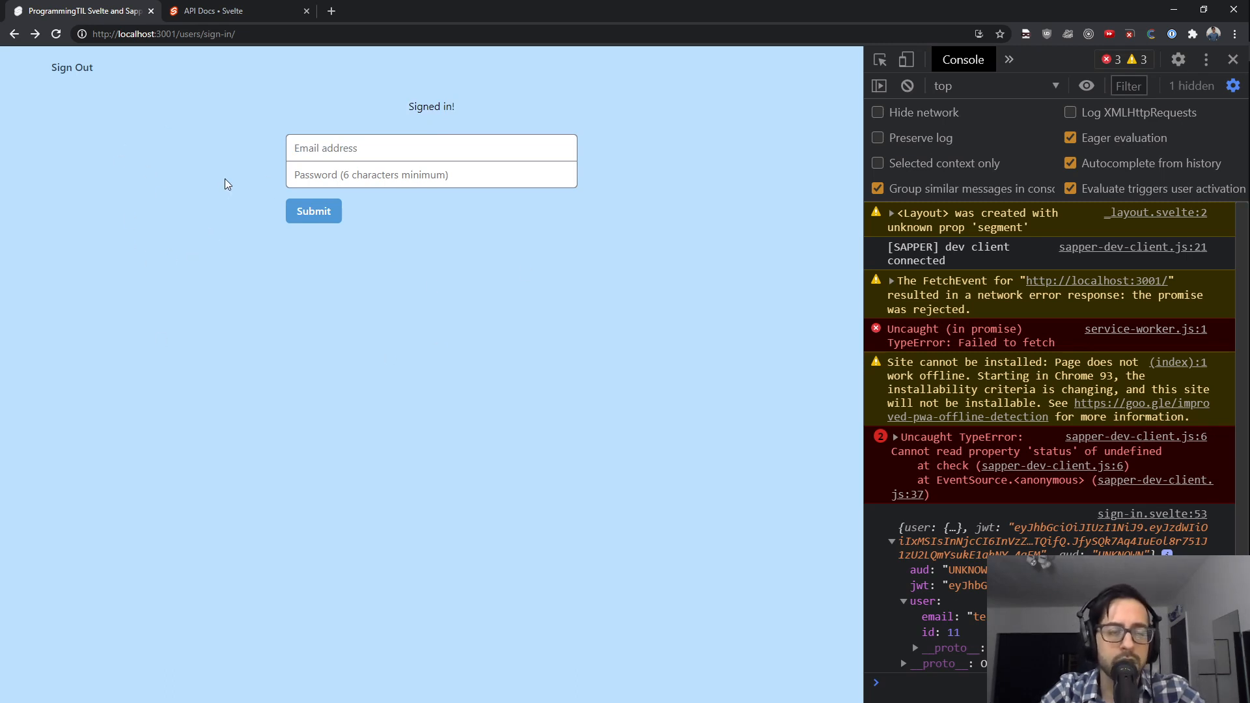
mouse_move(68, 117)
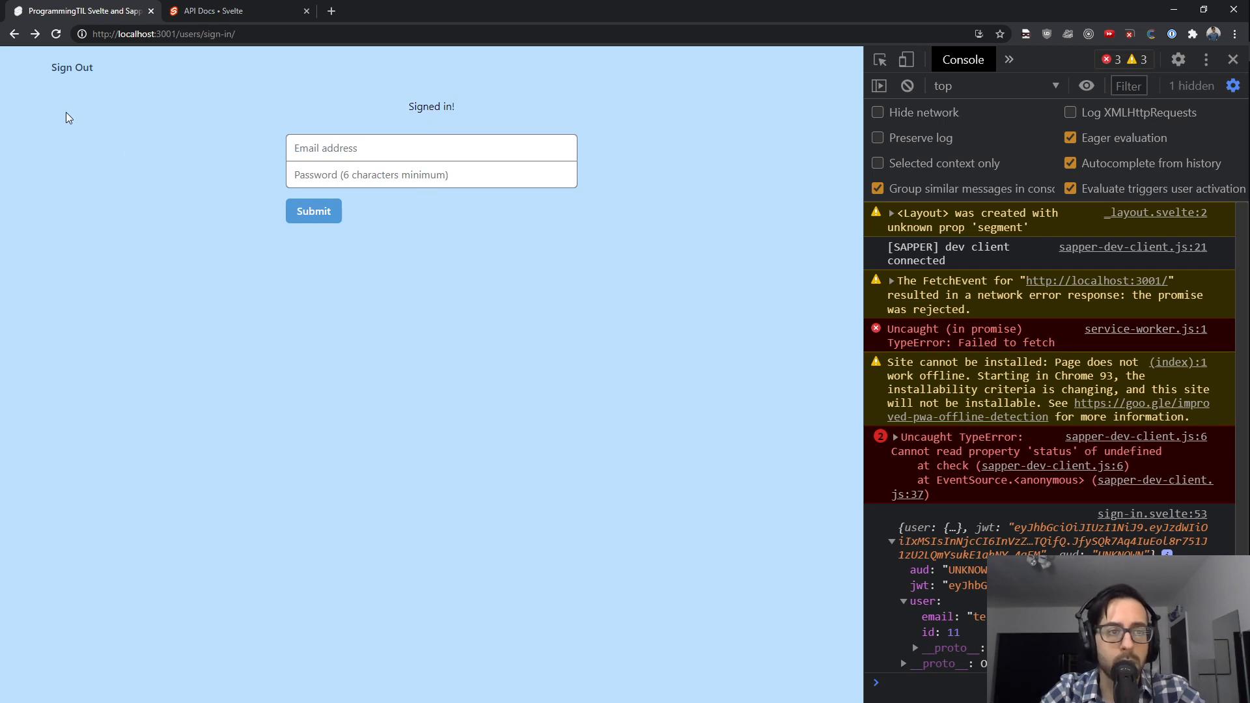
mouse_move(167, 90)
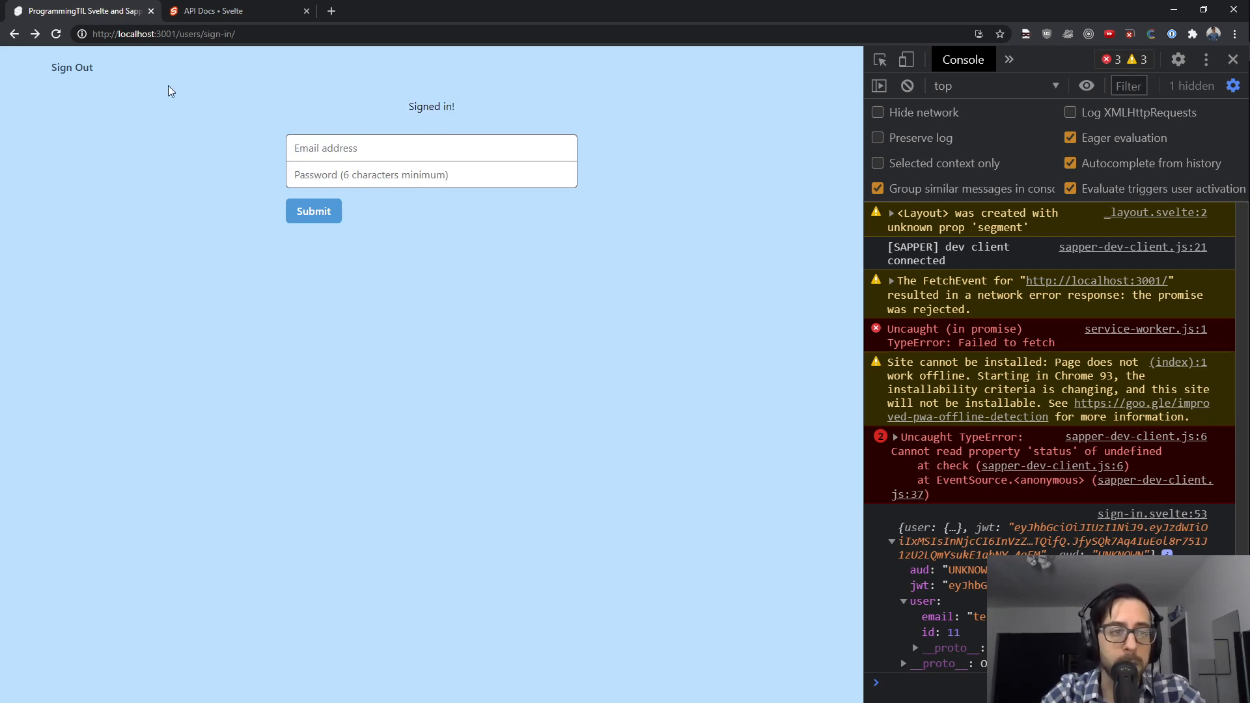
Sign out of the demo app, hitting a 404 TODO page, then reload the sign-in page.
click(71, 67)
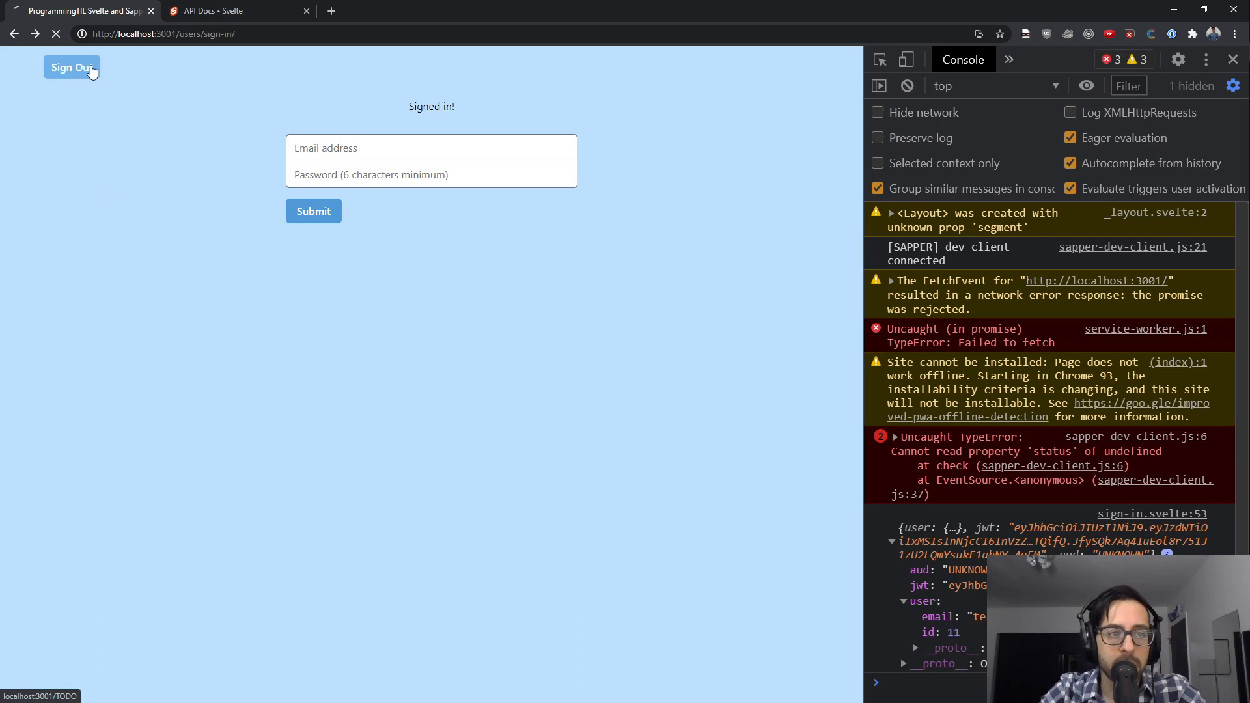
click(71, 67)
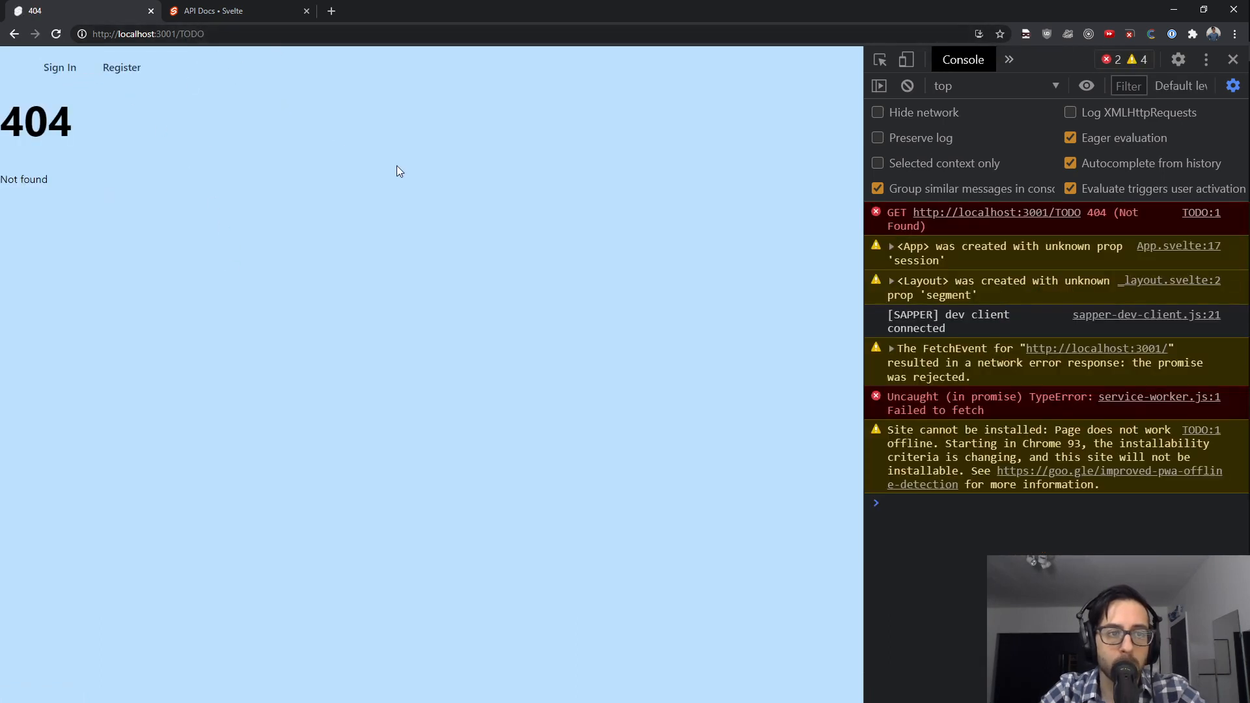
mouse_move(90, 72)
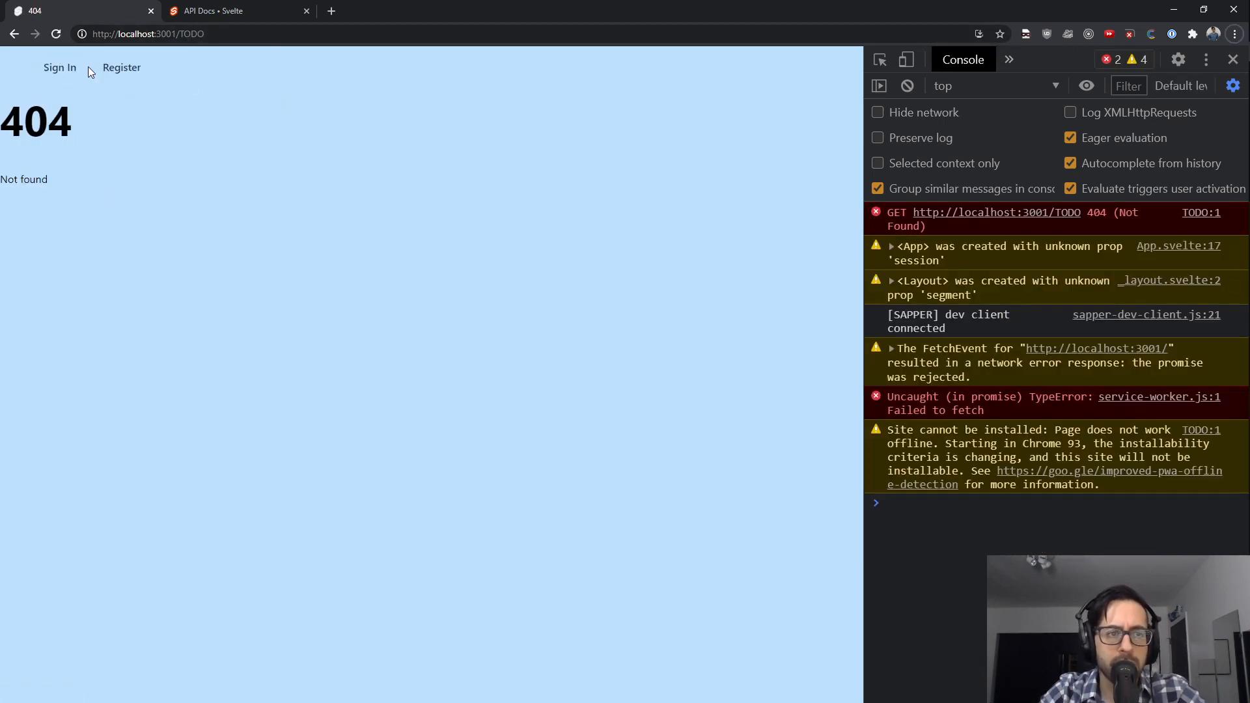
mouse_move(205, 150)
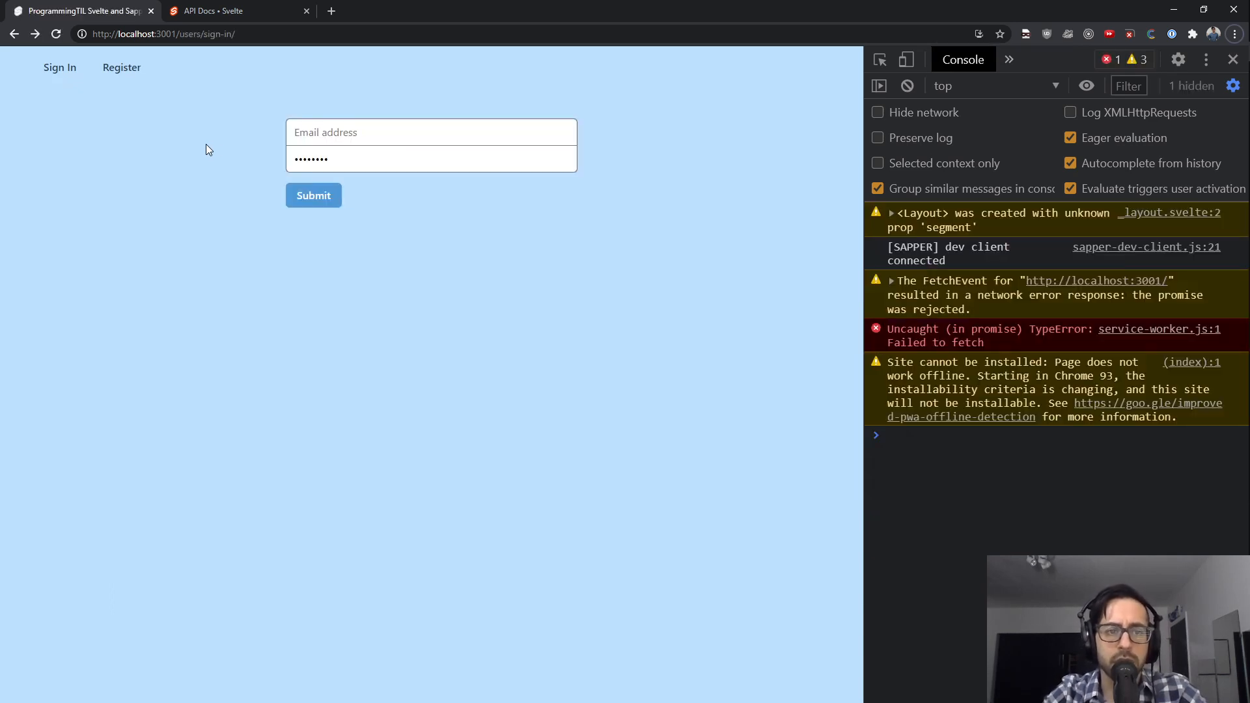
mouse_move(497, 387)
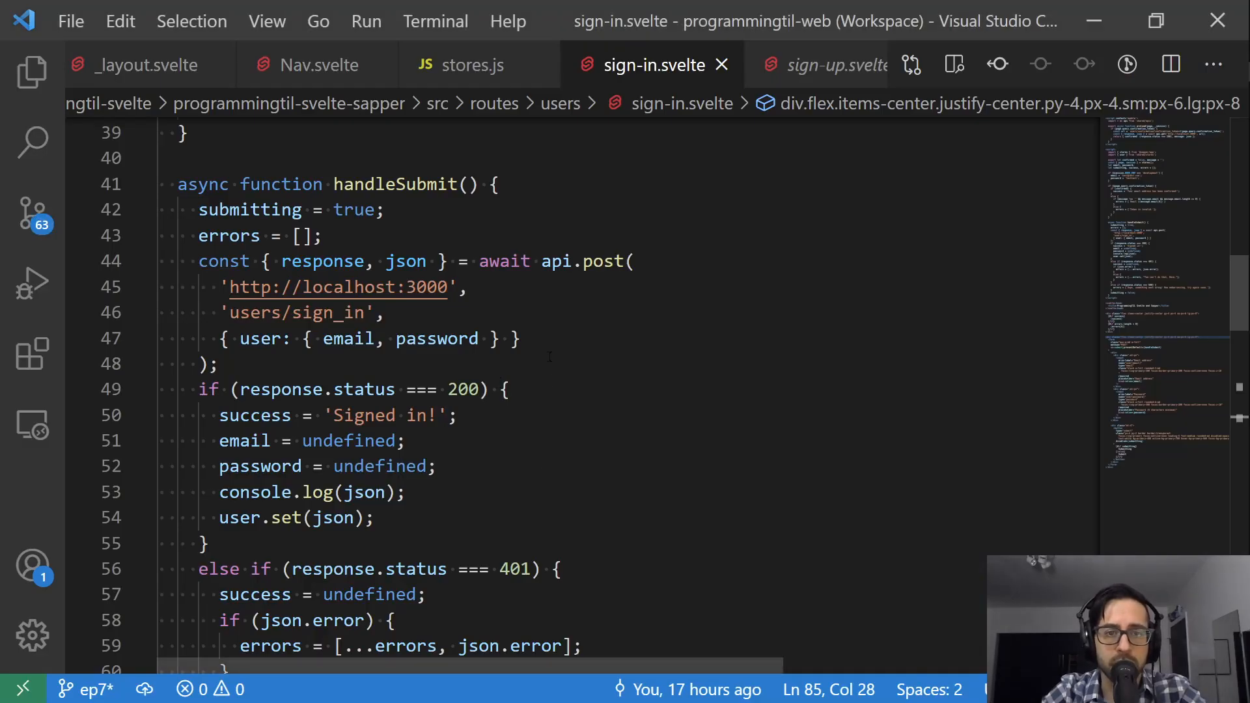
click(472, 65)
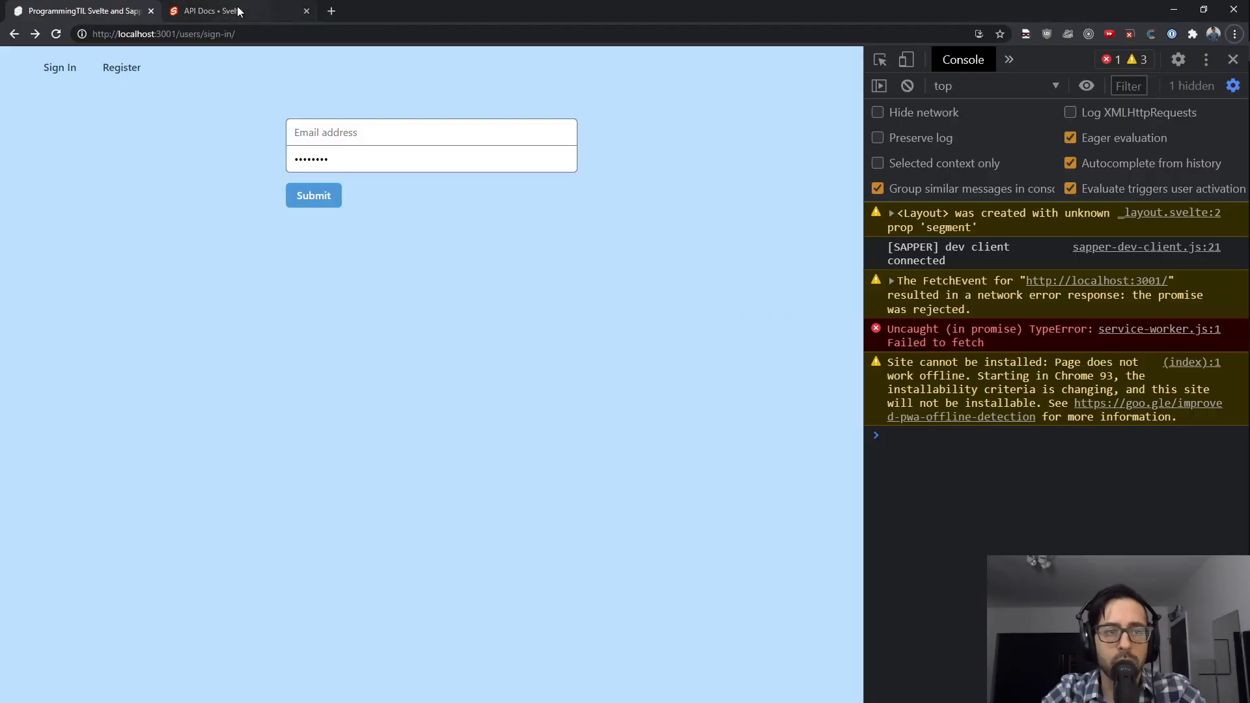
Show the svelte/store writable docs and highlight subscribe and update in its example.
click(207, 10)
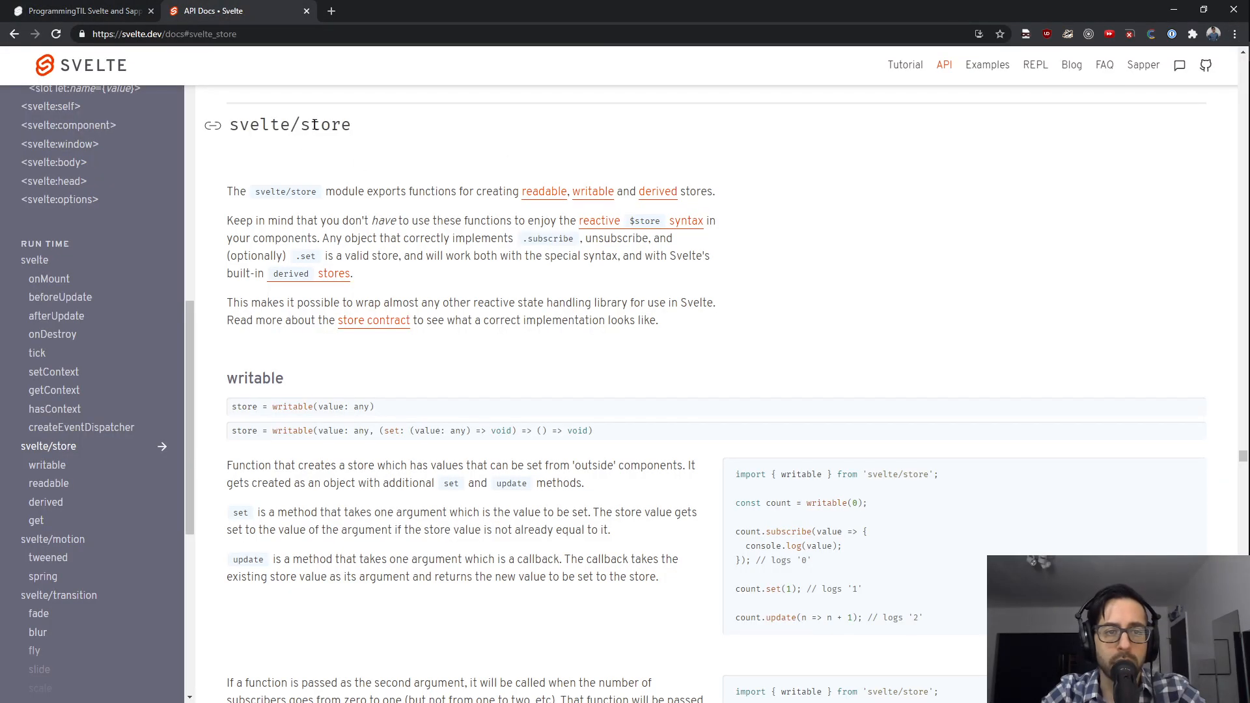
mouse_move(257, 377)
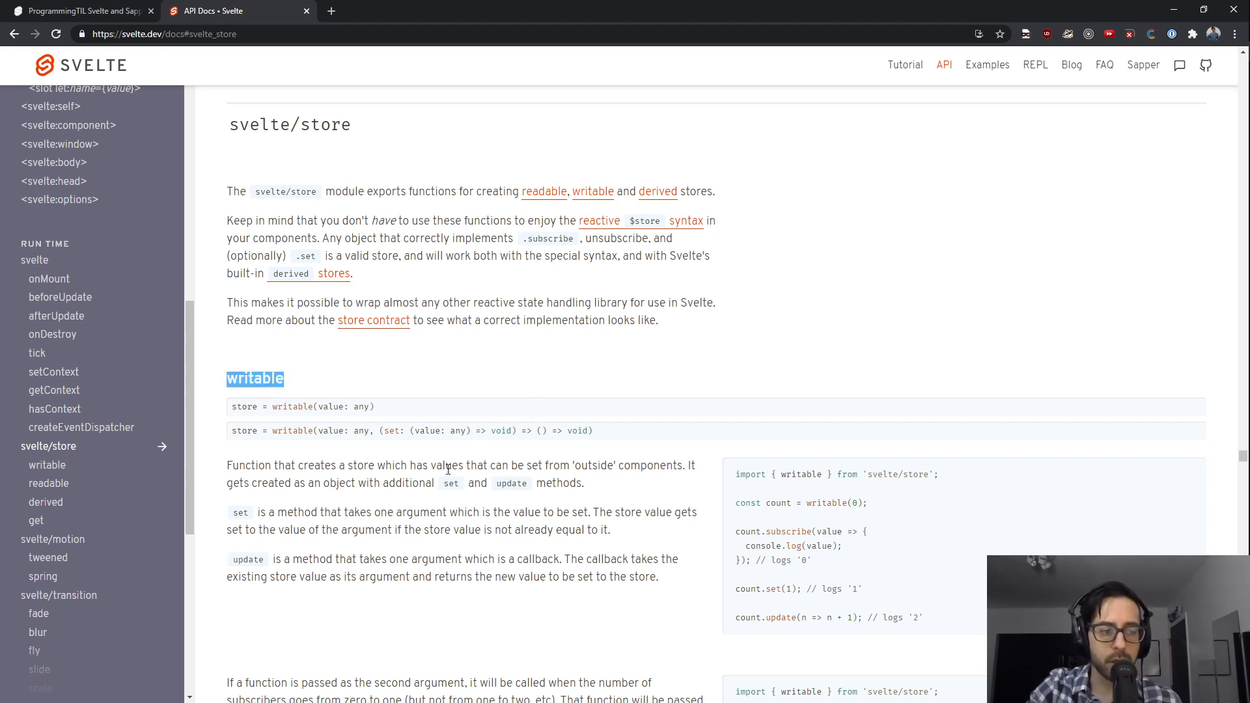
mouse_move(405, 528)
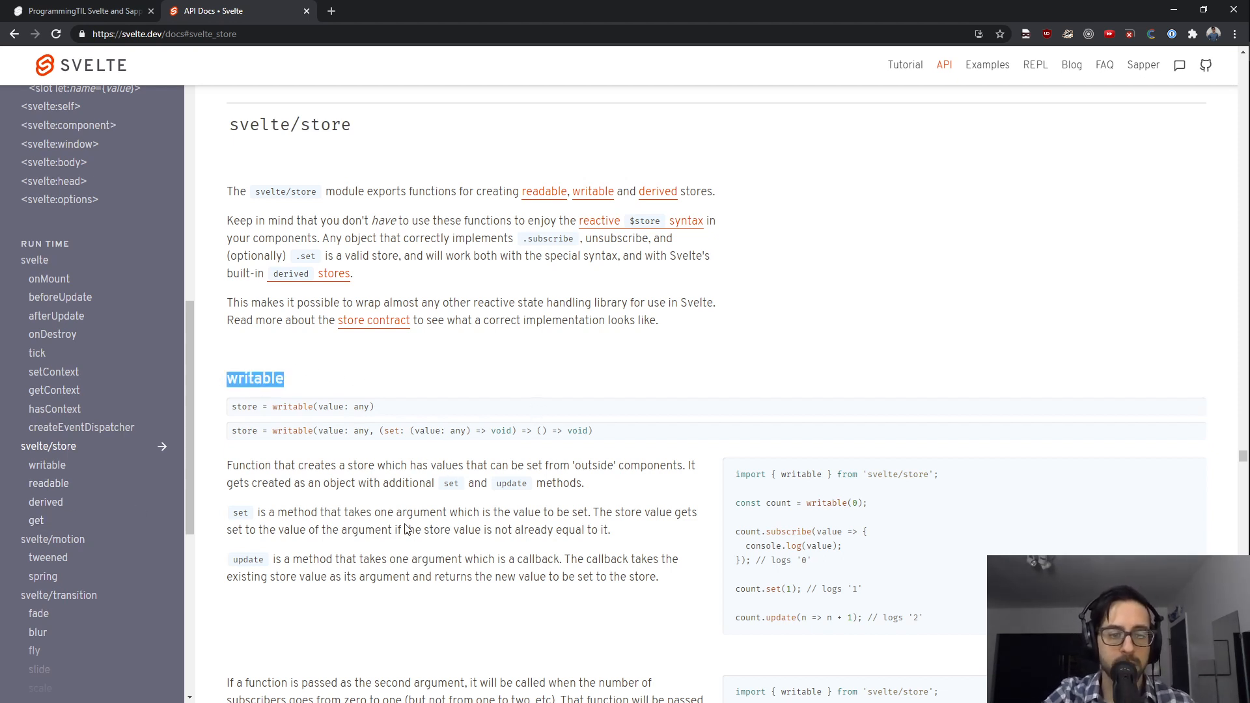
scroll(down, 3)
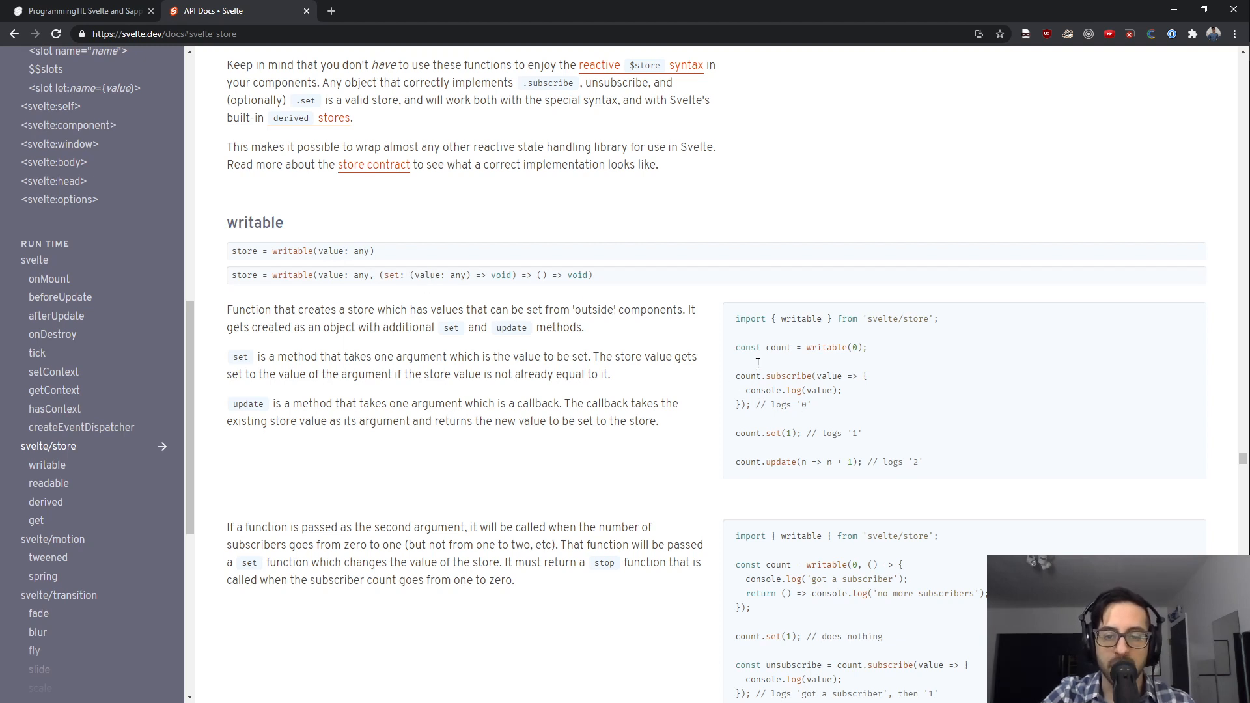
double_click(788, 375)
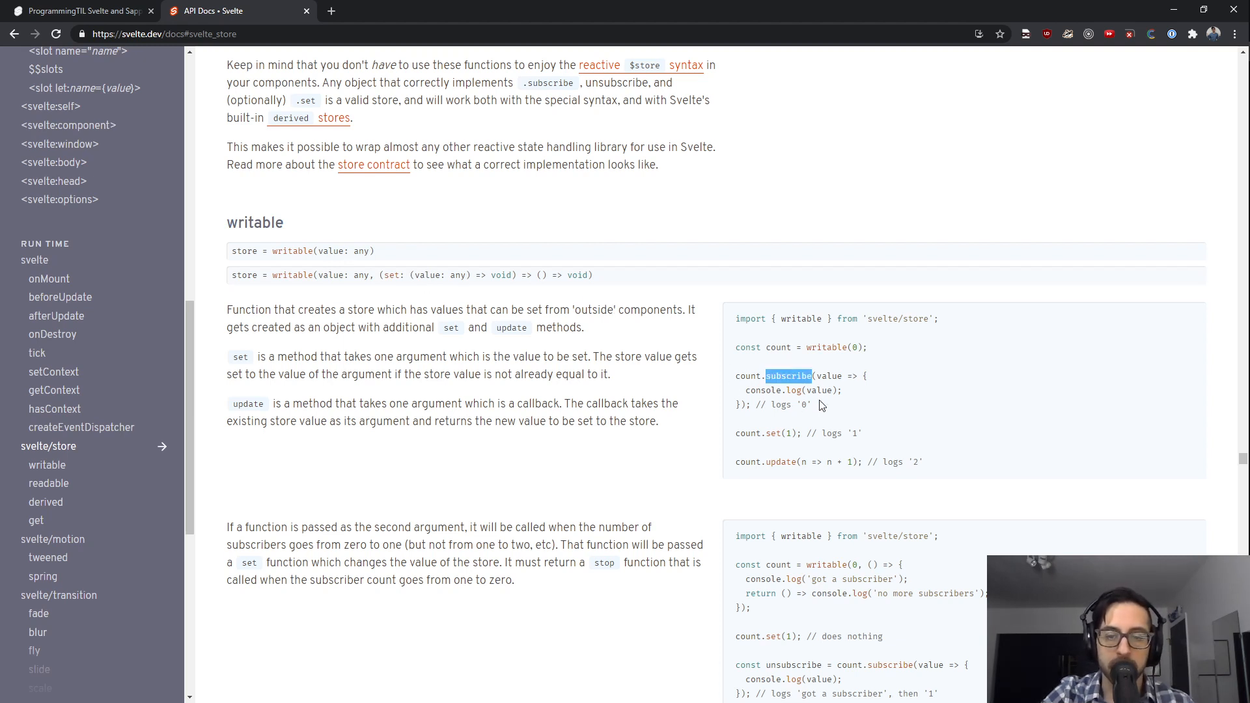
mouse_move(824, 408)
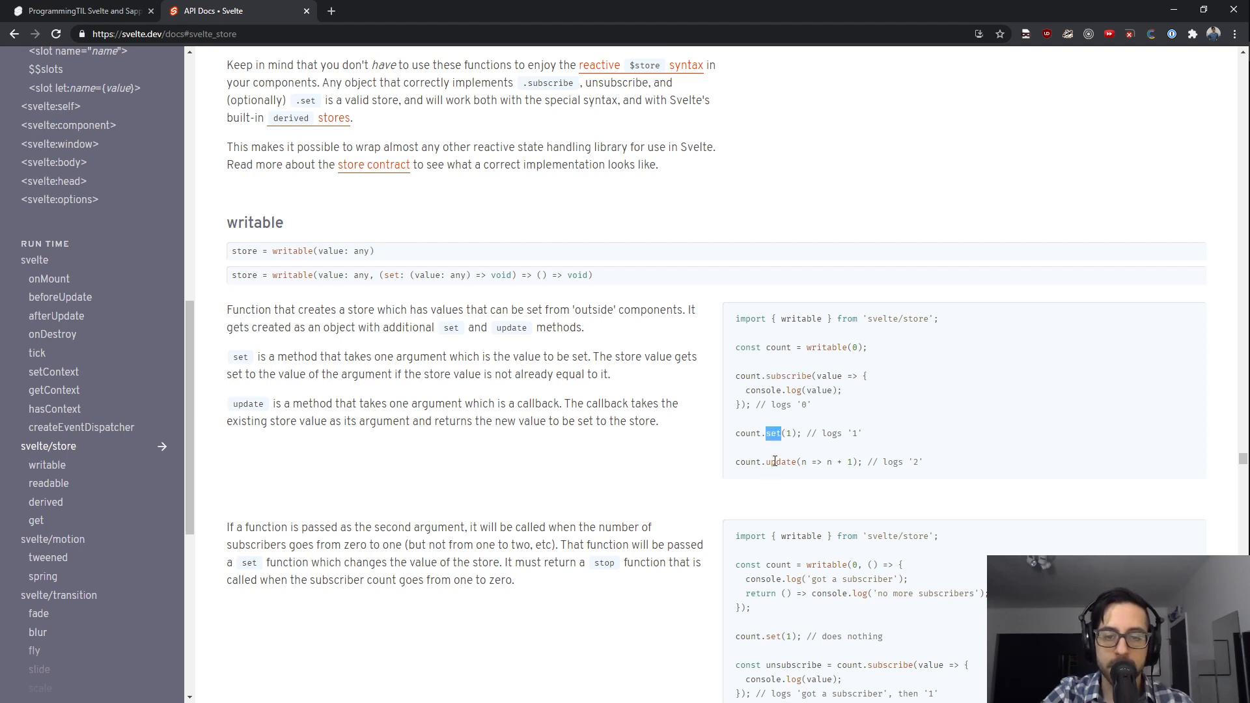
double_click(781, 462)
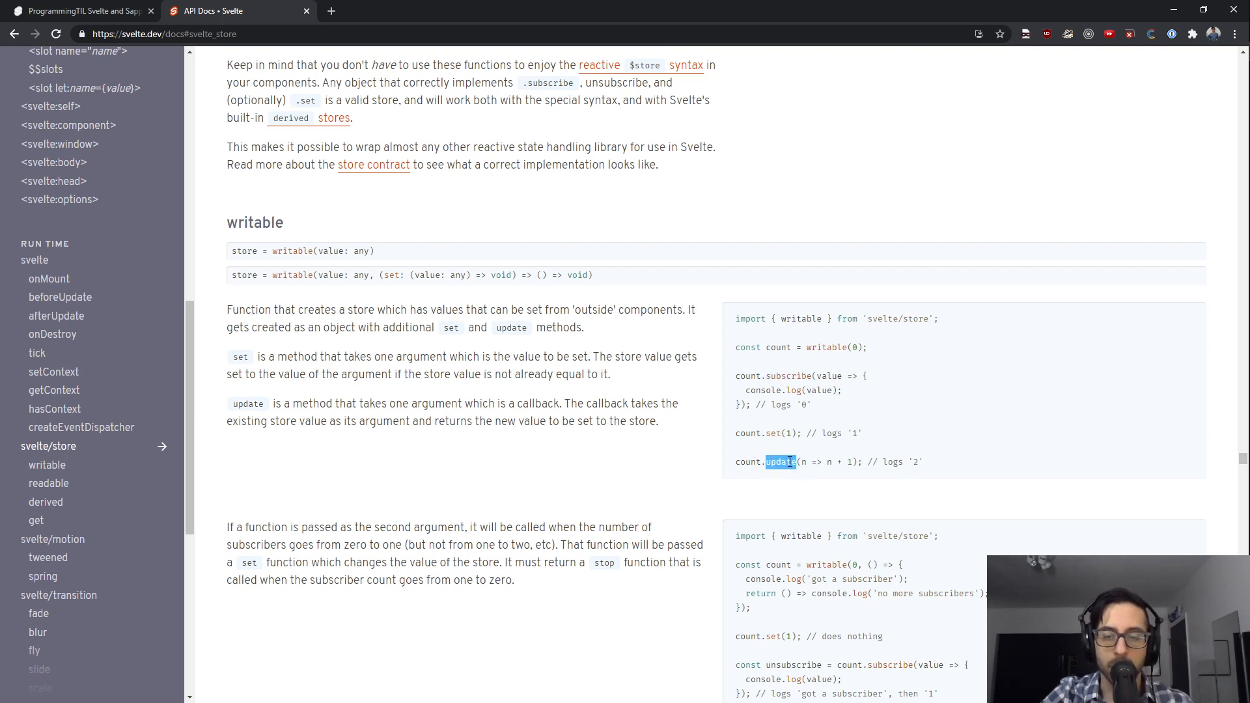
Scroll through the readable and derived store docs, then return to the local sign-in tab.
scroll(down, 3)
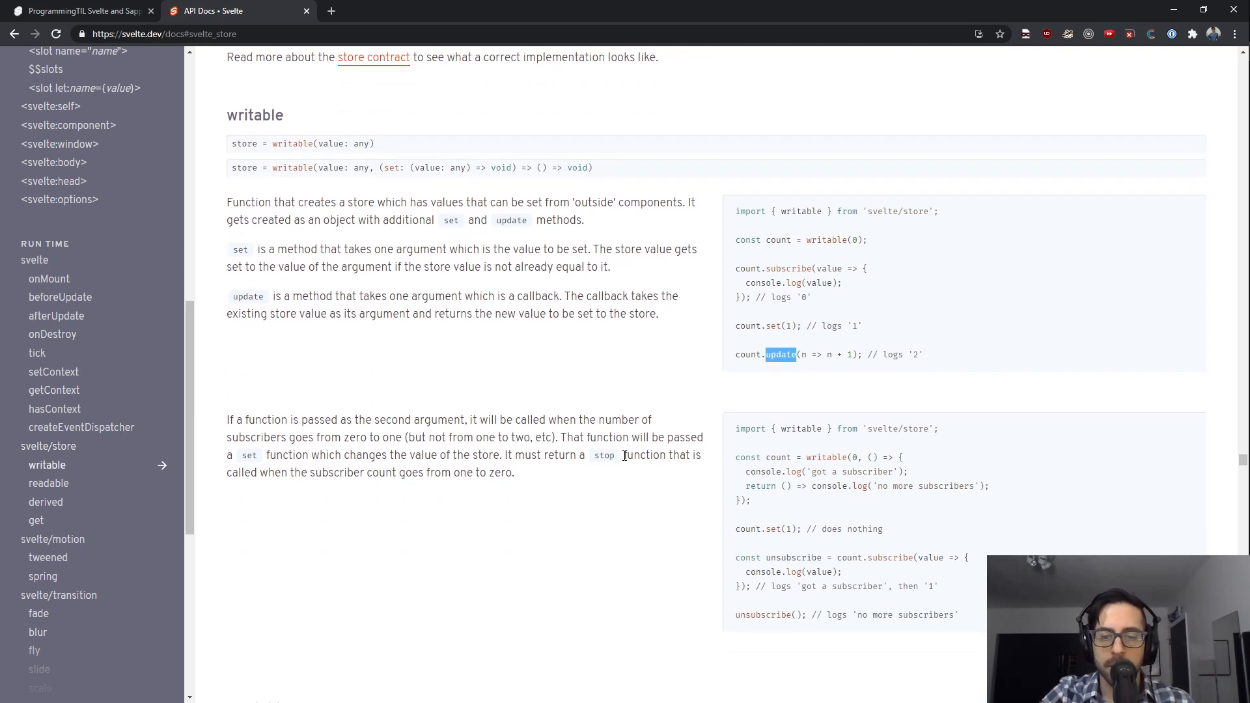
scroll(down, 3)
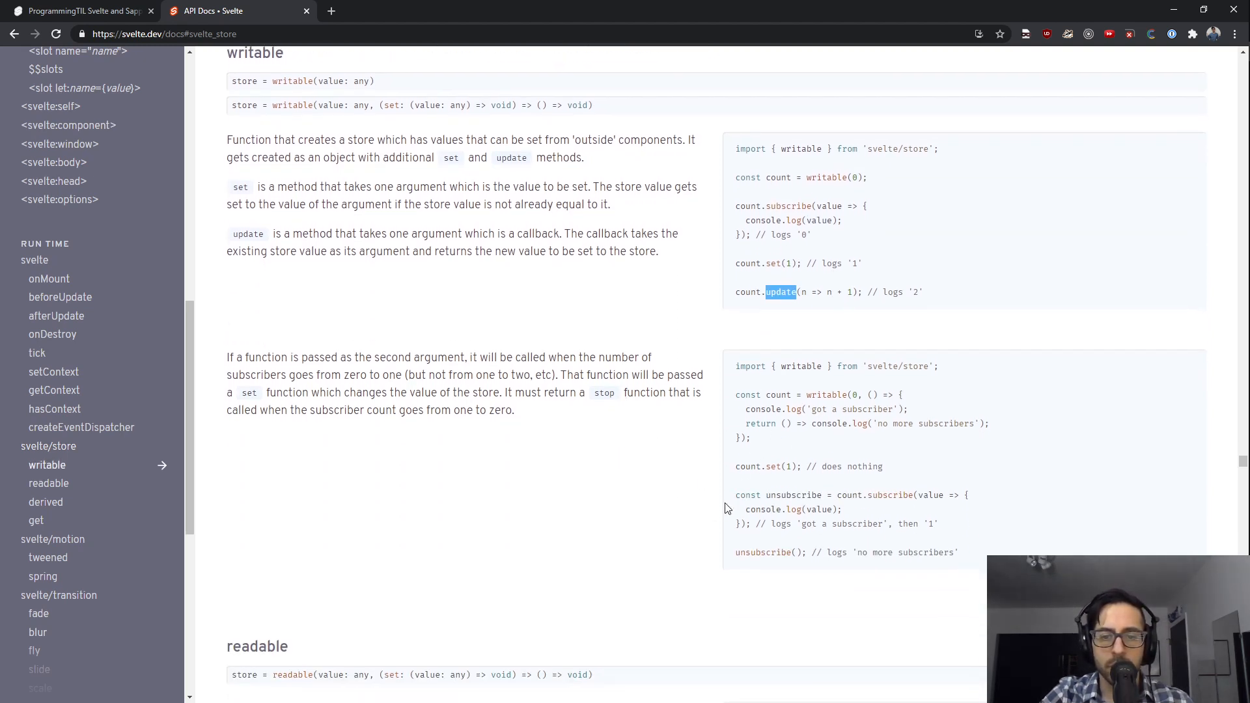
mouse_move(614, 440)
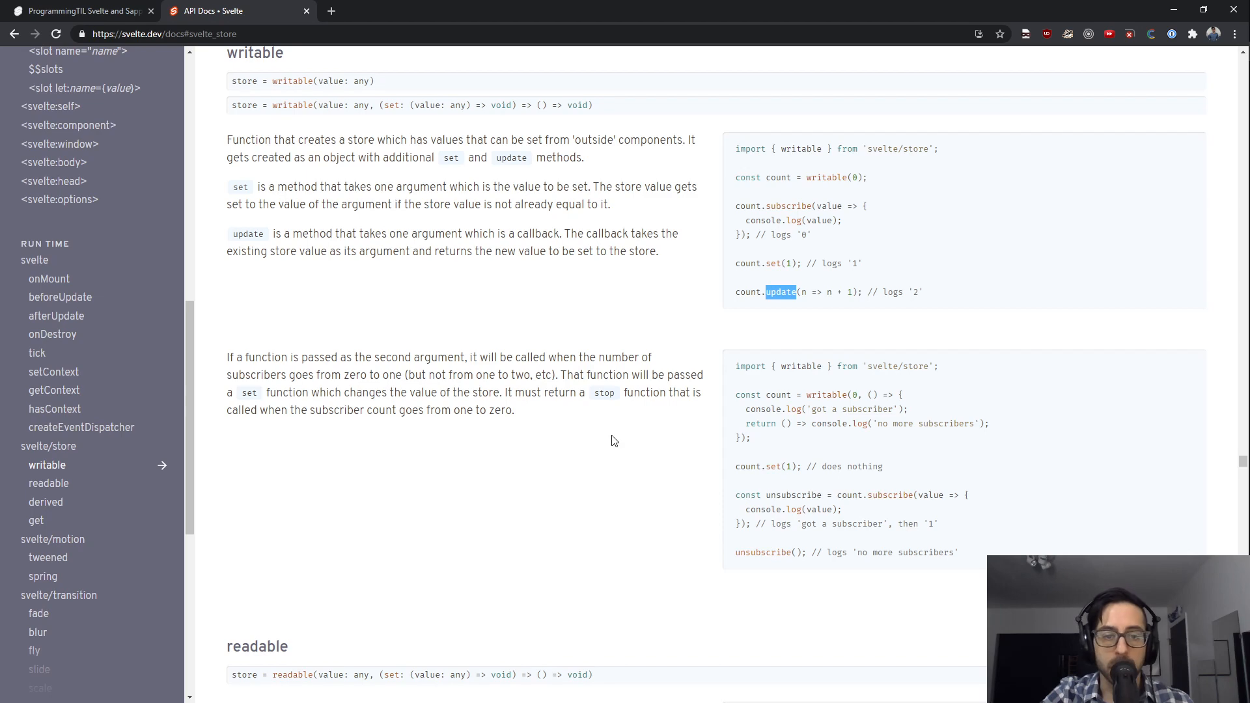
scroll(down, 3)
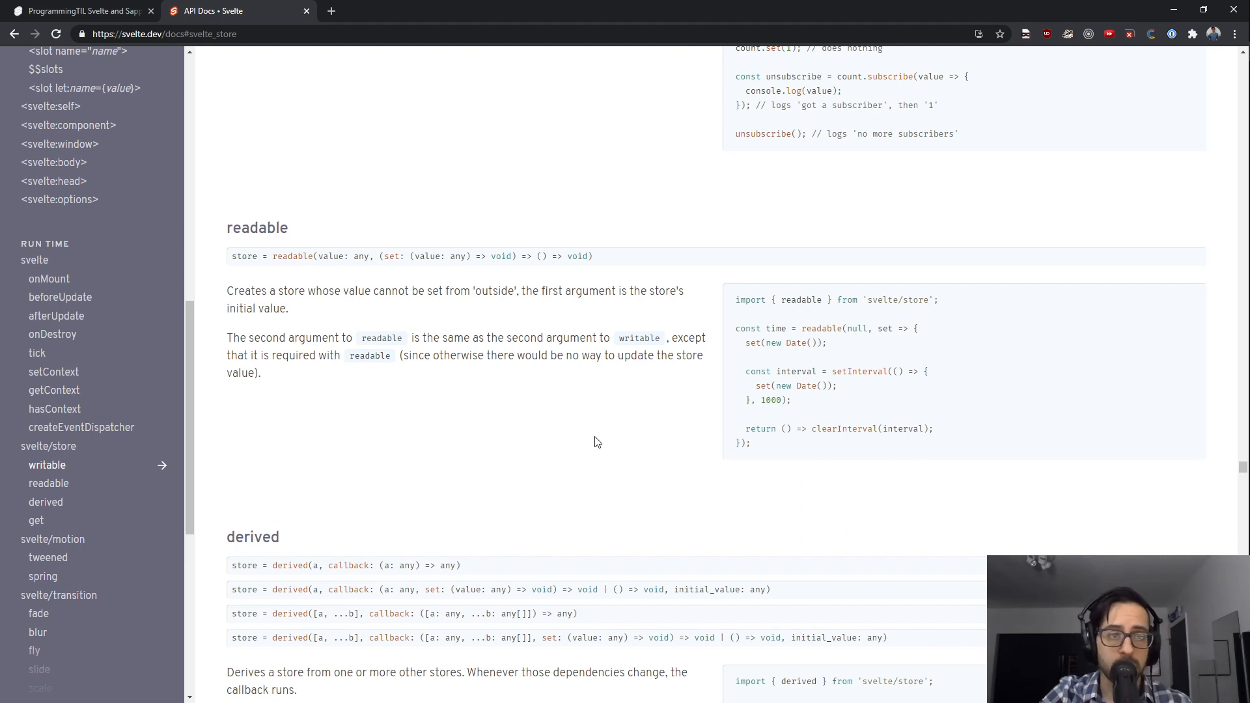
mouse_move(634, 416)
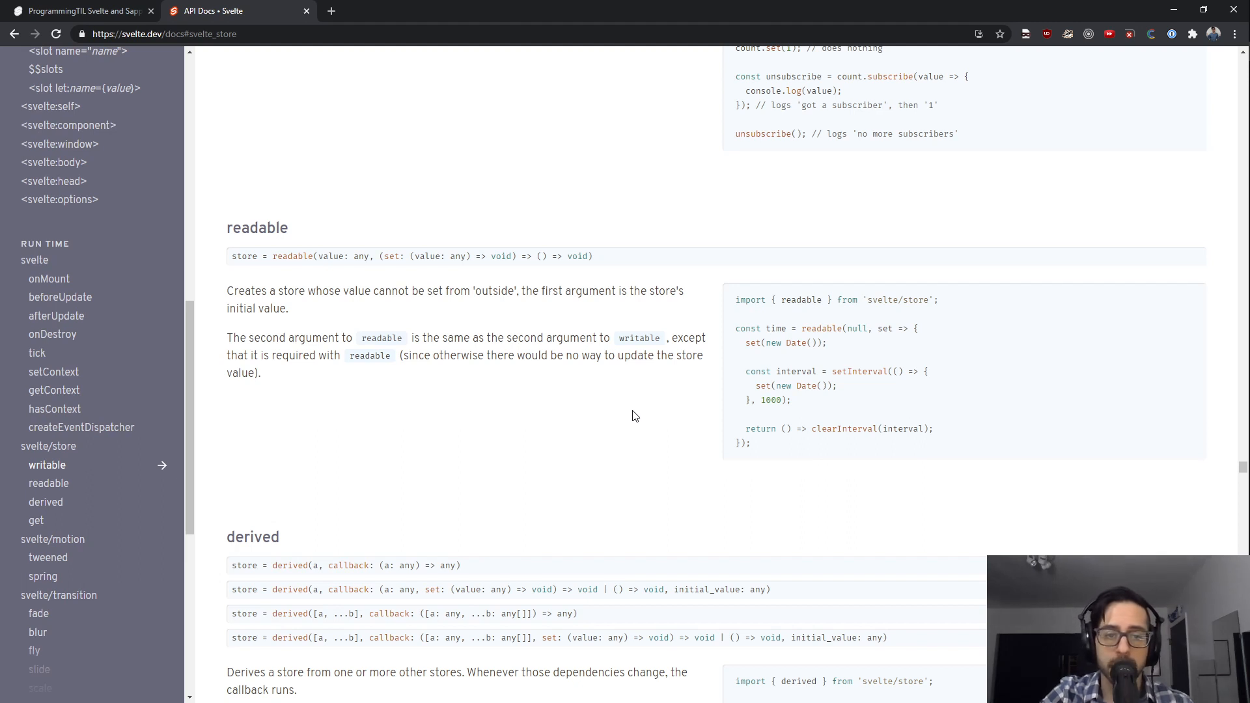
scroll(down, 3)
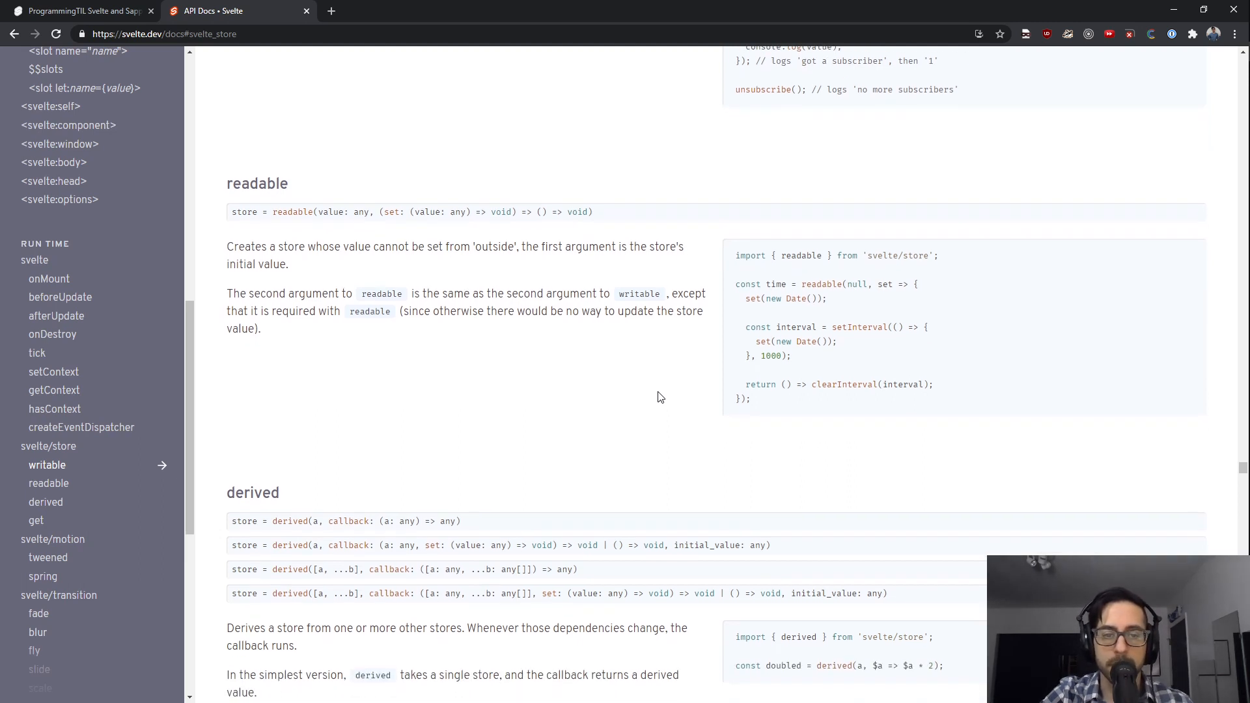
scroll(up, 3)
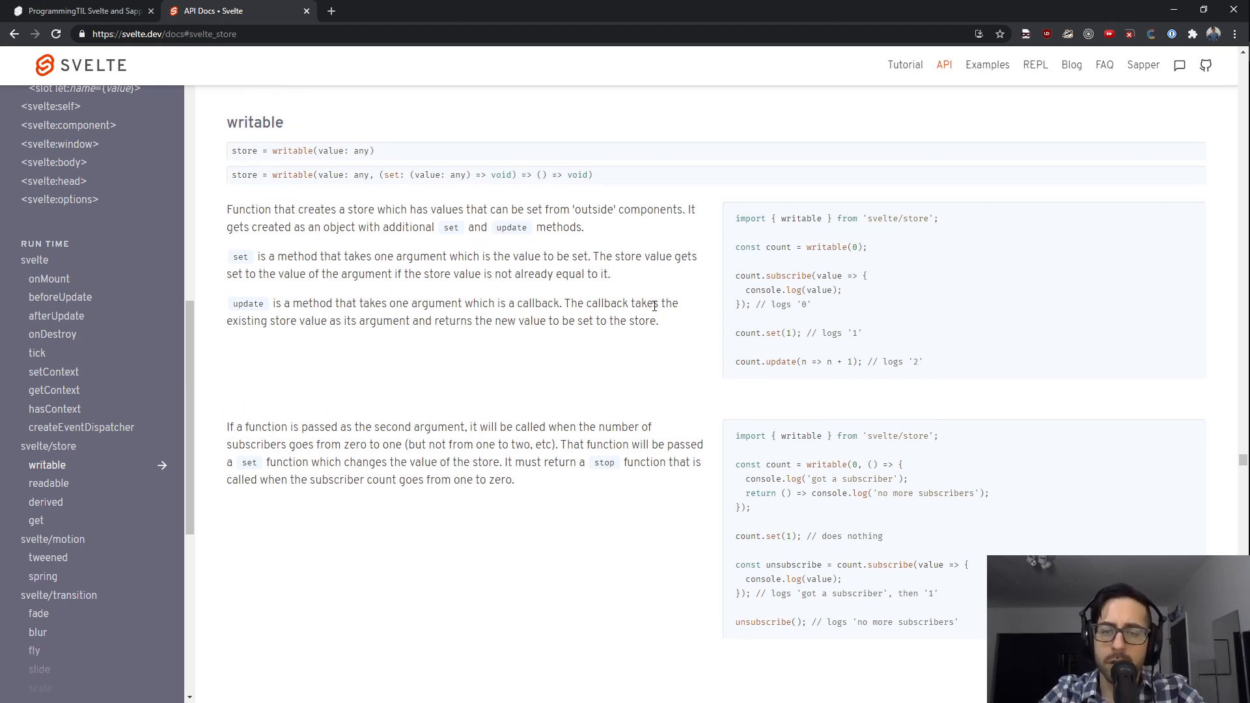
mouse_move(620, 305)
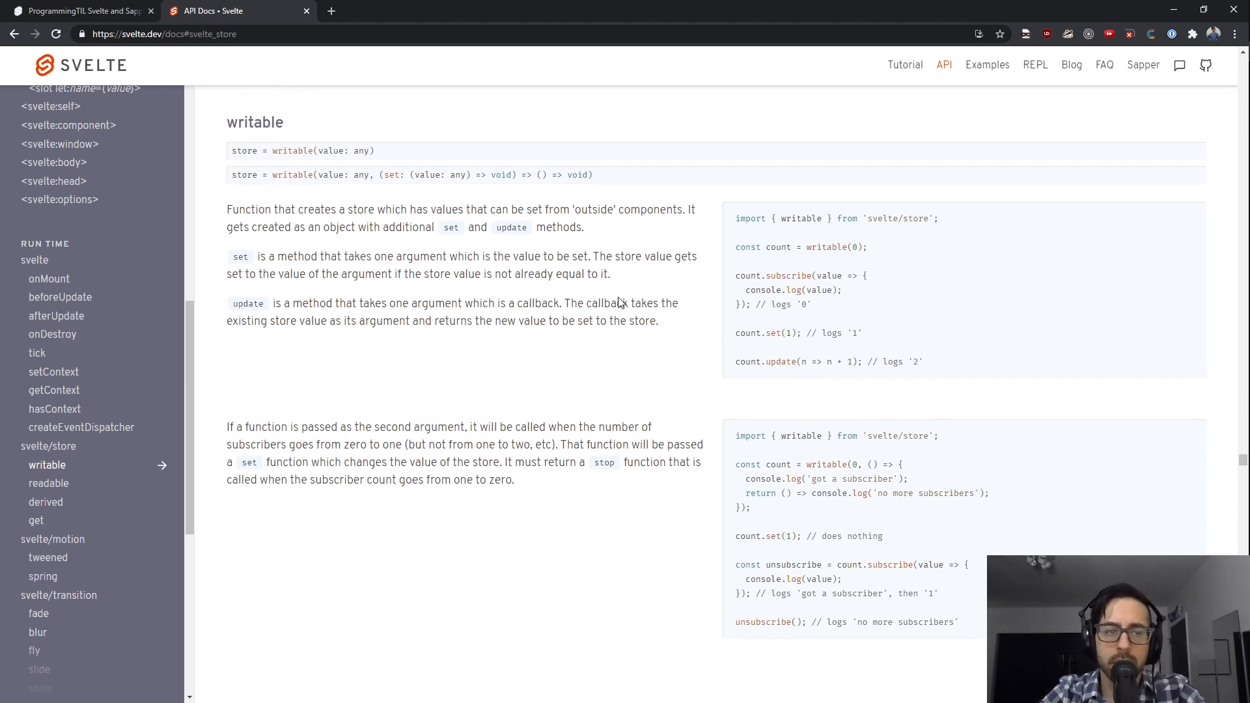
mouse_move(614, 380)
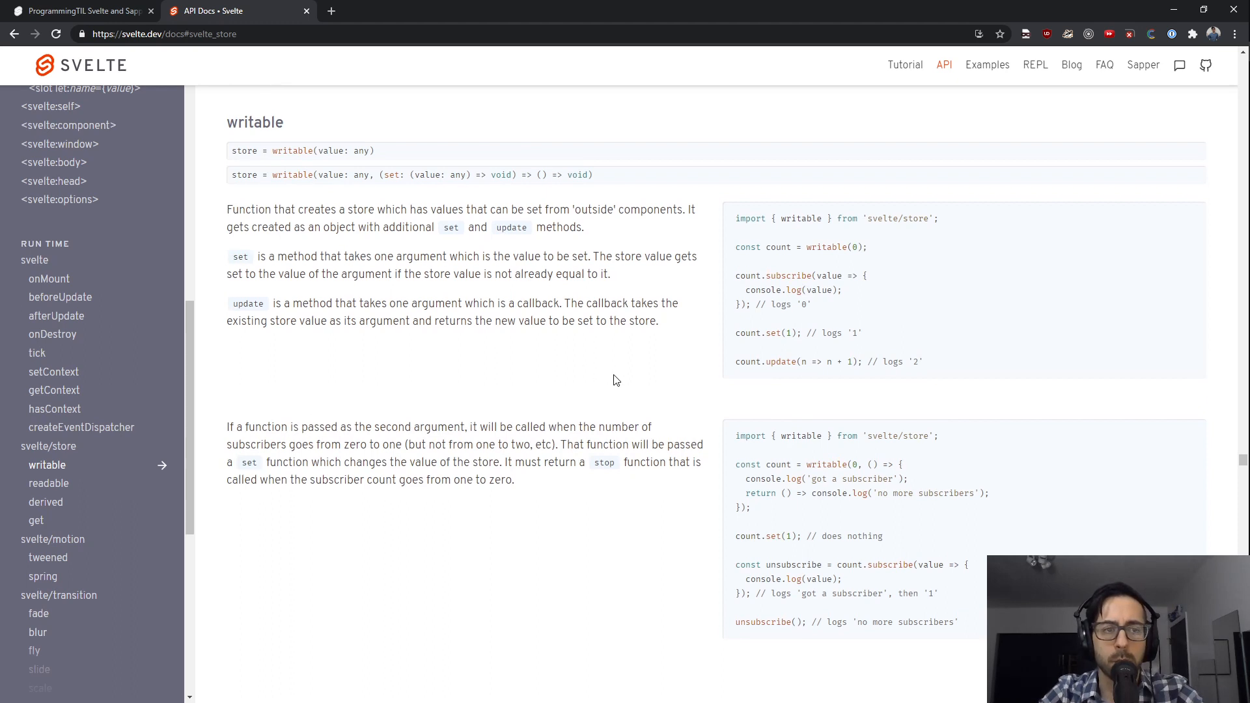
mouse_move(653, 359)
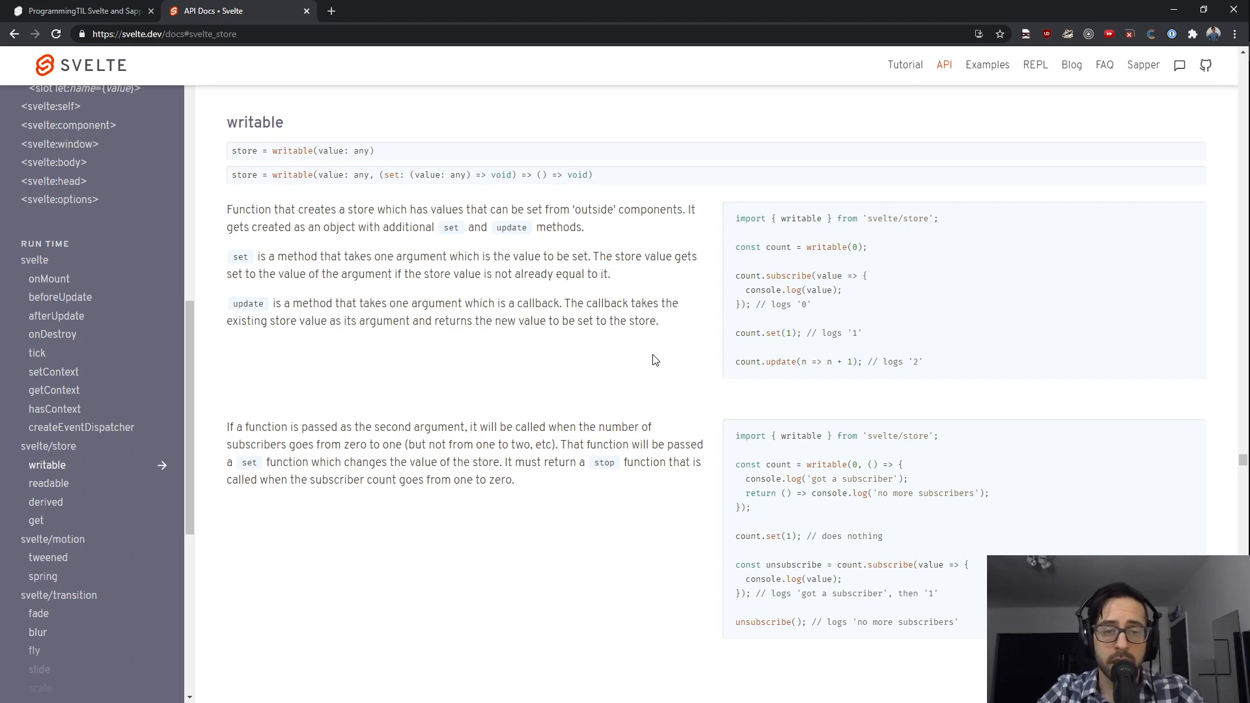
mouse_move(674, 378)
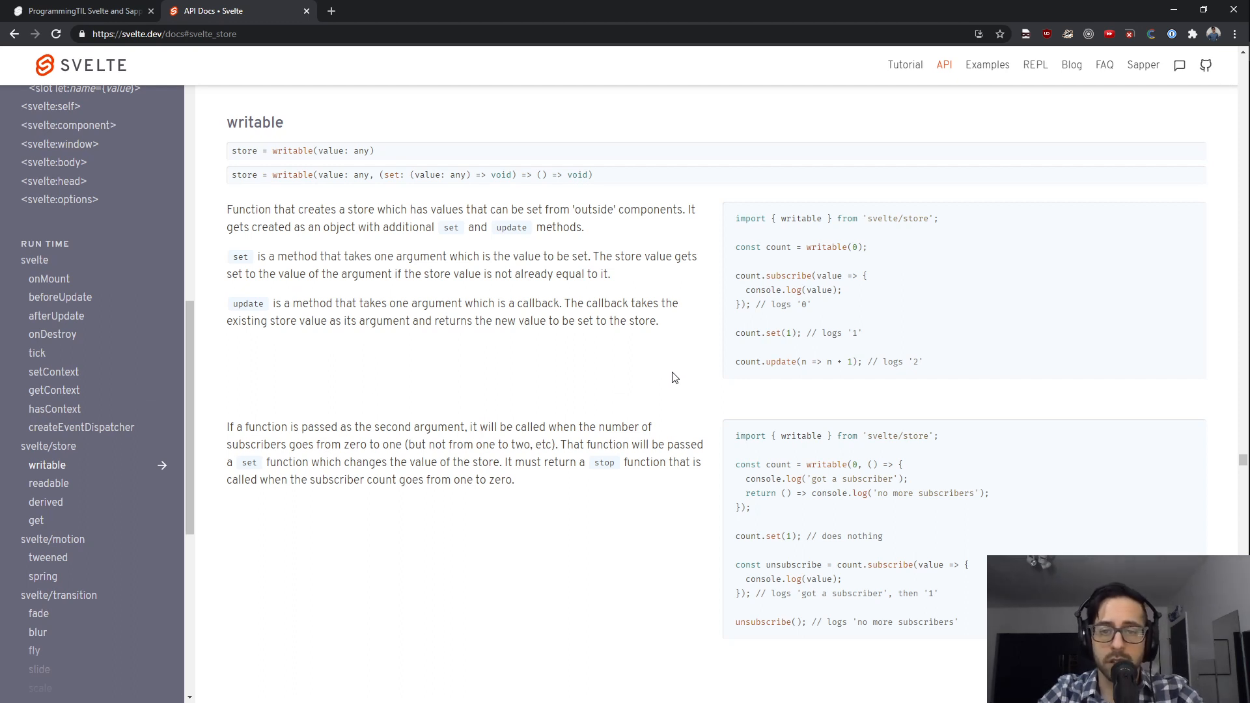
mouse_move(641, 372)
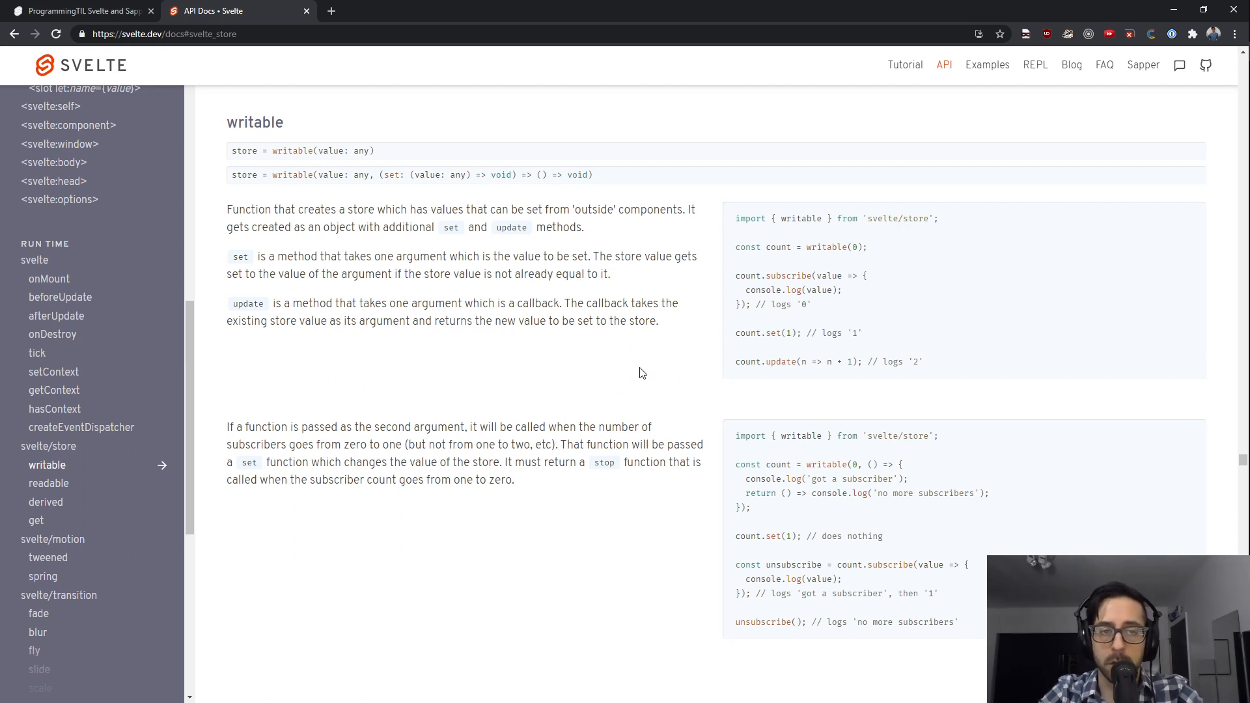
mouse_move(451, 305)
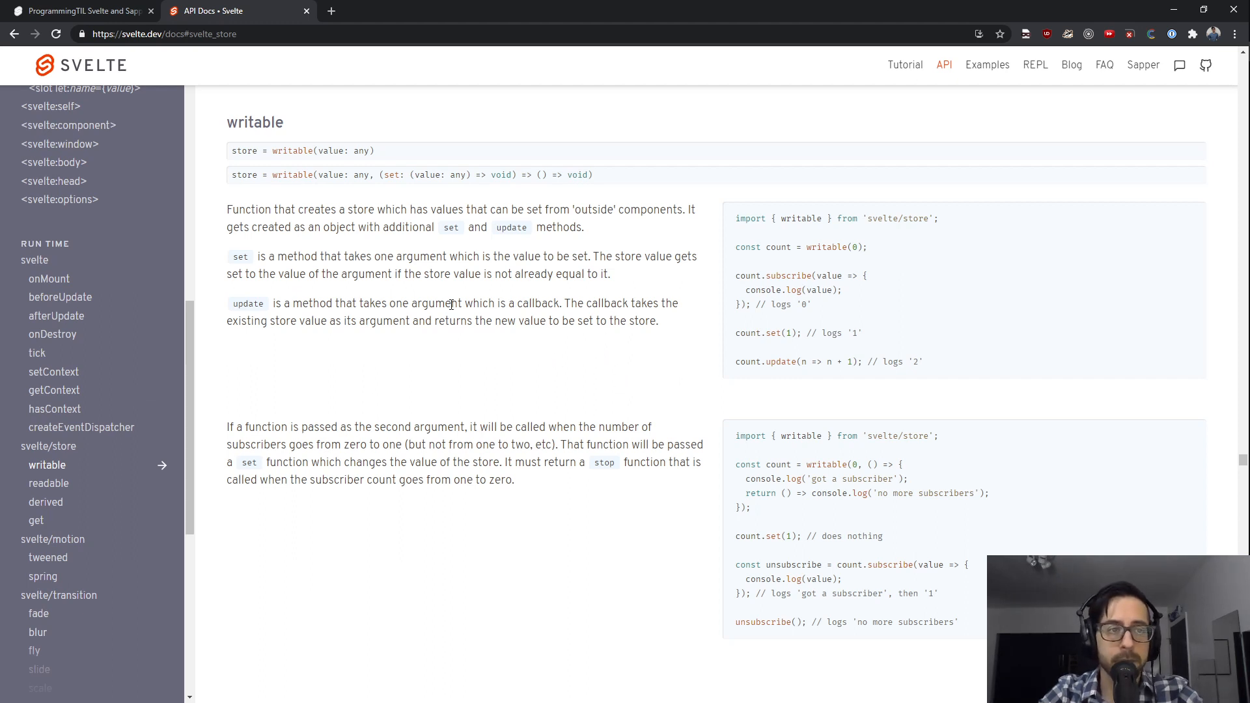
click(79, 11)
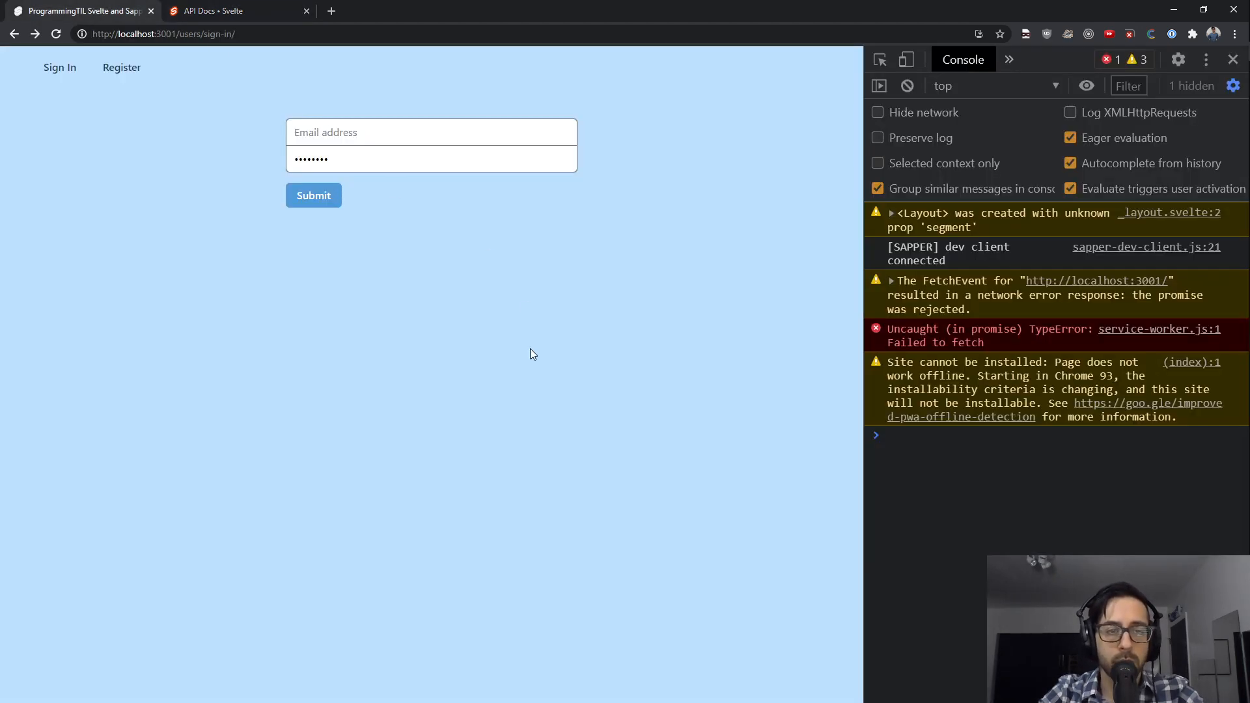
mouse_move(593, 483)
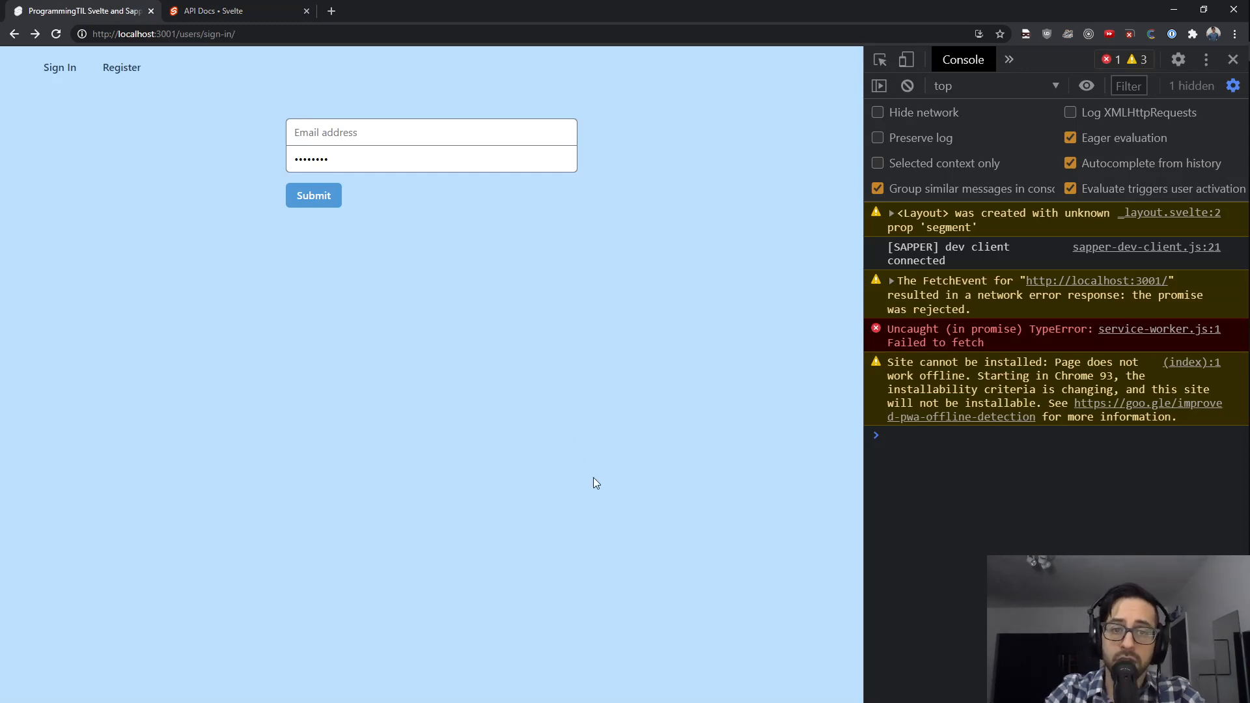